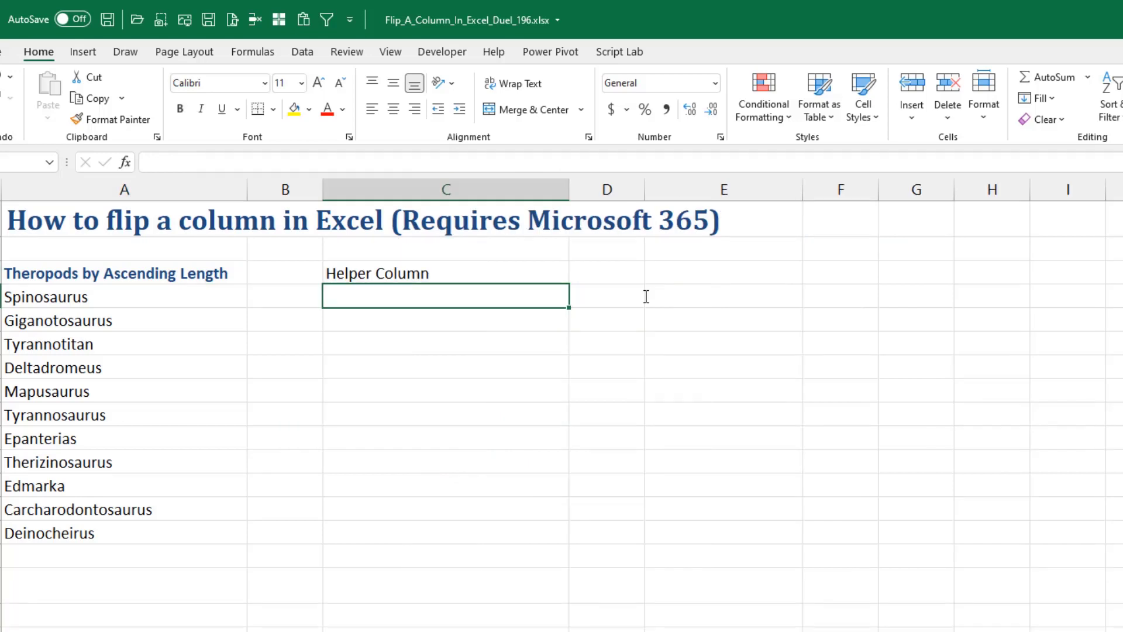
Enter =SORTBY(A4:A14,SEQUENCE(COUNTA(A4:A14),,,-1)) in C4 to spill the eleven names reversed.
text(=SO)
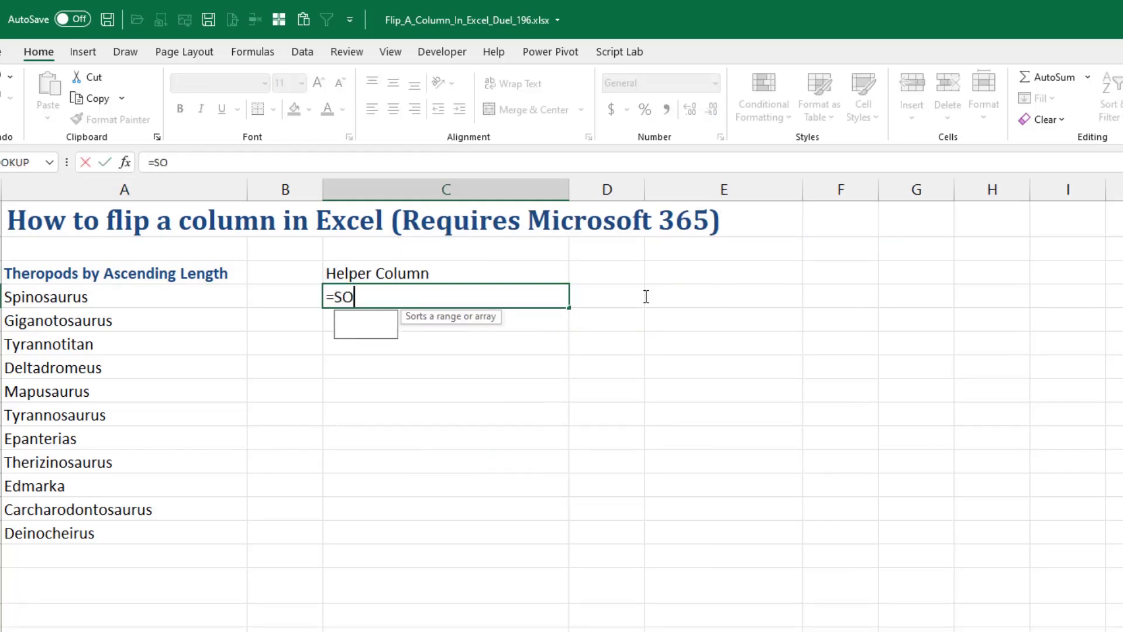
text(RTBY(A4:A14)
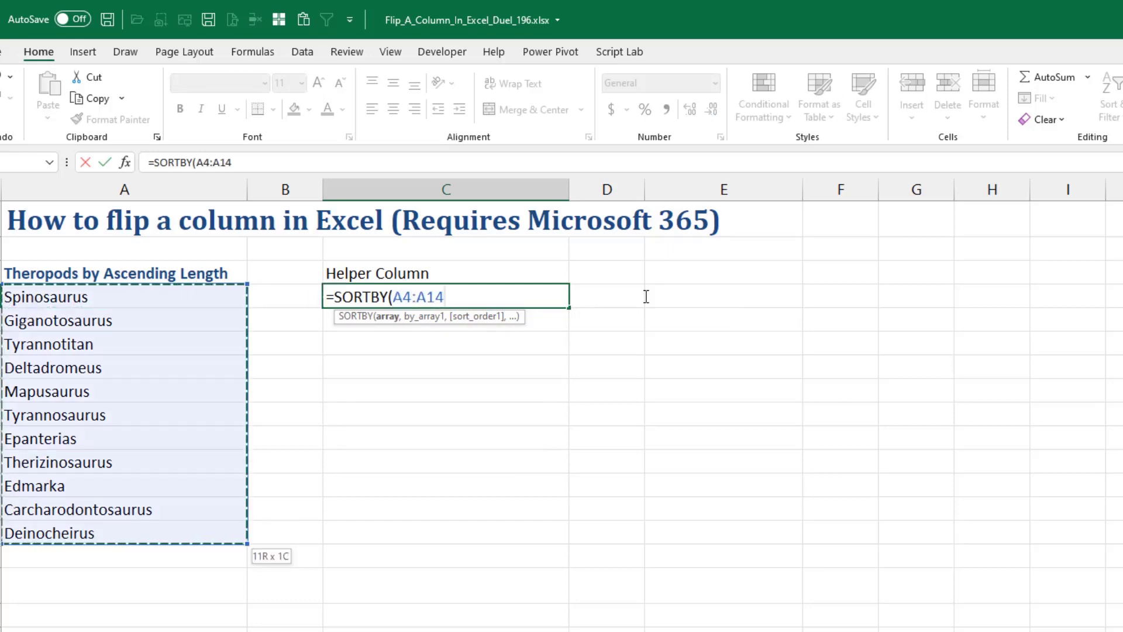
text(,)
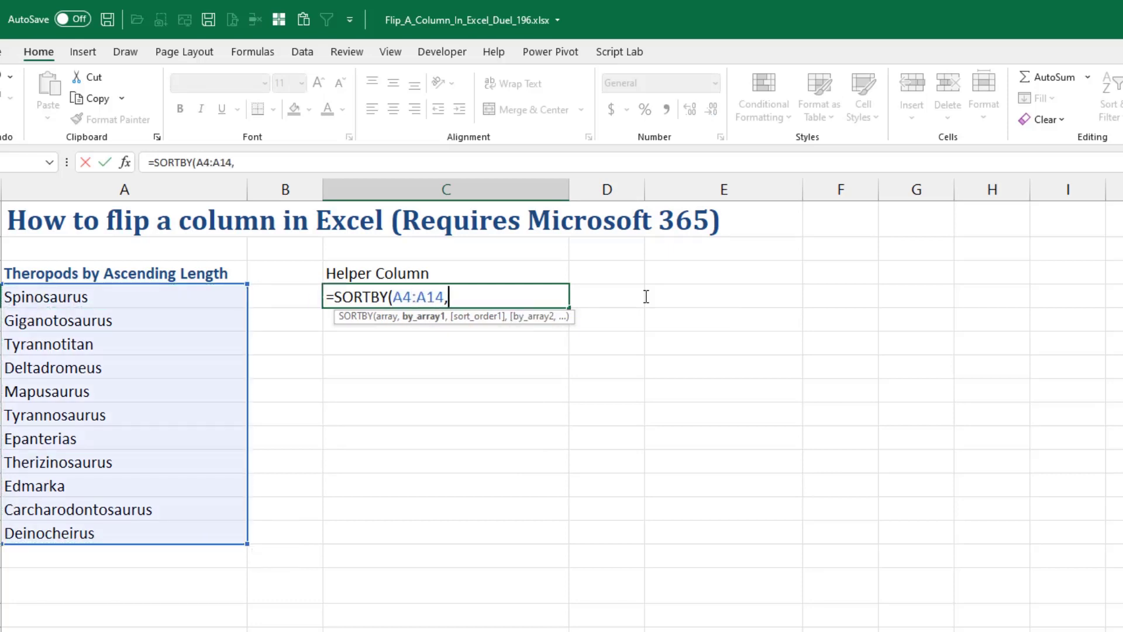
text(SEQUENCE()
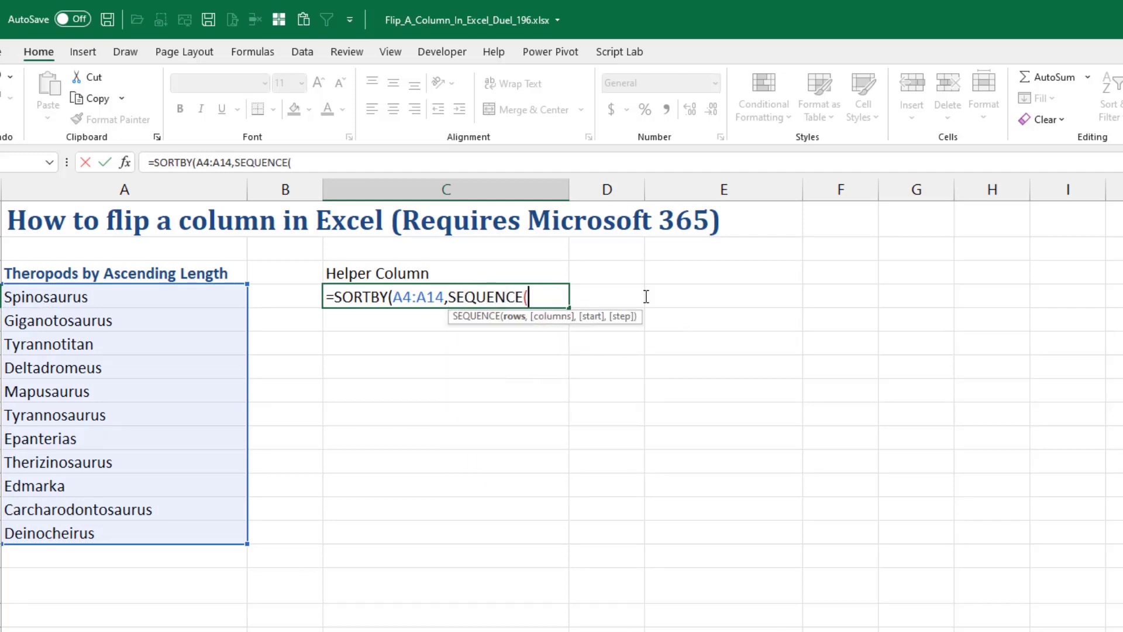
text(11)
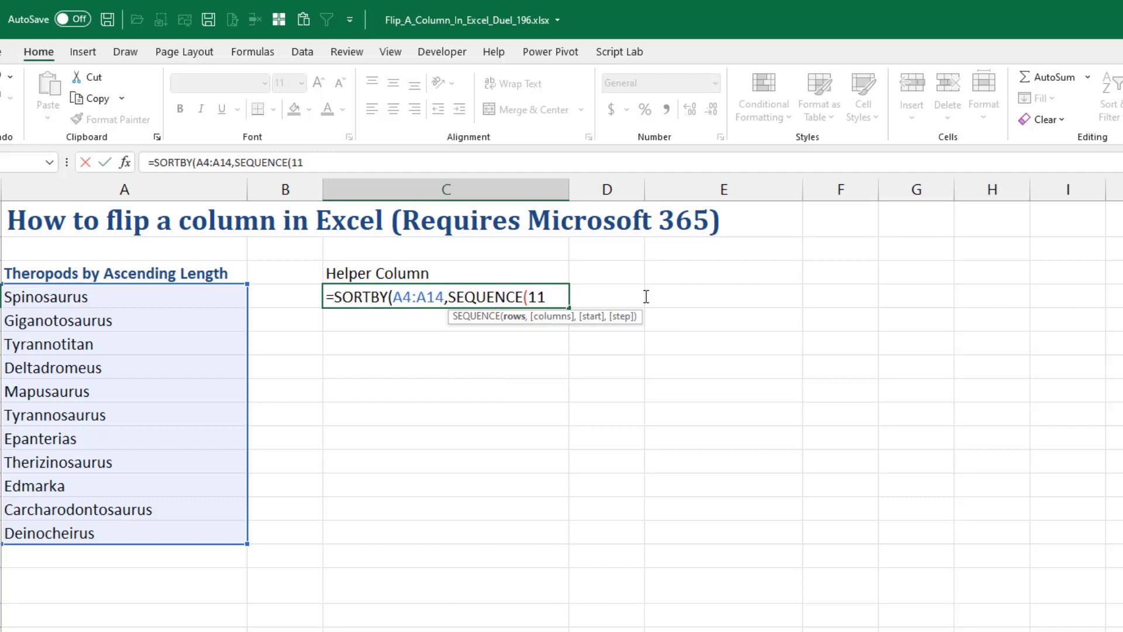
text(COUNTA(A4:A14)
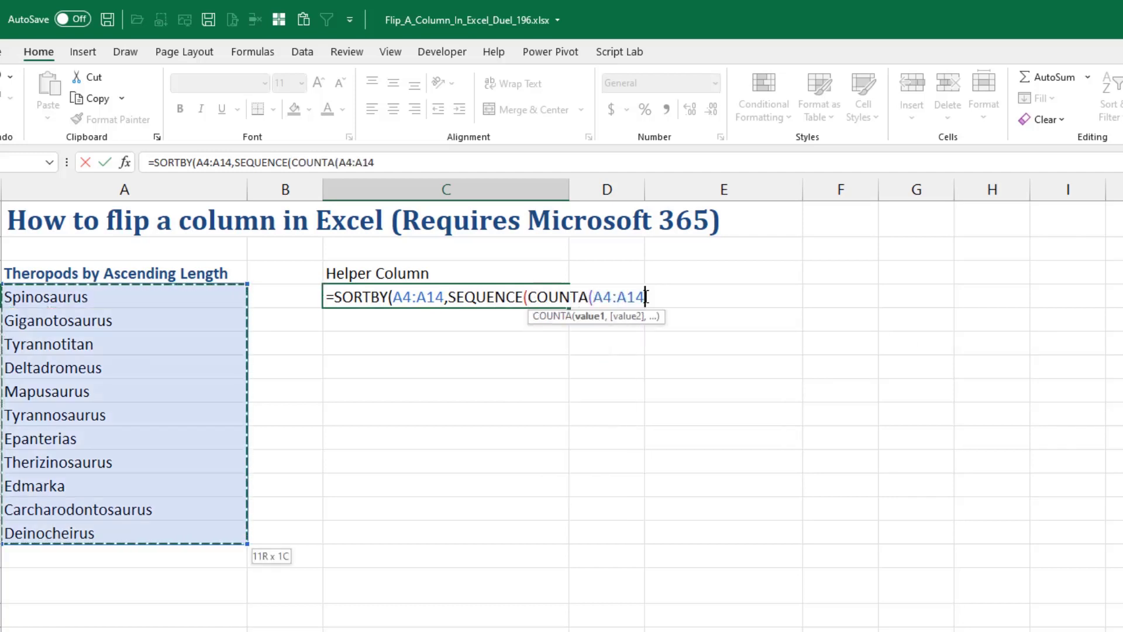
text(),)
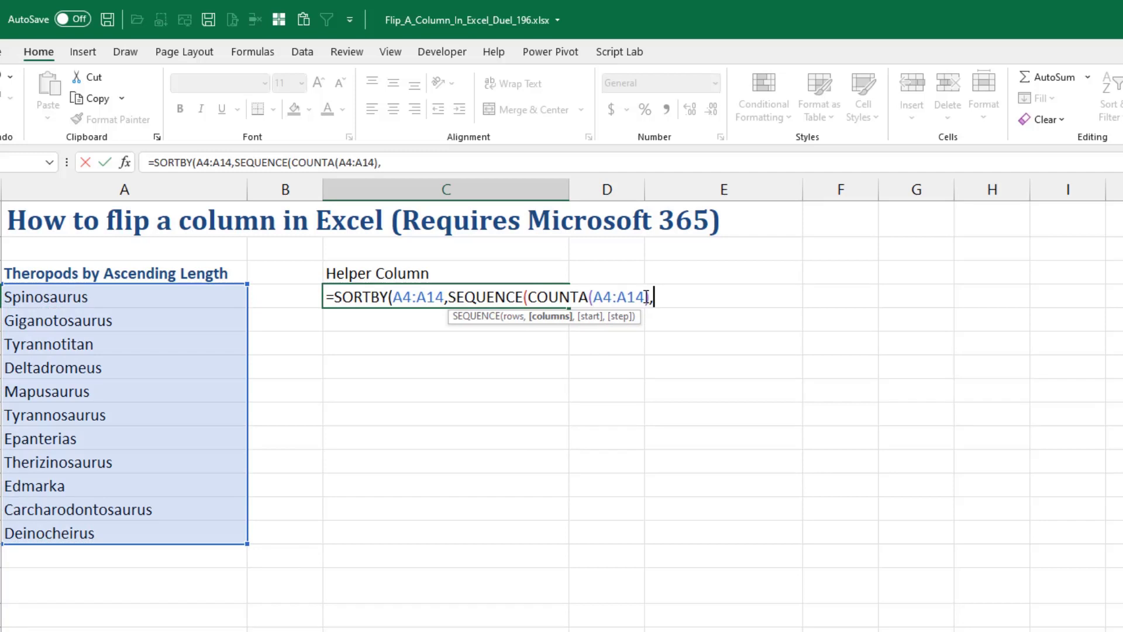
text(,)
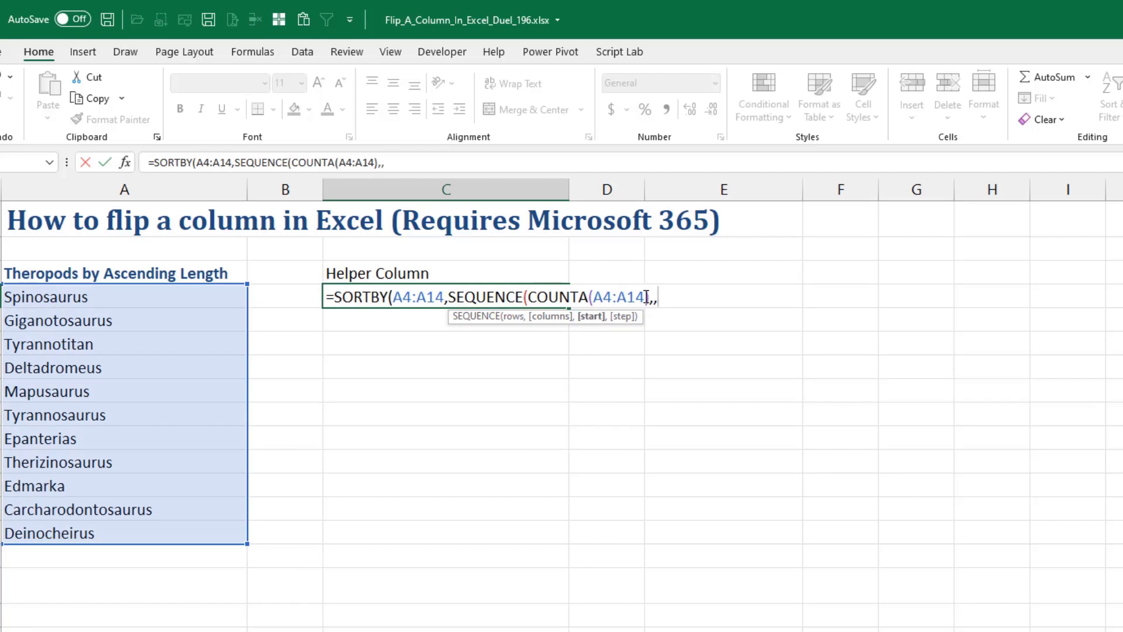
text(,-1)
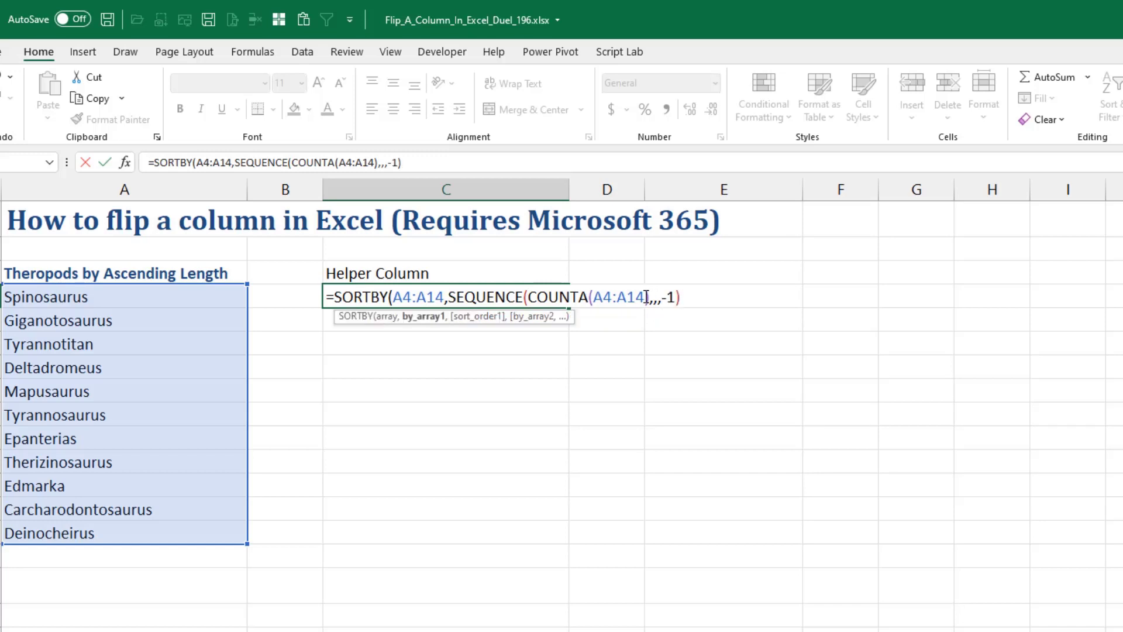
text())
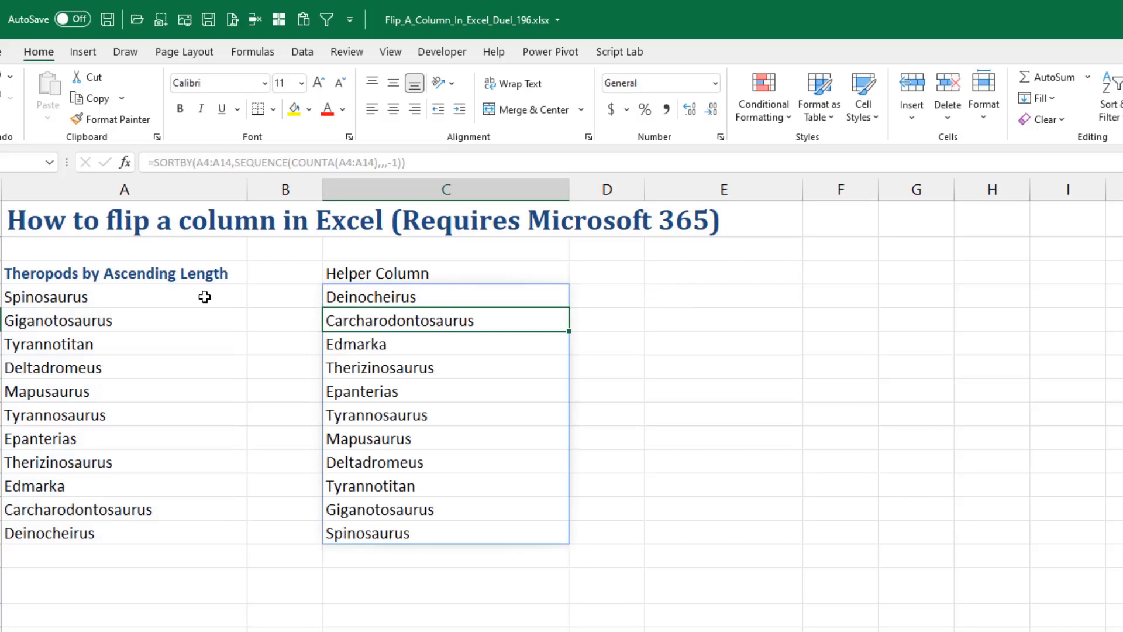
mouse_move(303, 518)
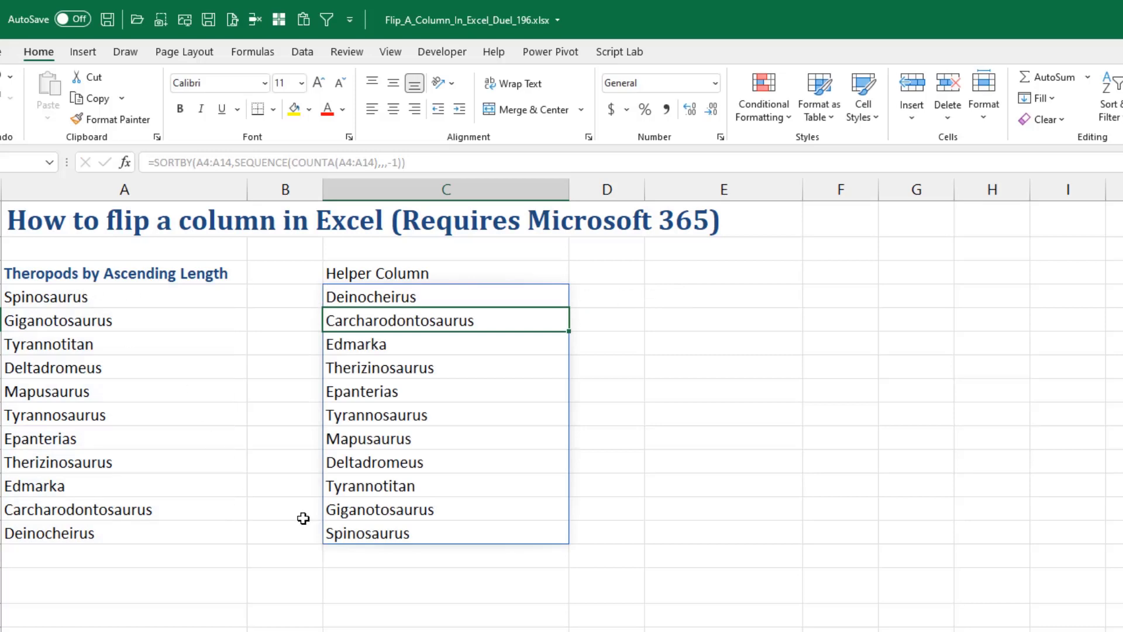
mouse_move(766, 582)
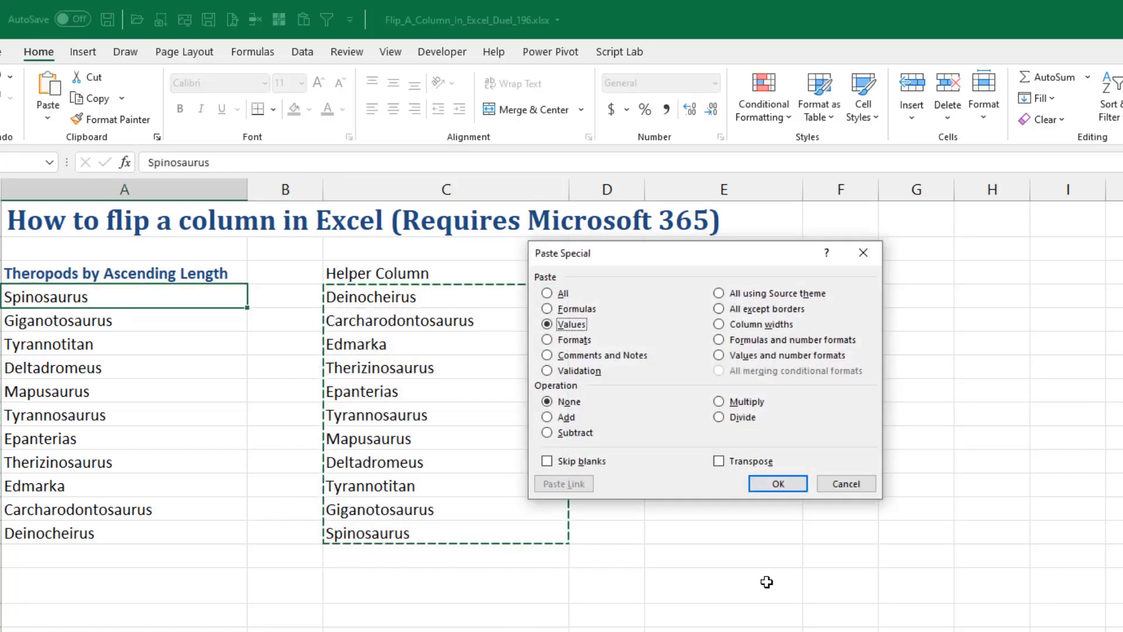
Paste the reversed names over A4:A14 as plain values via Paste Special.
click(777, 483)
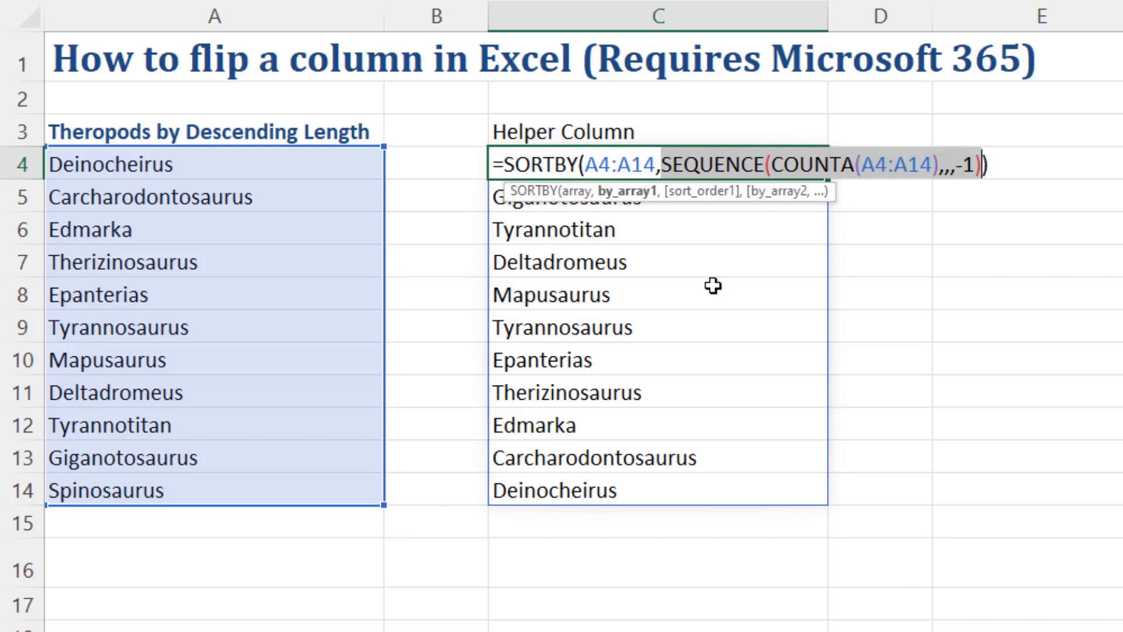
mouse_move(658, 14)
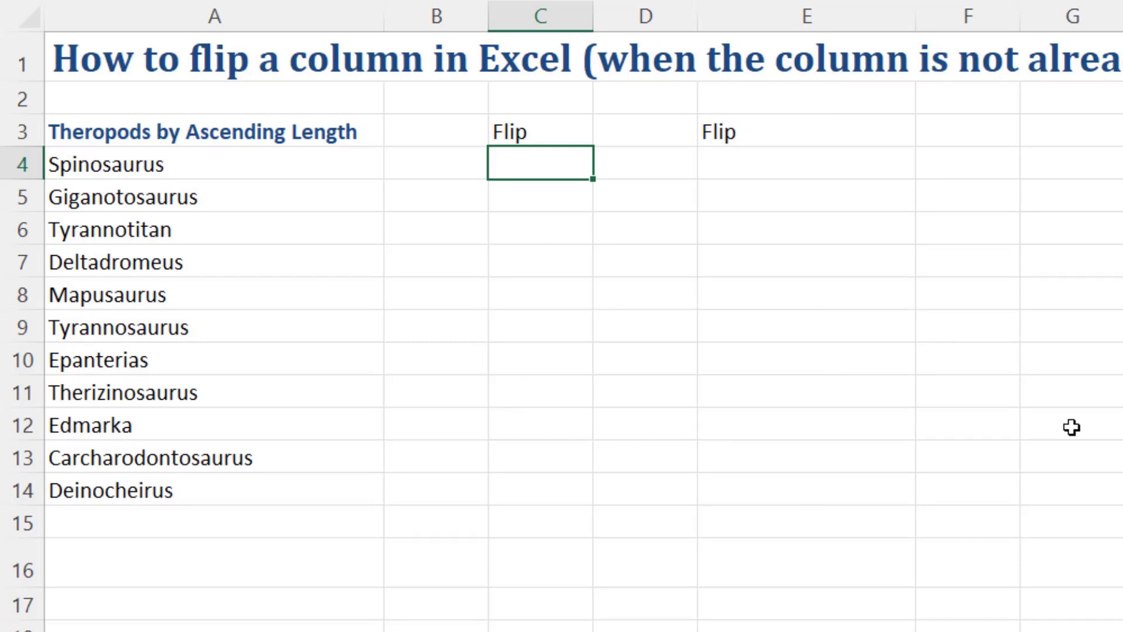
Start =INDEX( in C4 with an absolute $A$4:$A$14 reference followed by a comma.
text(=INDEX()
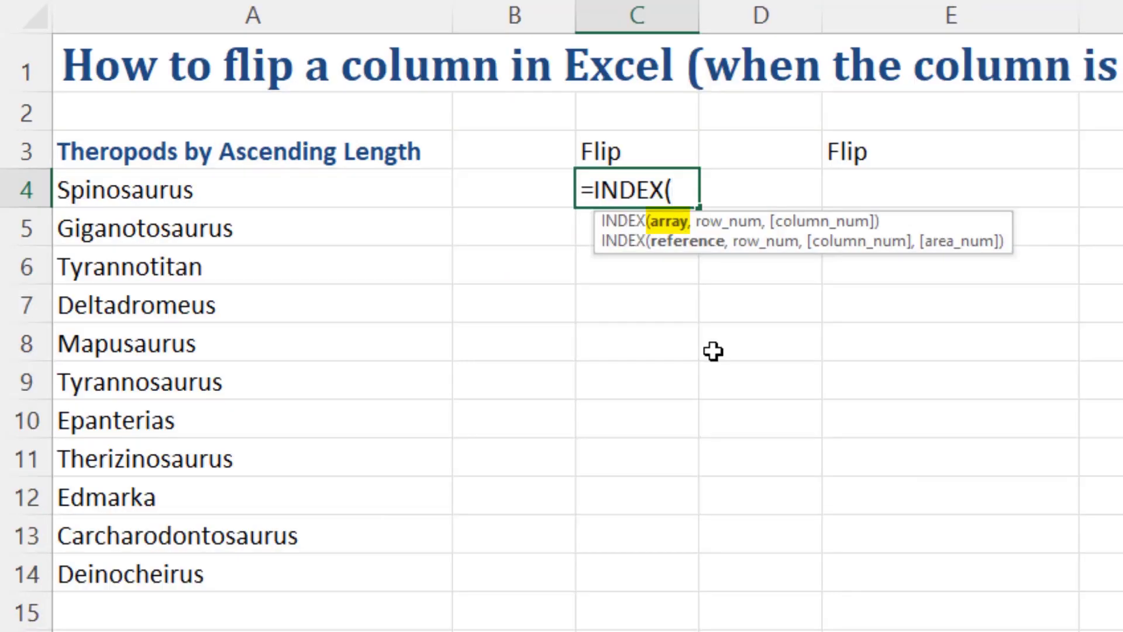
mouse_move(119, 193)
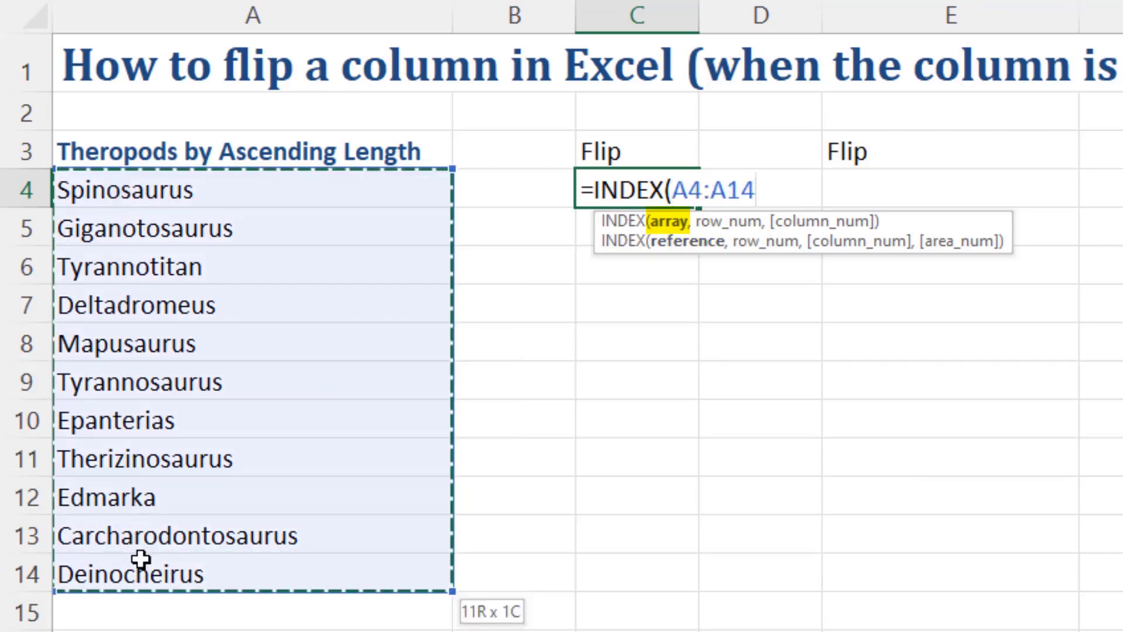
key(F4)
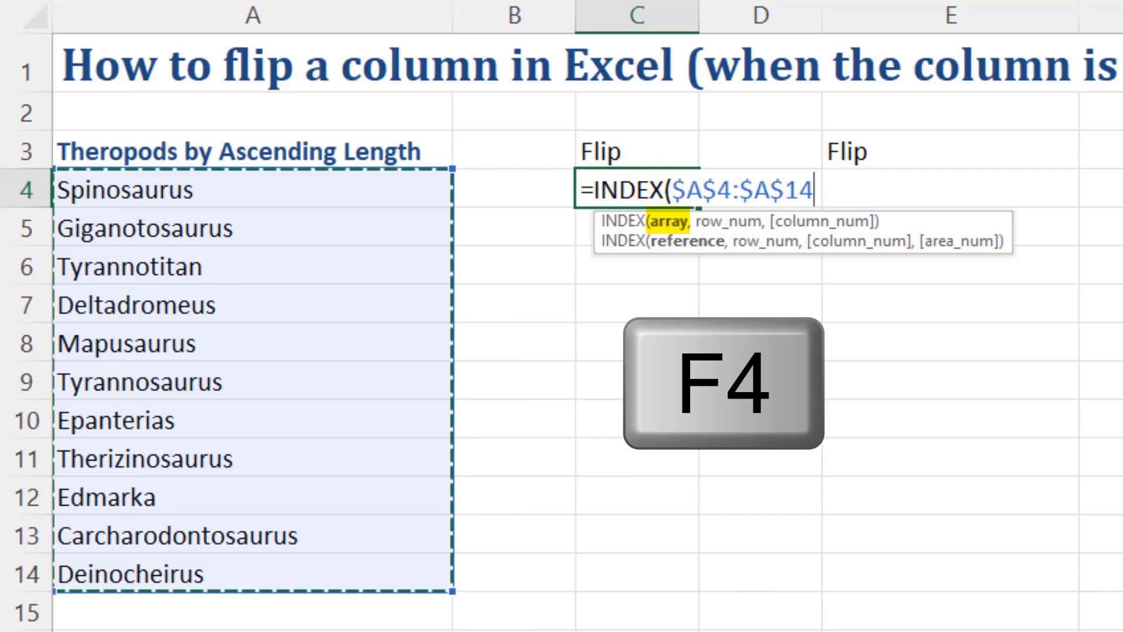
text(,)
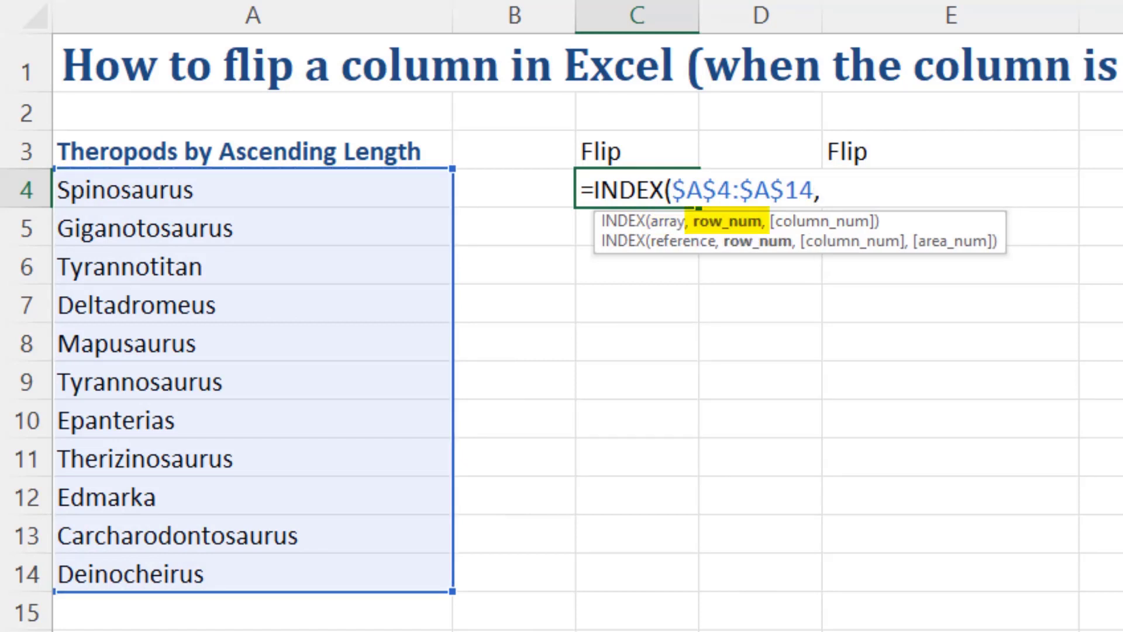
mouse_move(742, 621)
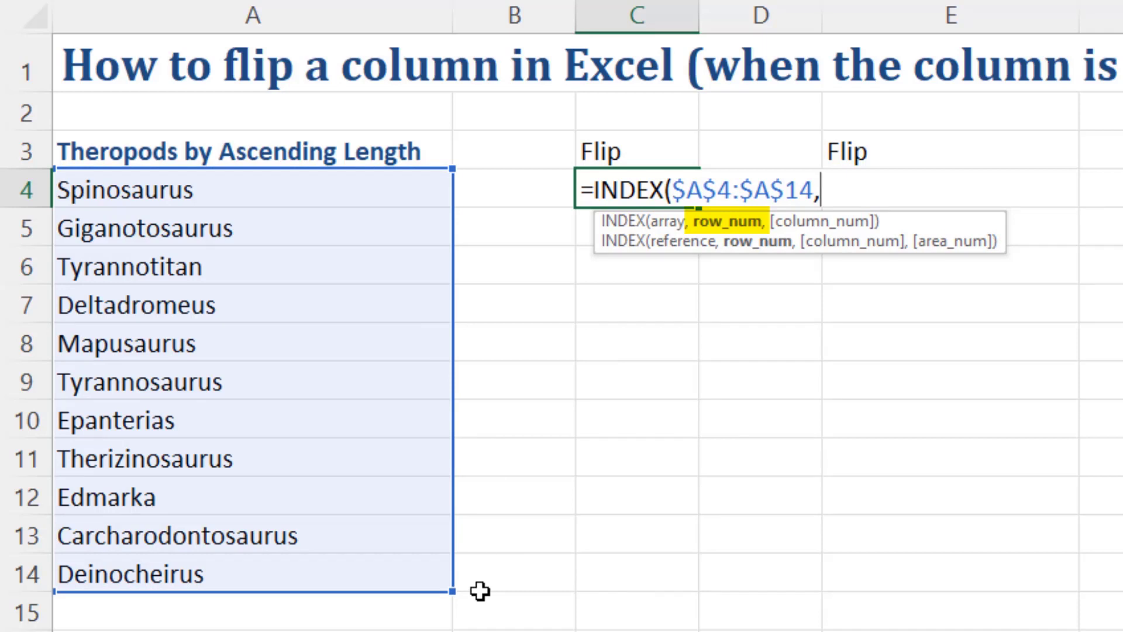
mouse_move(526, 596)
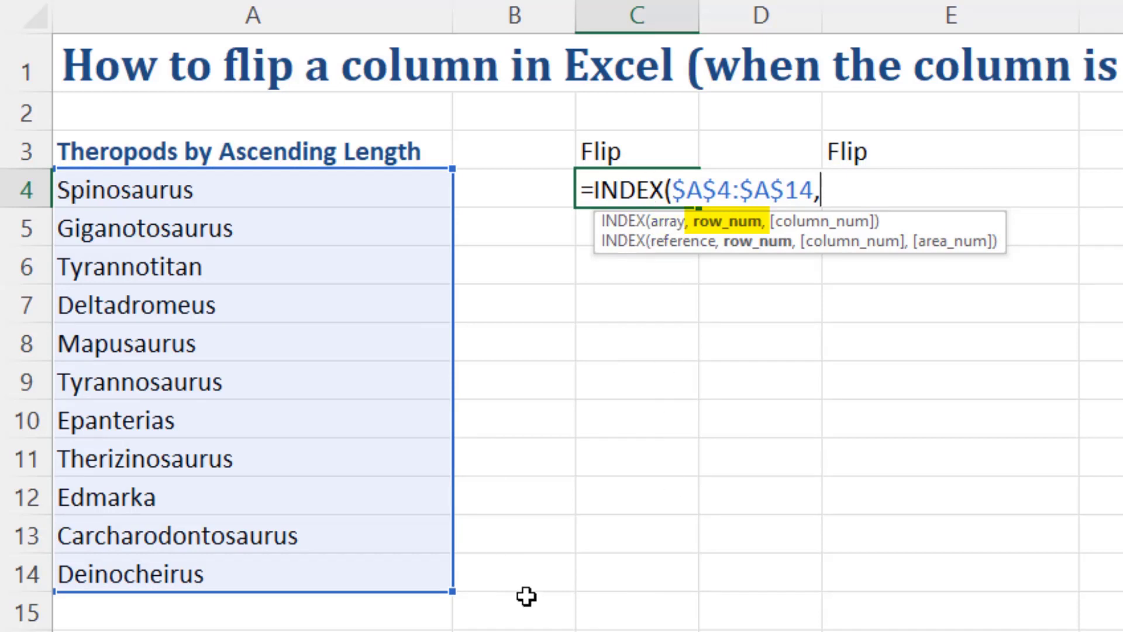
mouse_move(420, 470)
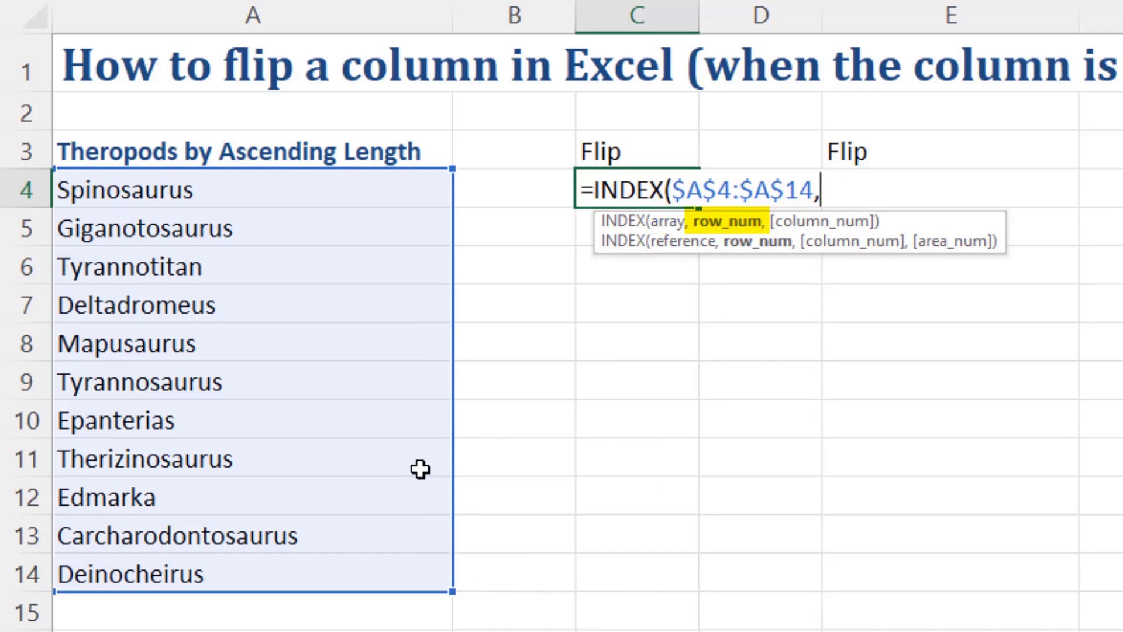
mouse_move(972, 488)
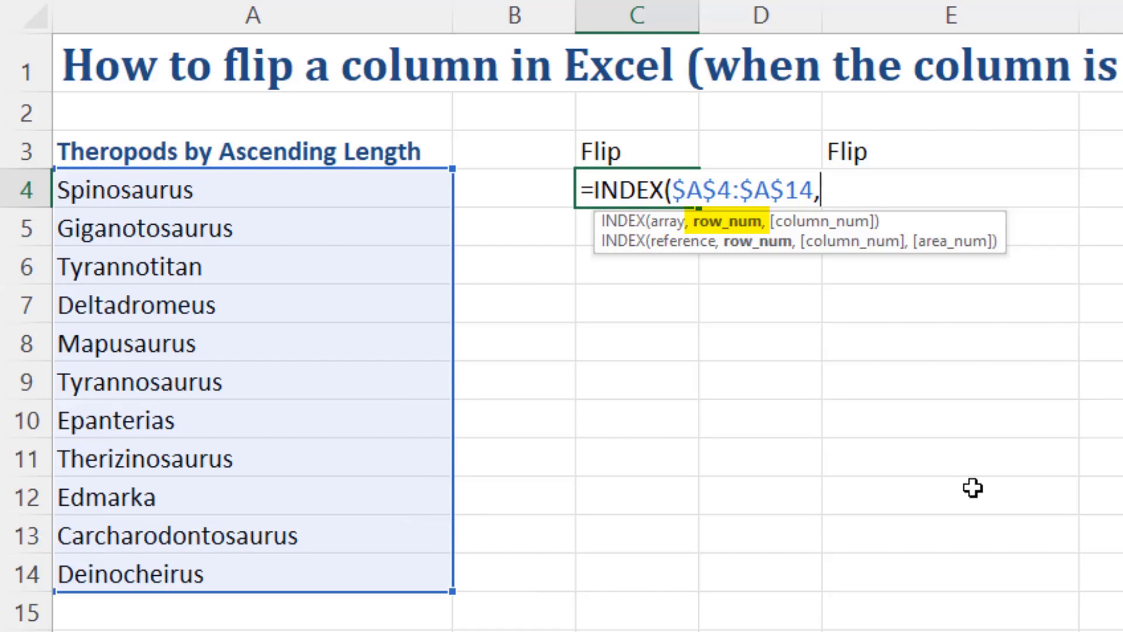
Complete the INDEX formula with ROWS(A4:A$14) so the row counter shrinks when copied down.
text(ROWS(A4:A14)
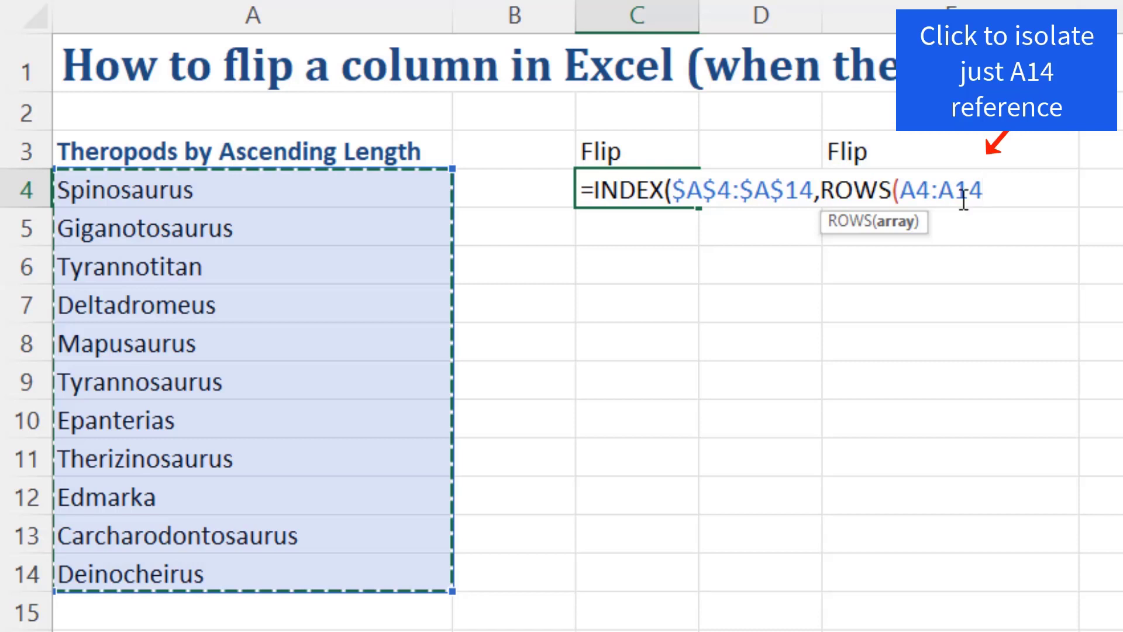
key(f4)
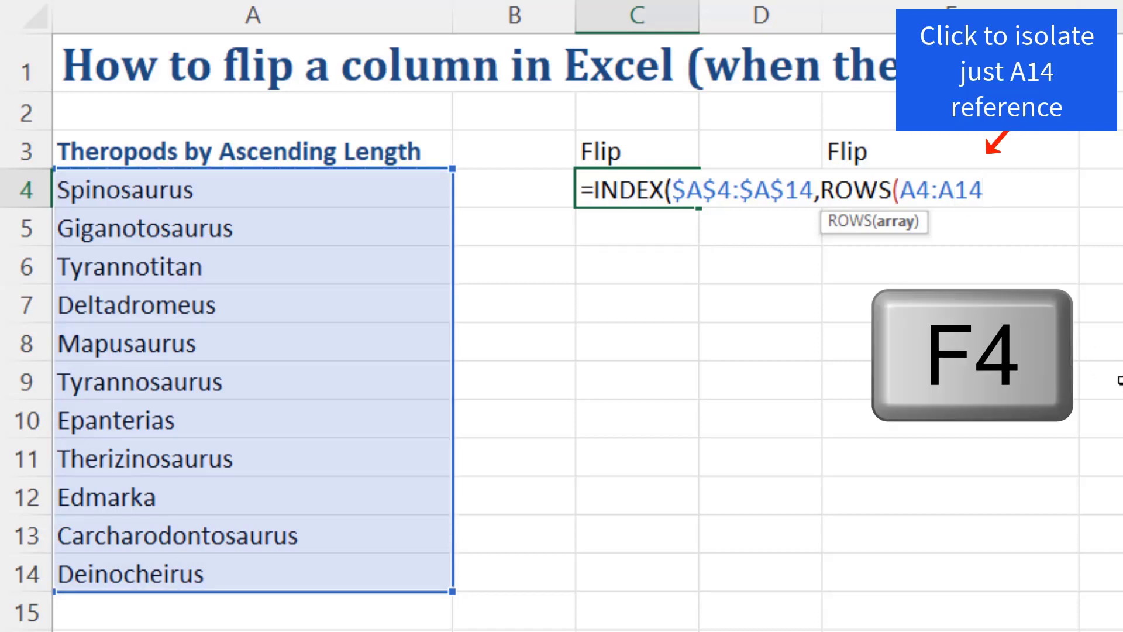
key(f4)
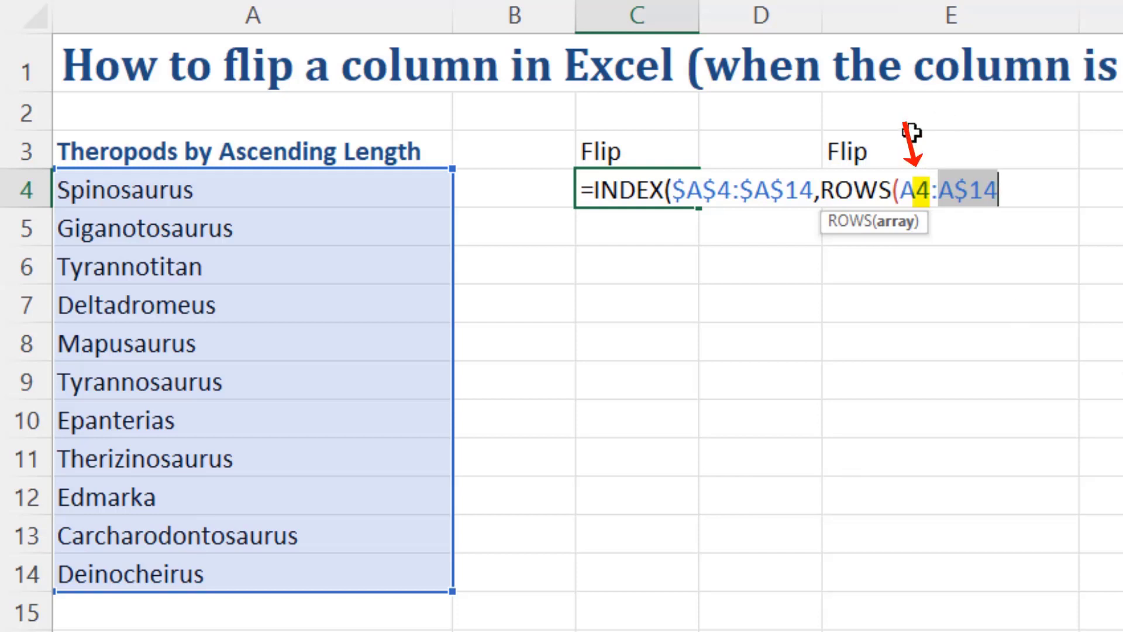
mouse_move(936, 236)
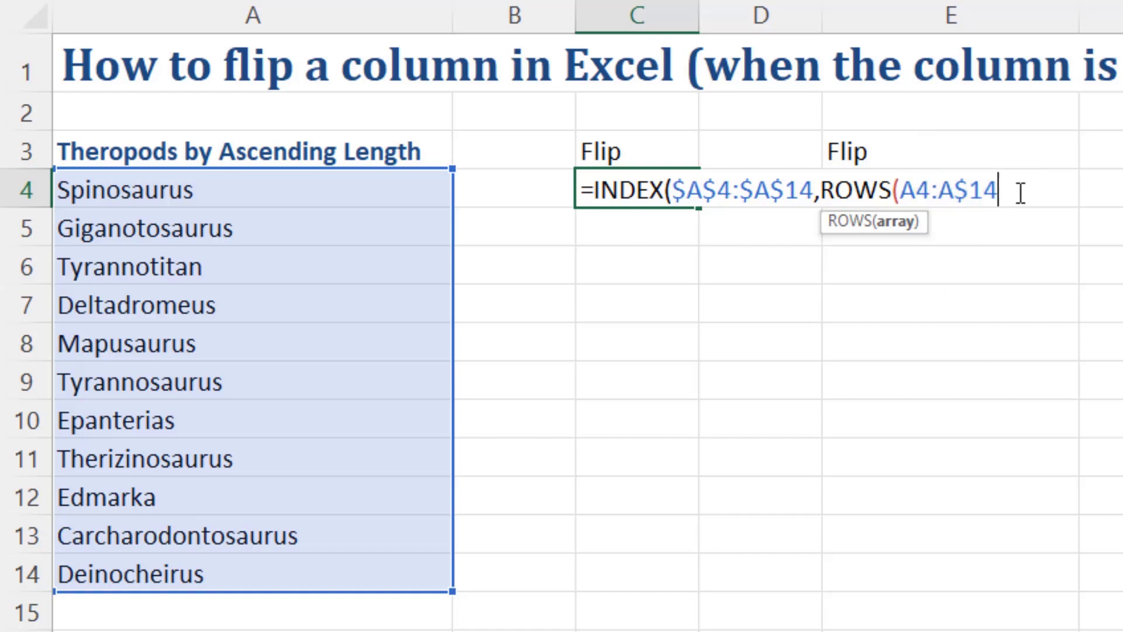
text())
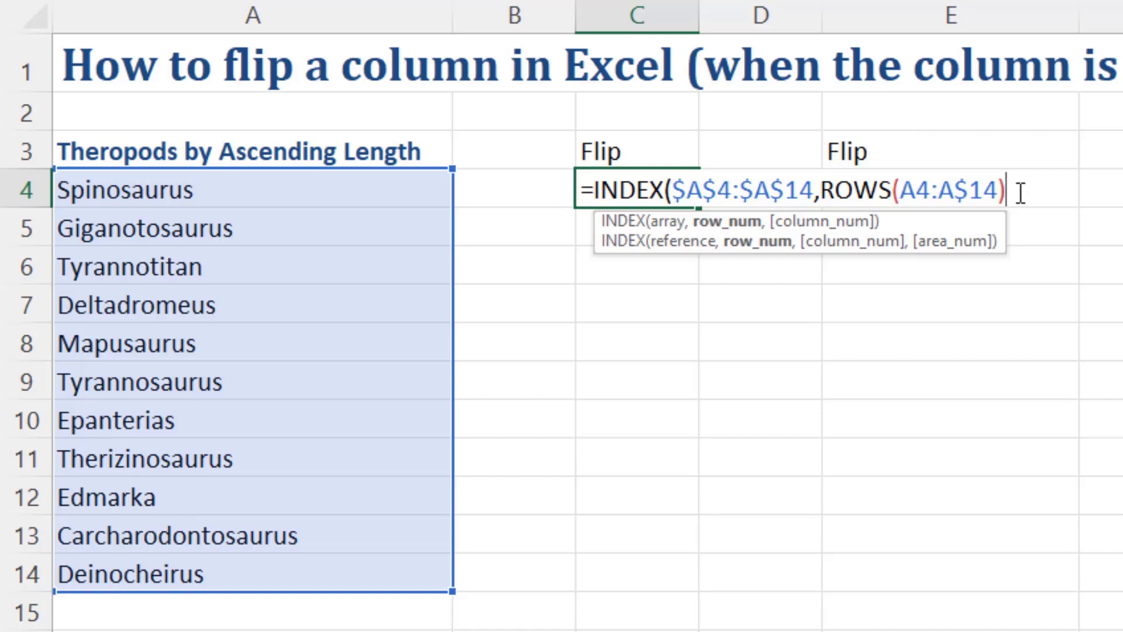
text())
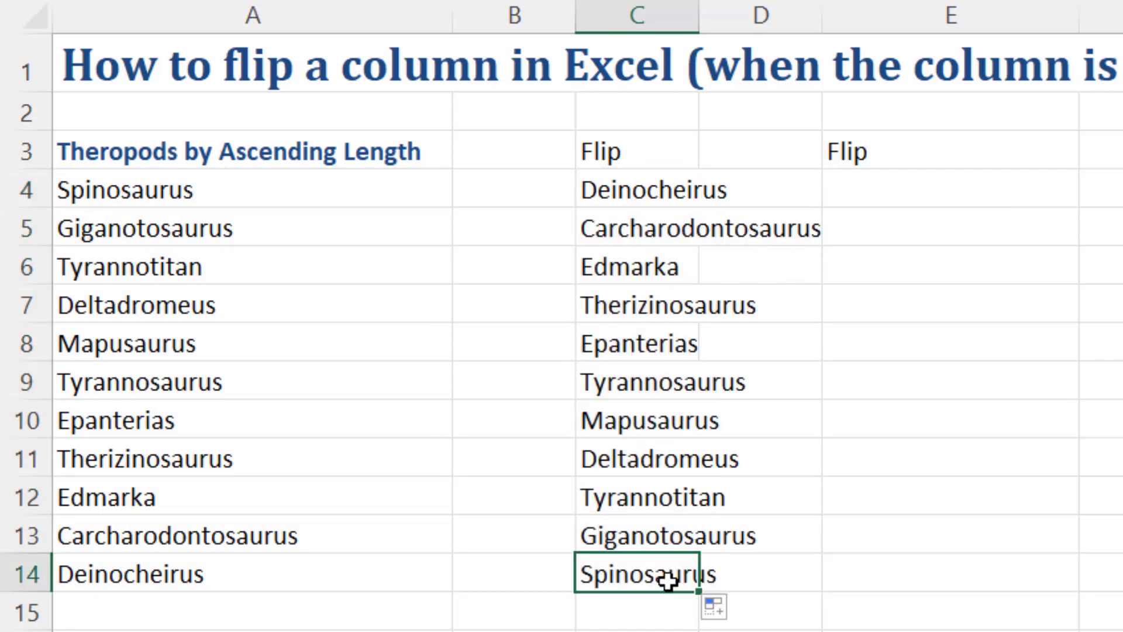
key(f2)
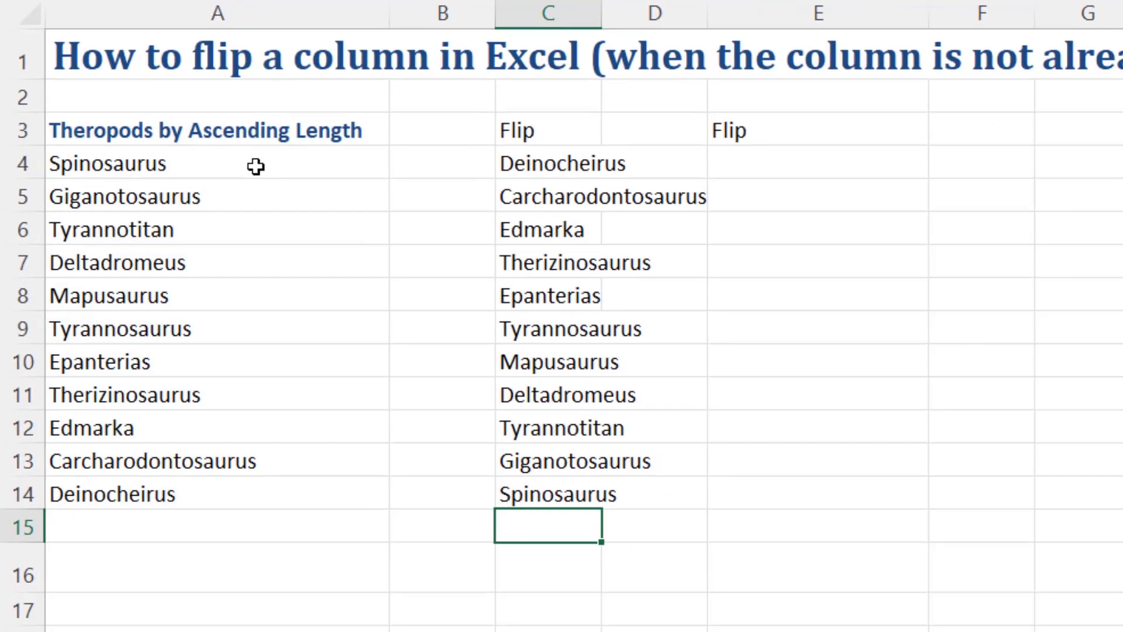
Enter =INDEX(A4:A14,ROWS(A4:A14)-ROW(A4:A14)+ROW(A4)) in E4 as one spilling formula.
click(738, 148)
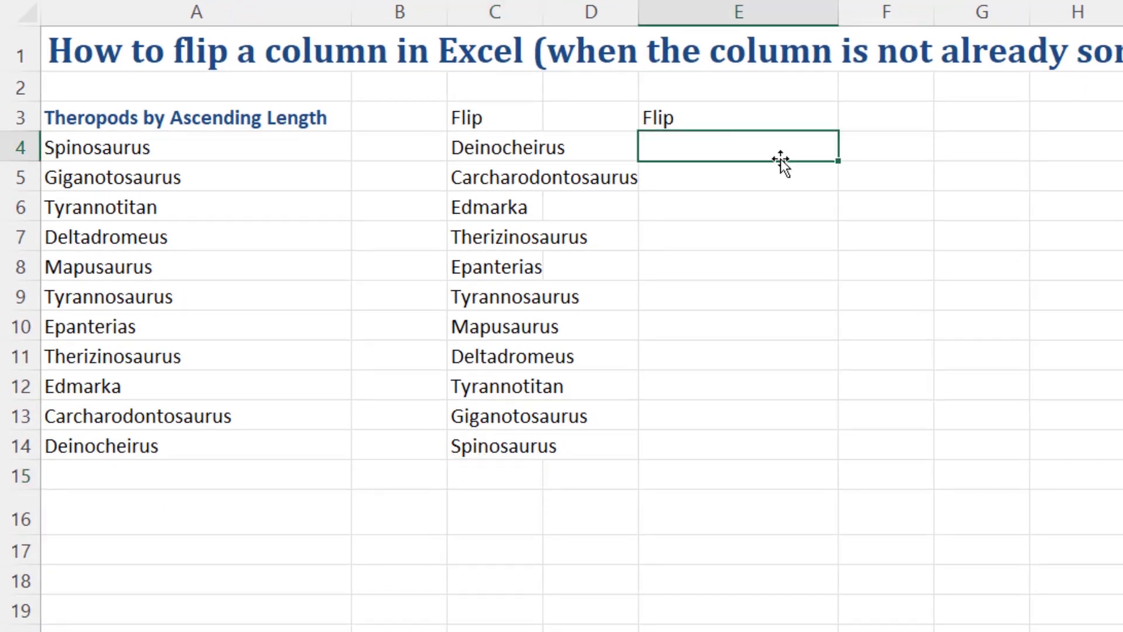
text(=in)
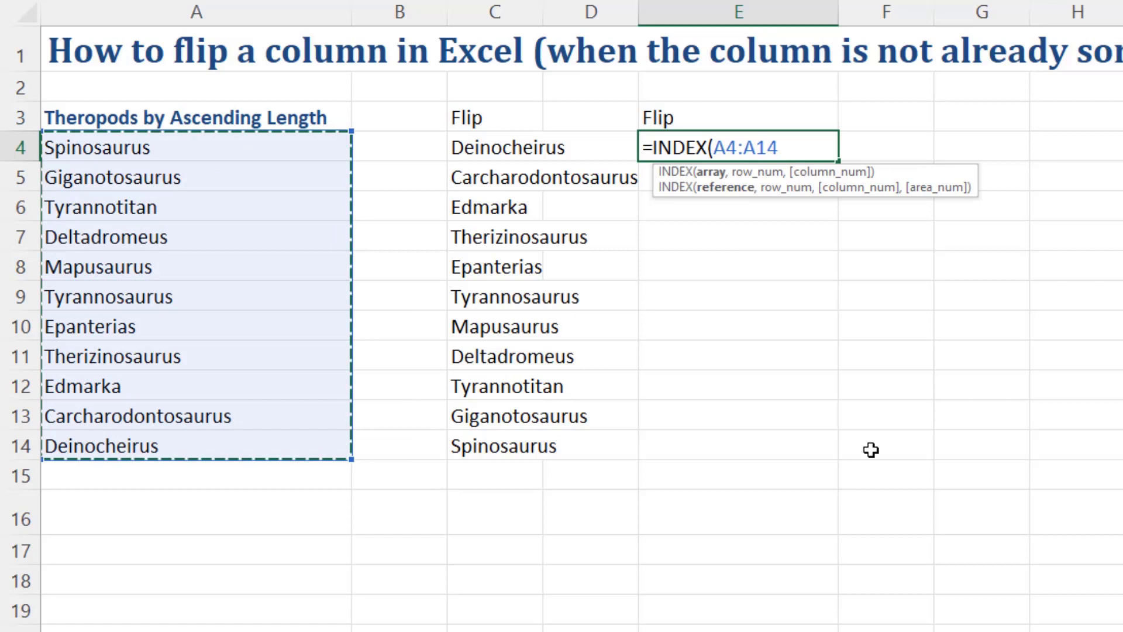
text(,ro)
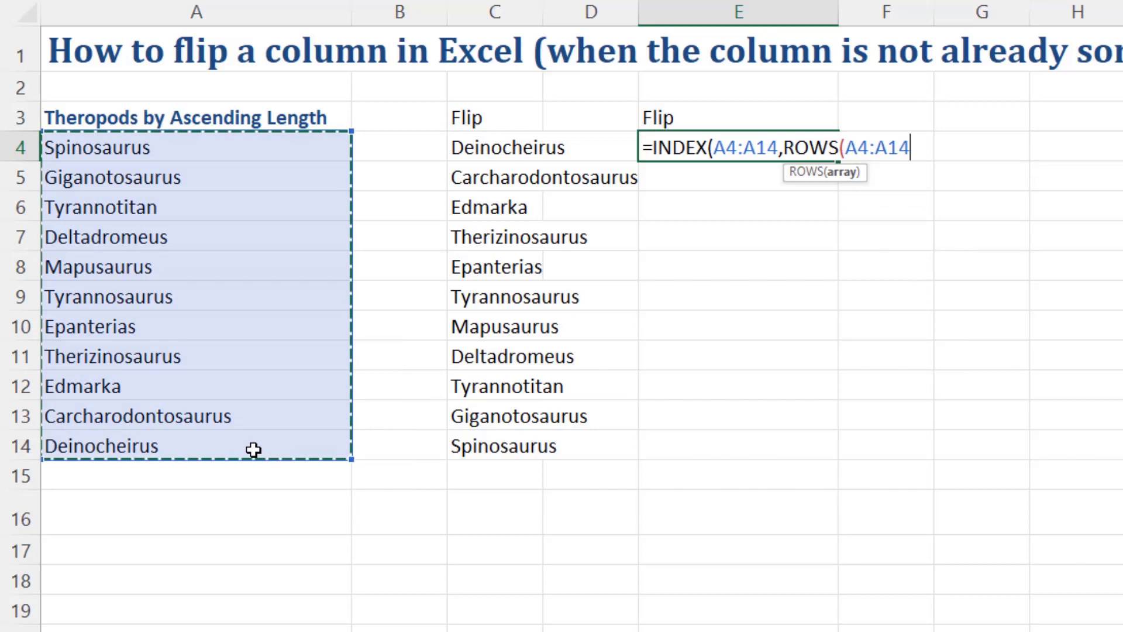
text()-)
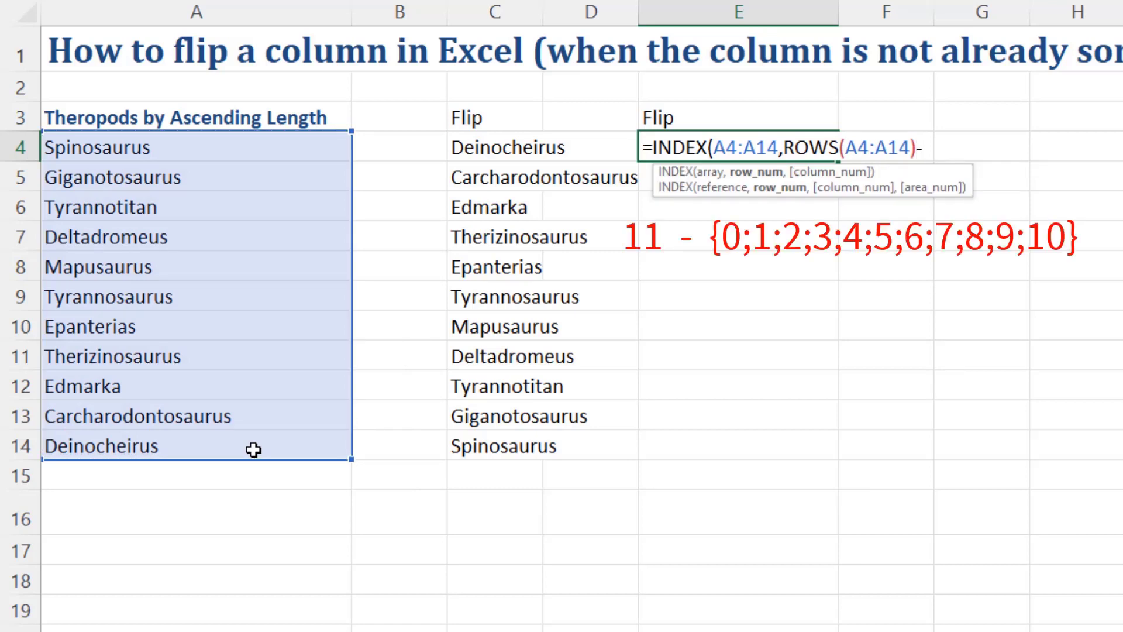
text(ROW(A4:A14)
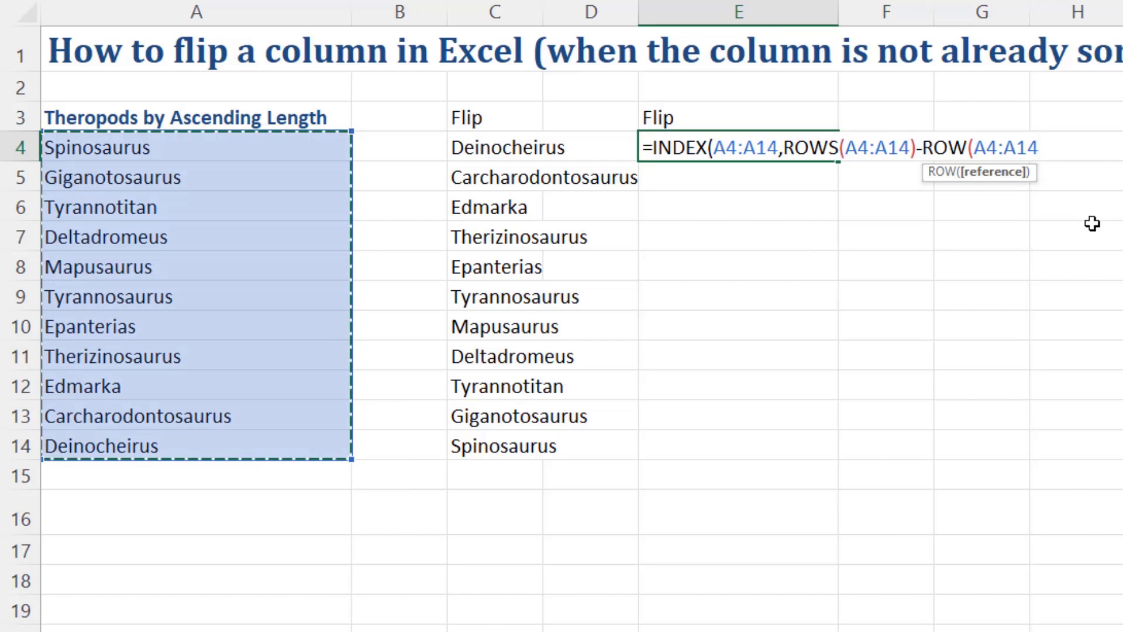
text(-ro)
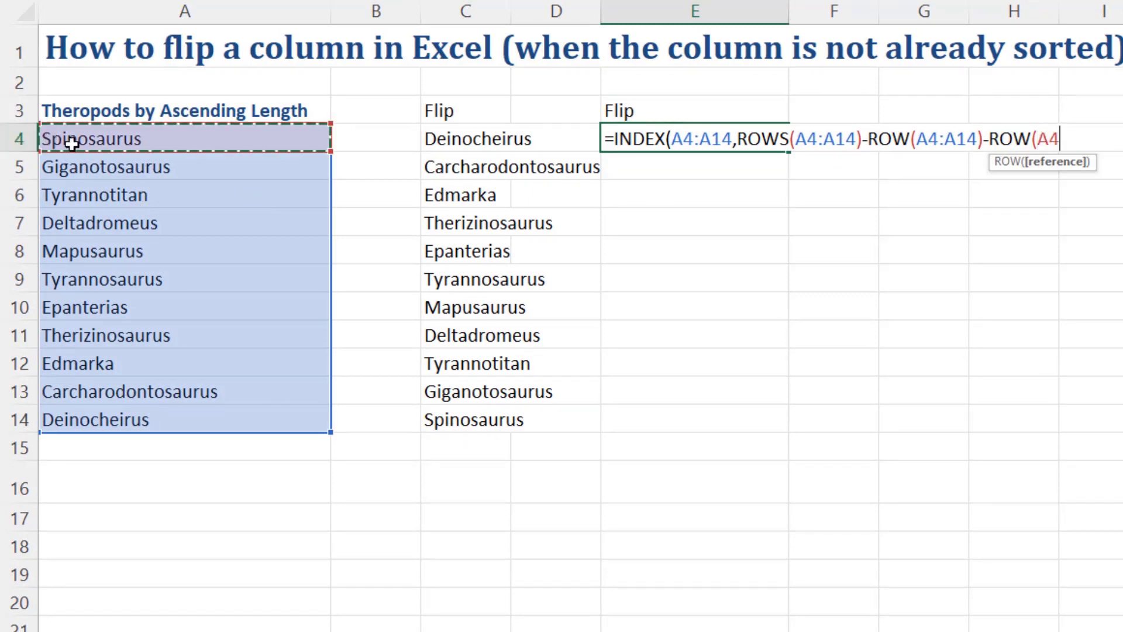
mouse_move(57, 176)
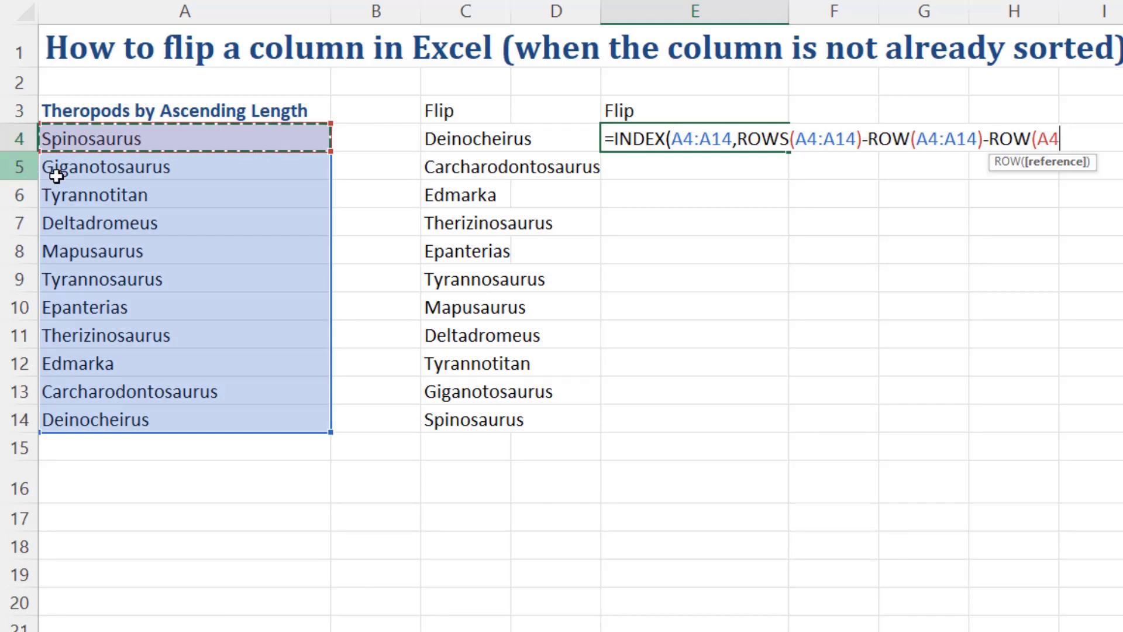
mouse_move(932, 289)
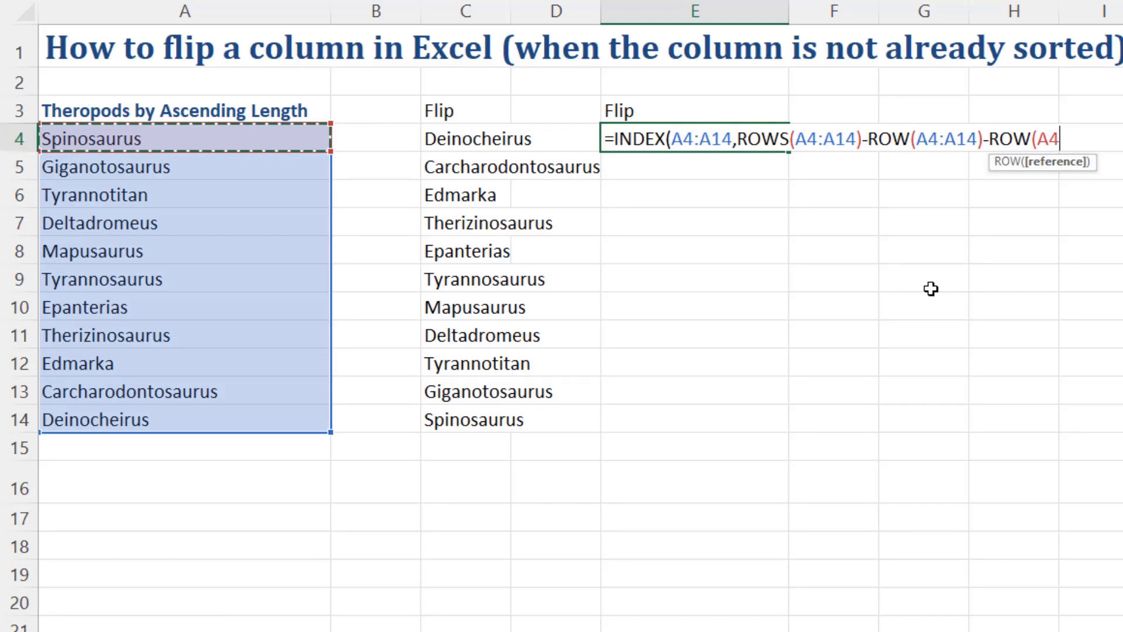
text()))
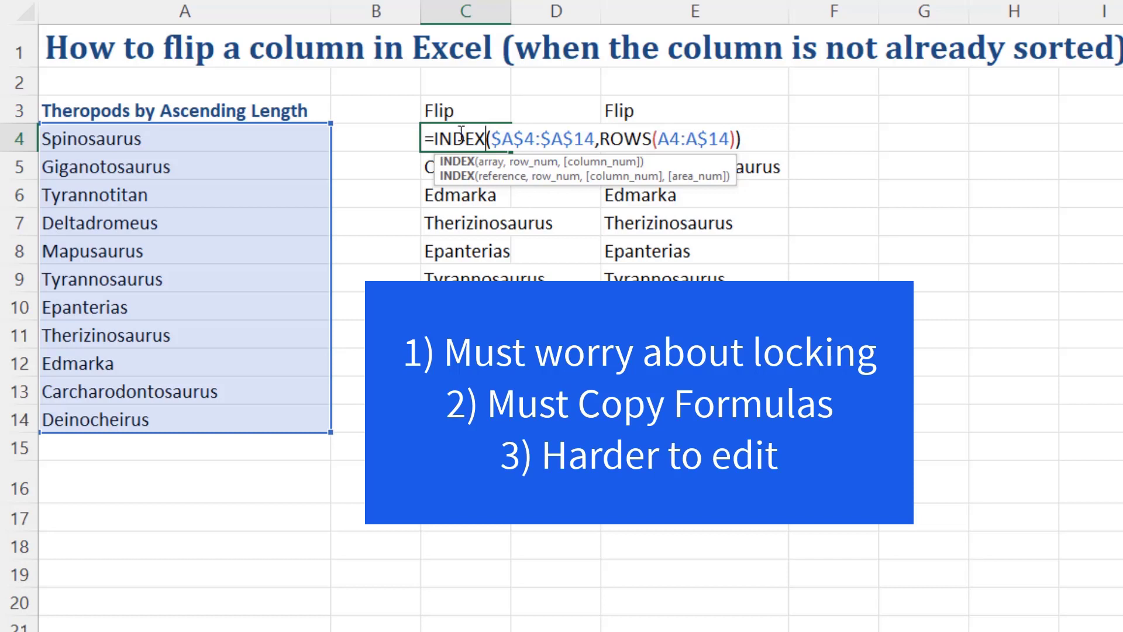
mouse_move(687, 138)
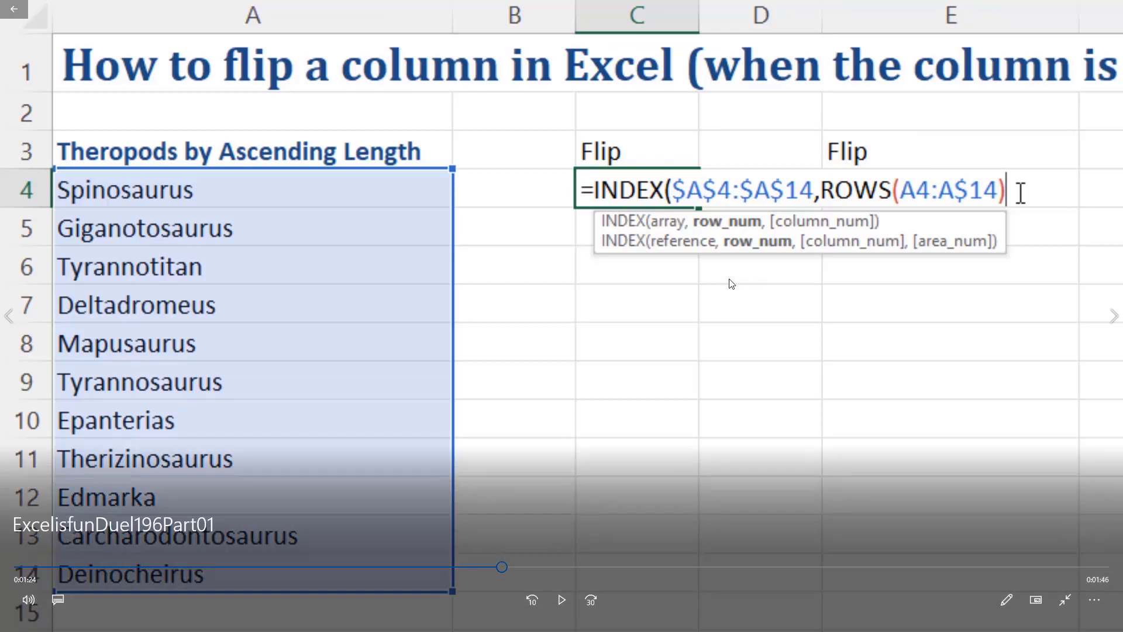
mouse_move(684, 204)
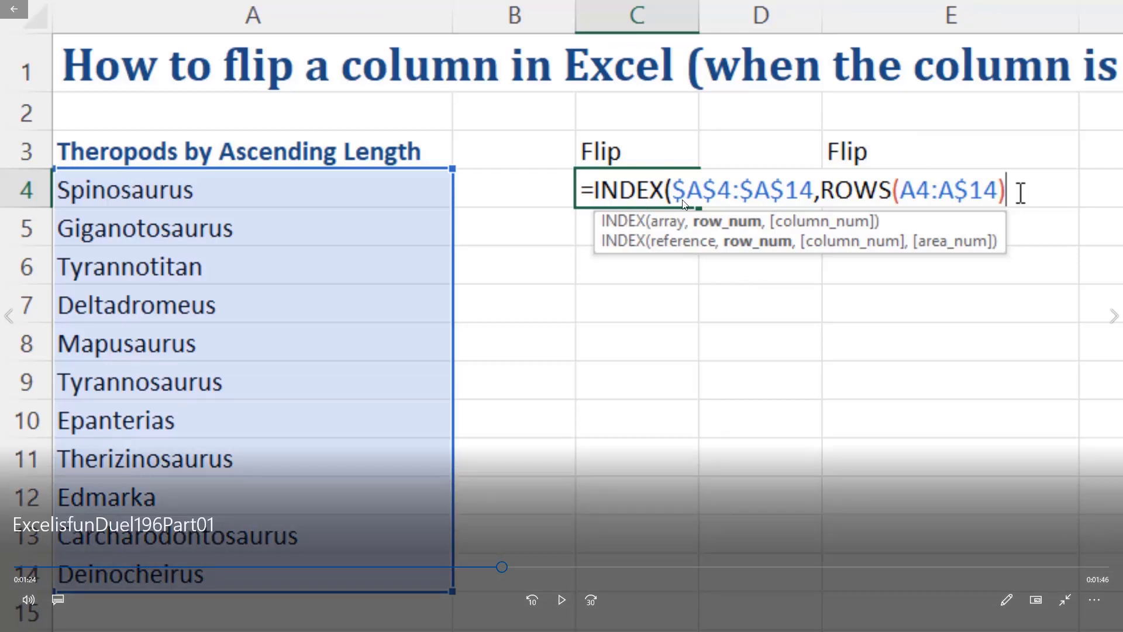
mouse_move(886, 205)
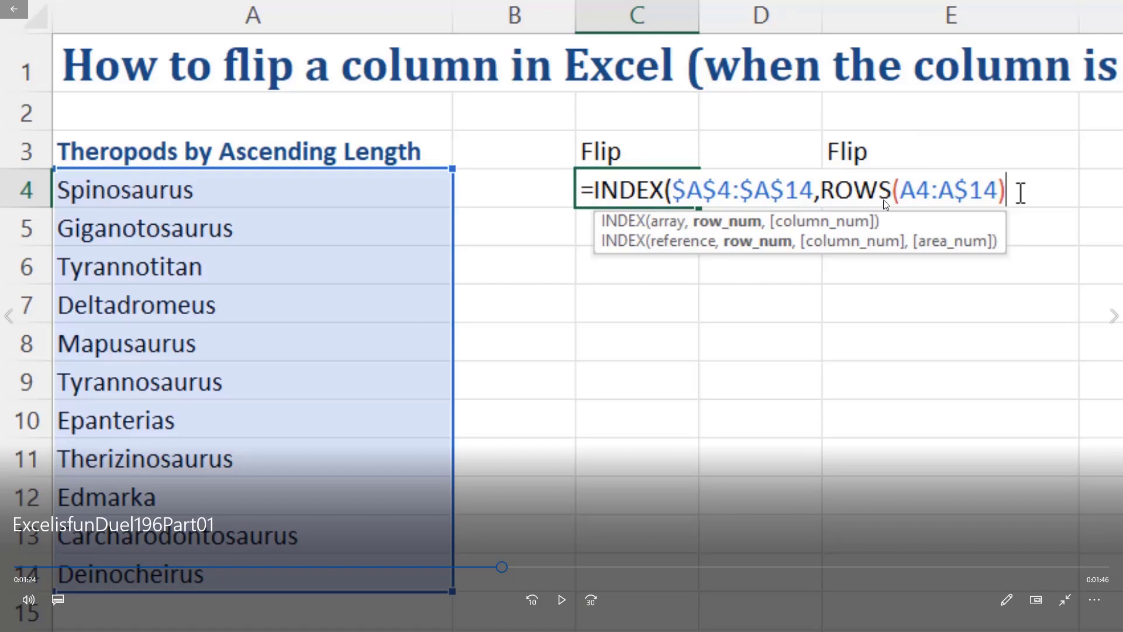
mouse_move(948, 207)
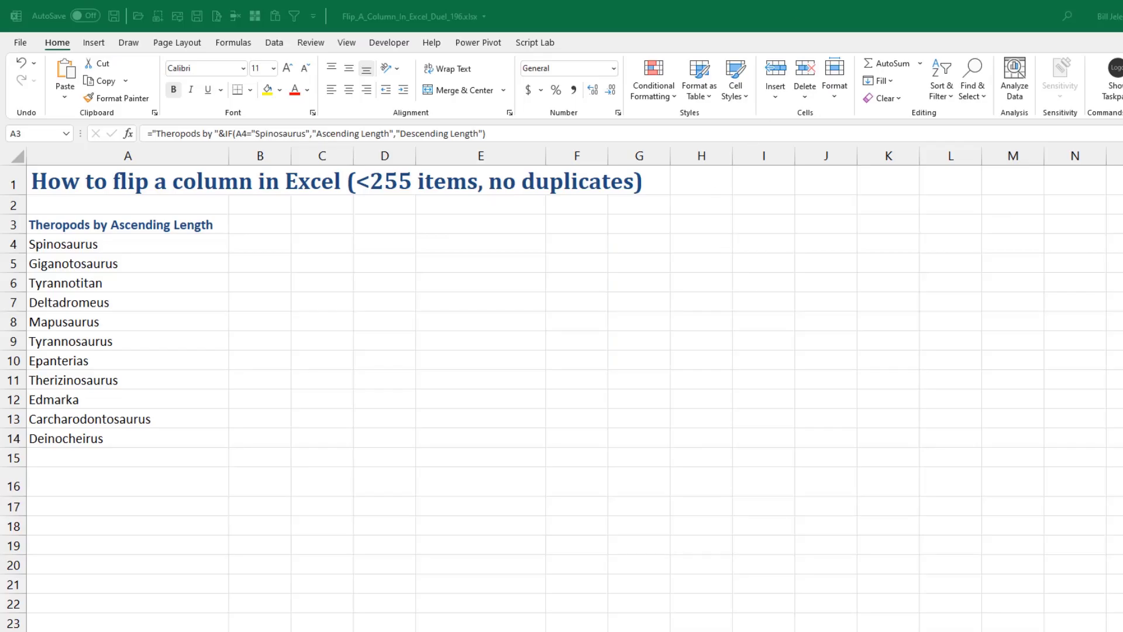
Import A4:A14 as a new custom list through Options > Advanced > Edit Custom Lists.
click(64, 243)
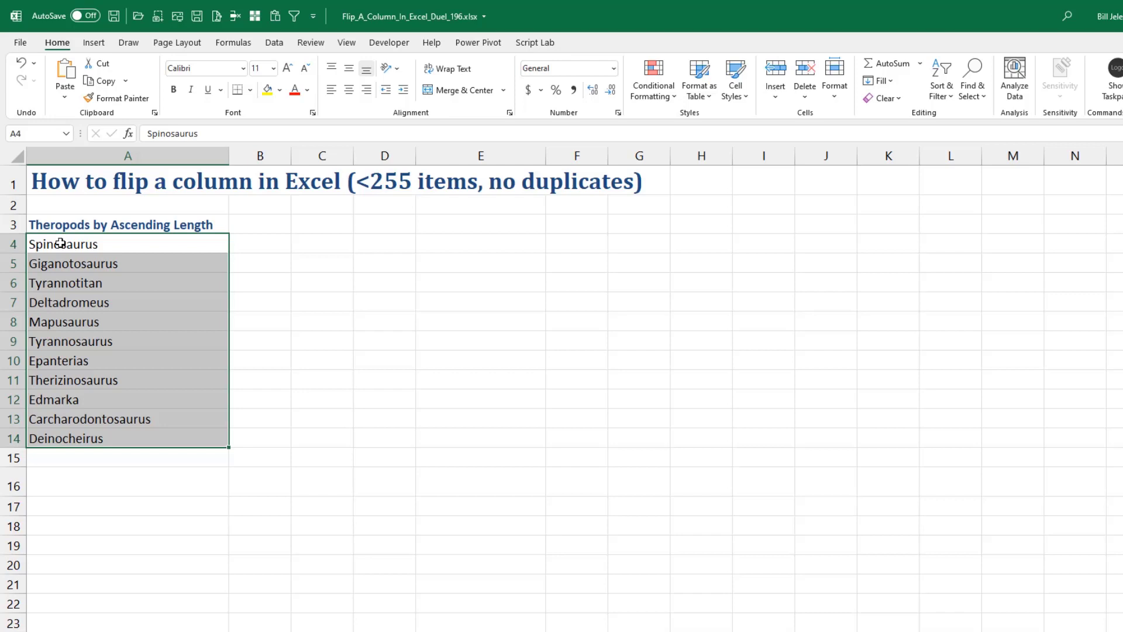
click(20, 42)
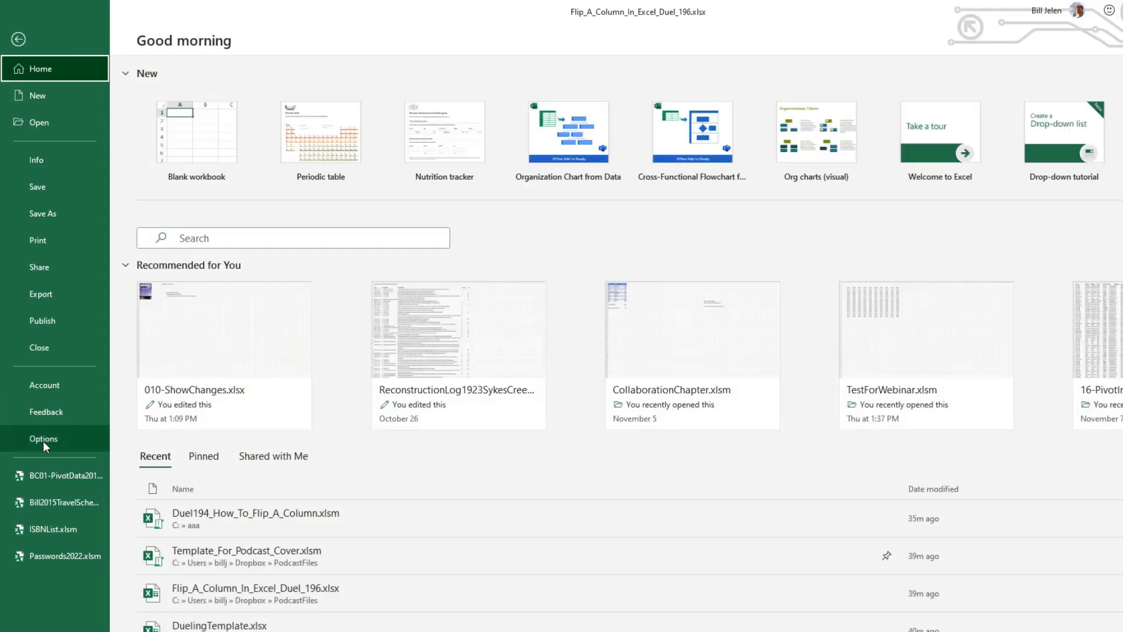
click(43, 439)
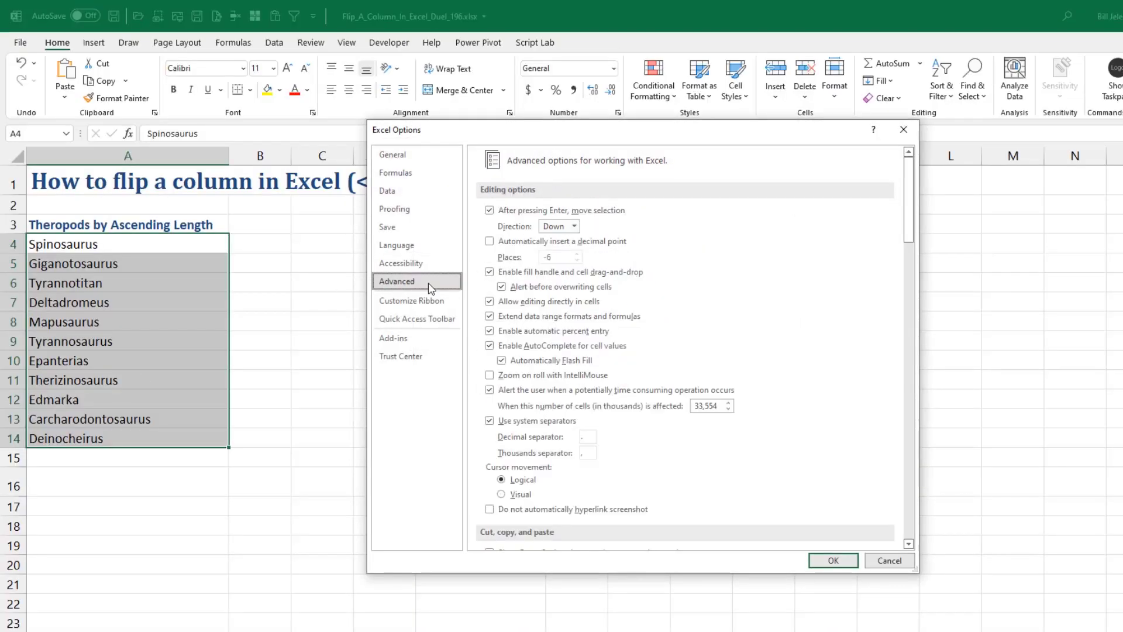
scroll(down, 3)
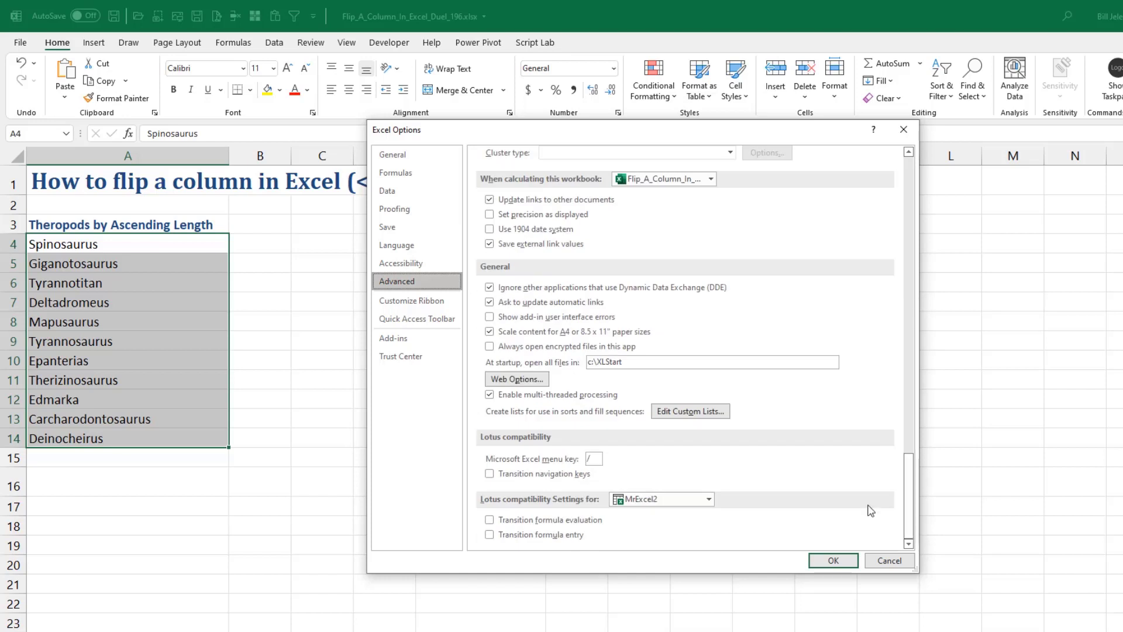
click(691, 411)
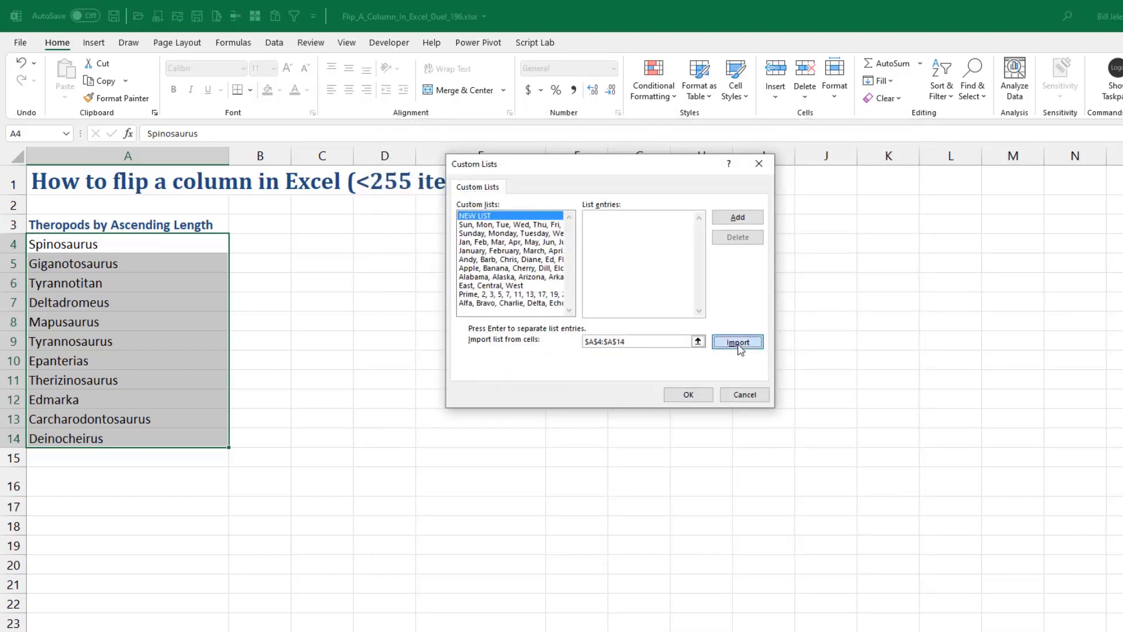
click(737, 341)
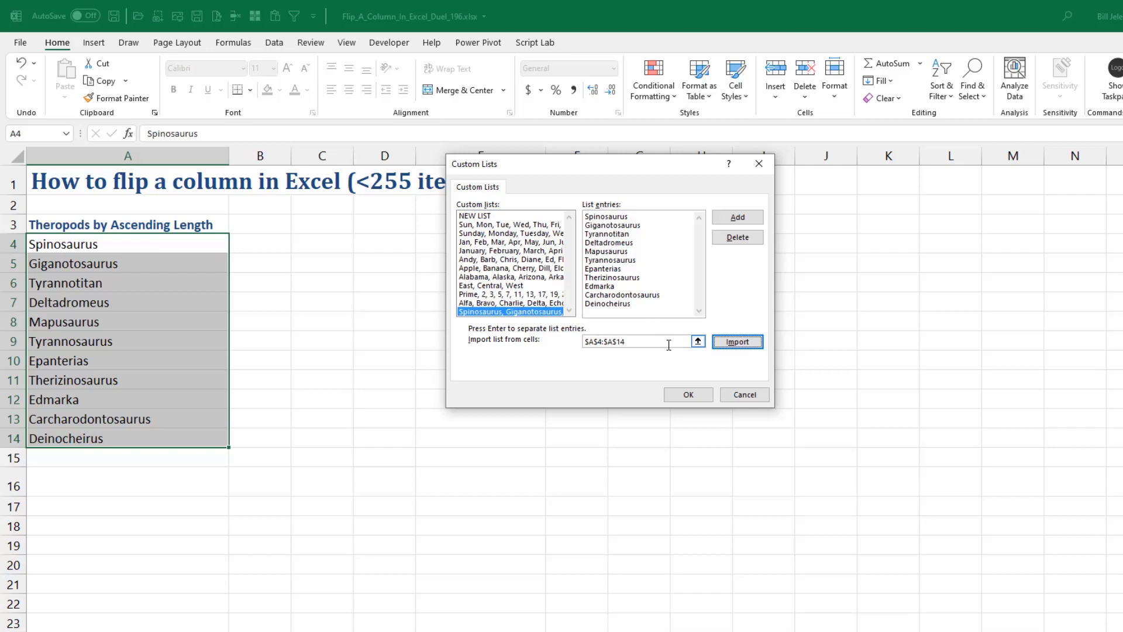
click(687, 394)
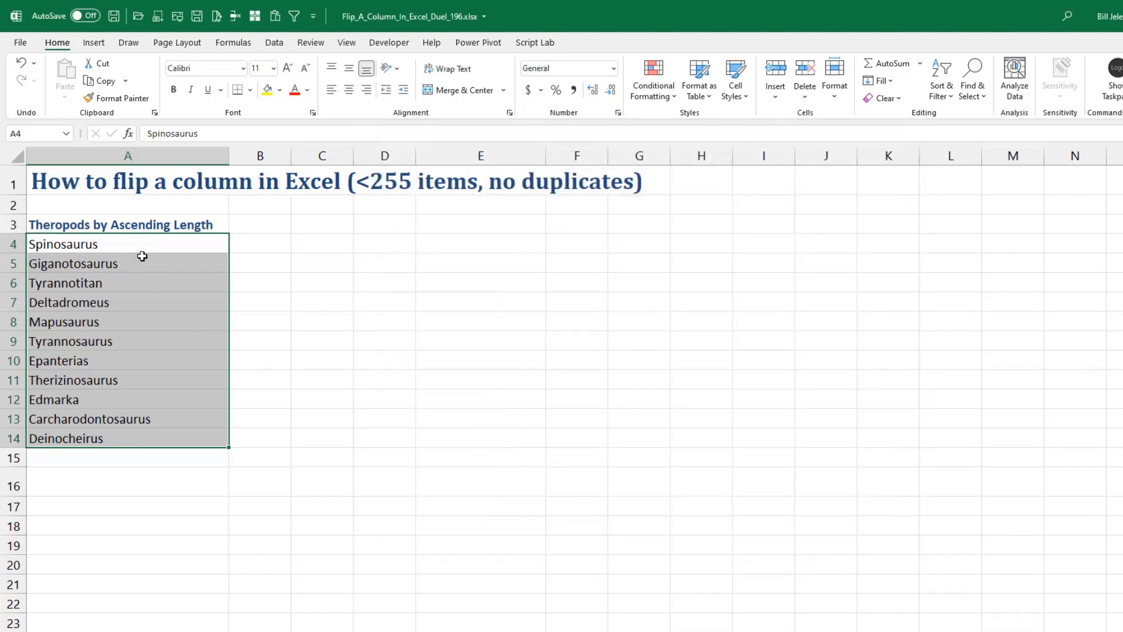
Set up a Data > Sort on the list ordered by the theropod custom list.
click(128, 224)
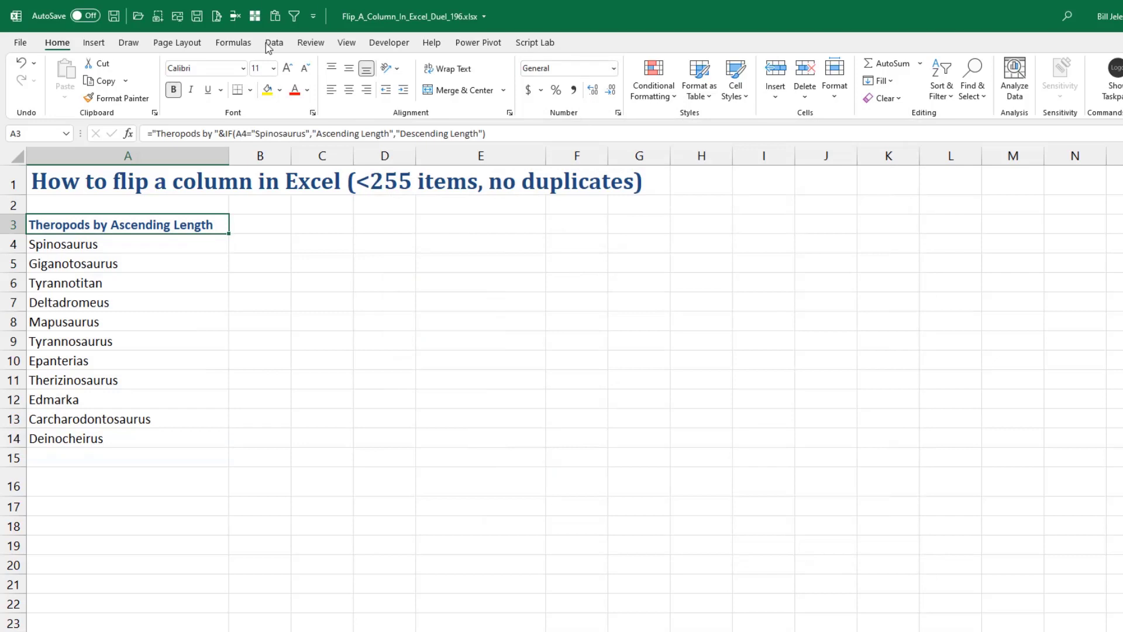
click(274, 42)
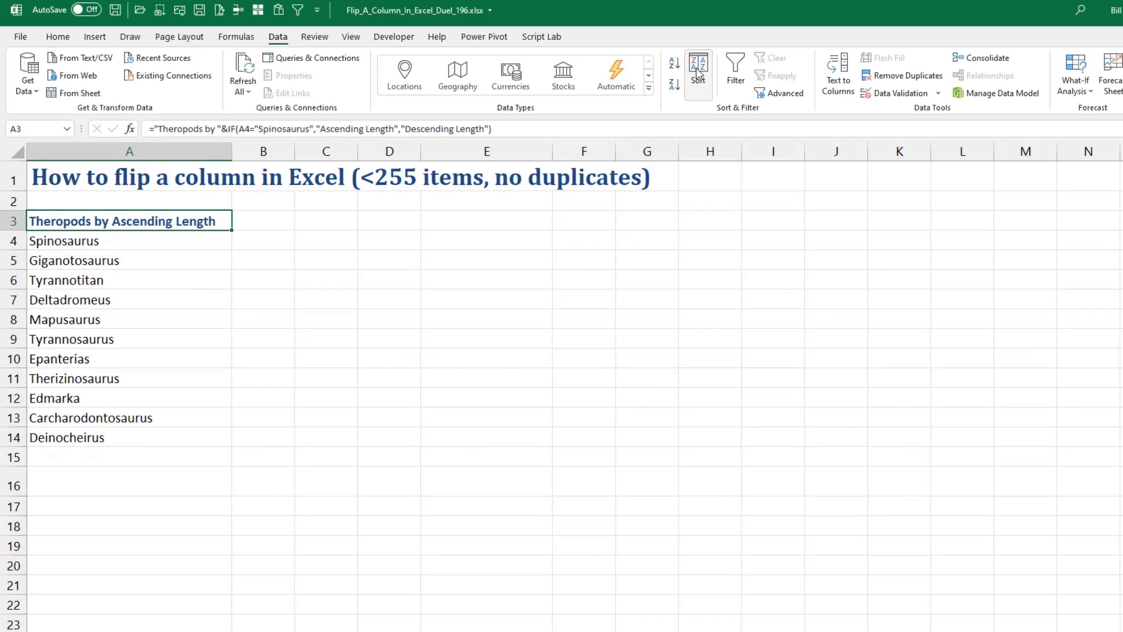
click(698, 68)
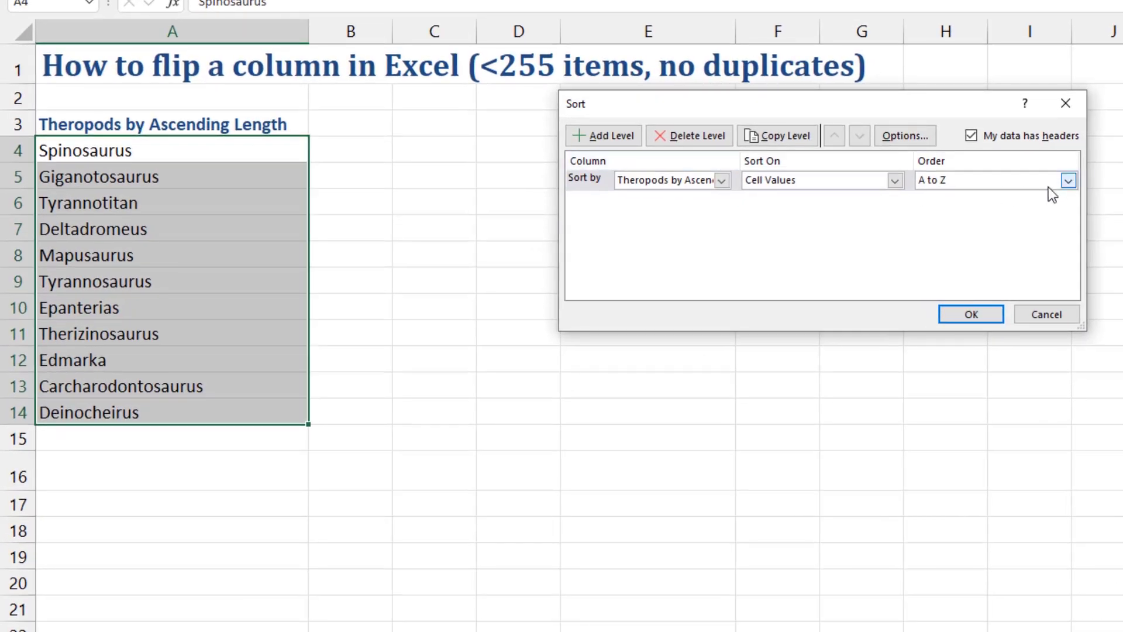
click(1069, 180)
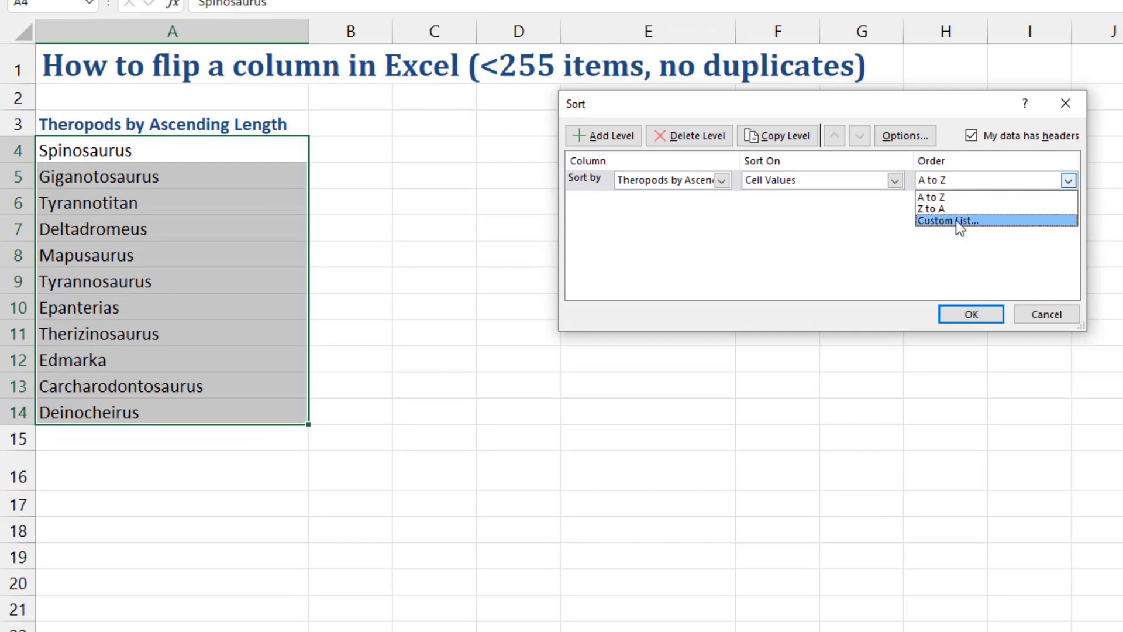
click(947, 220)
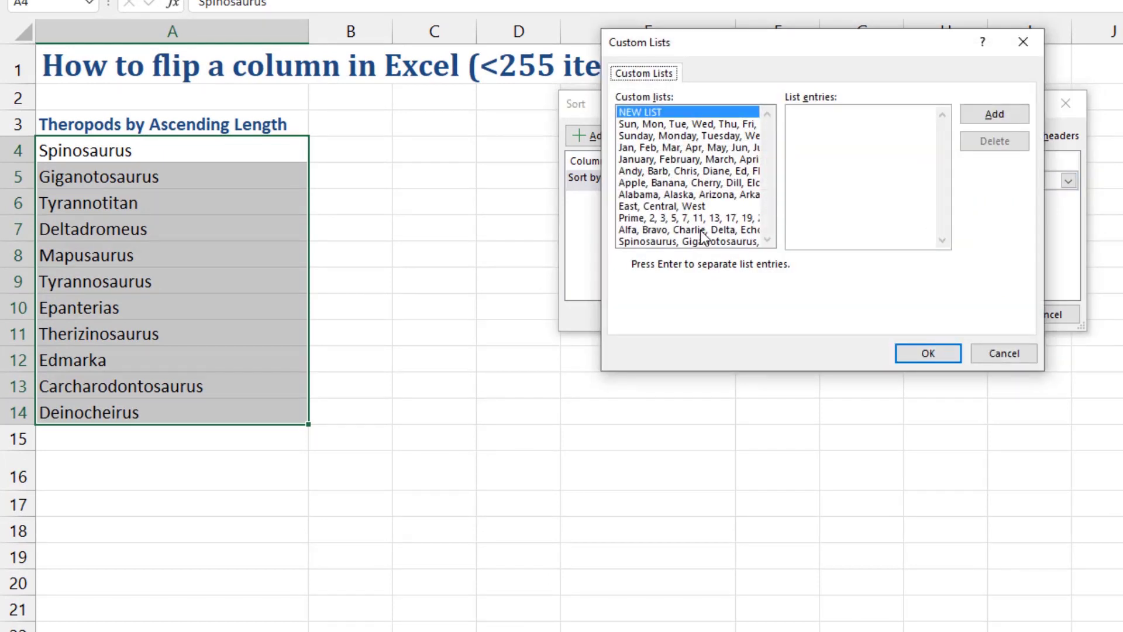
click(688, 241)
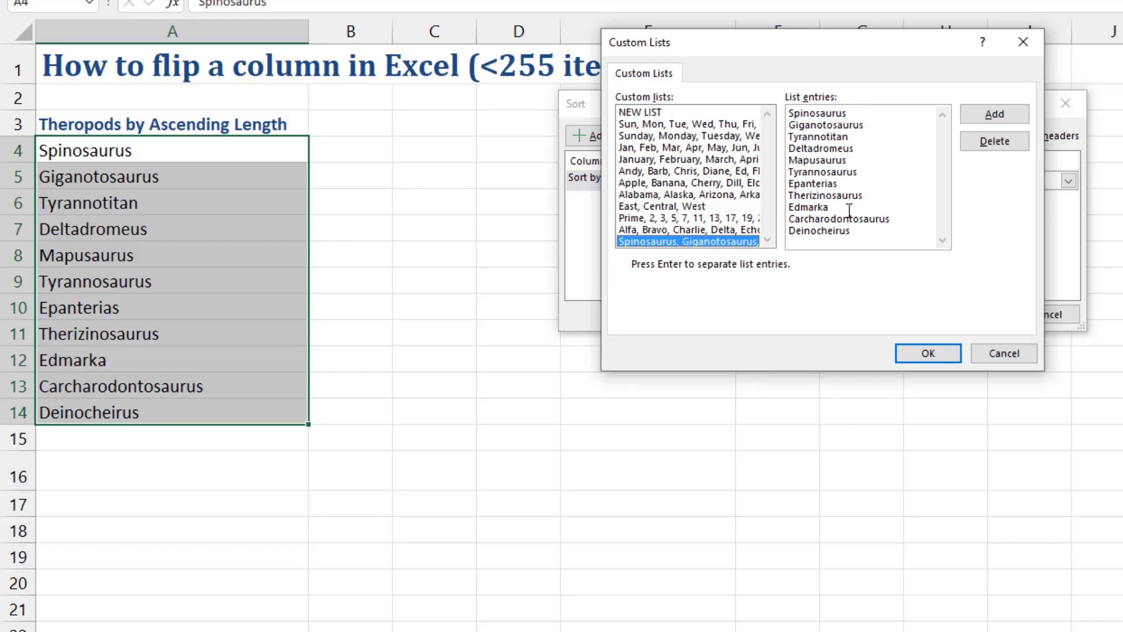
click(927, 352)
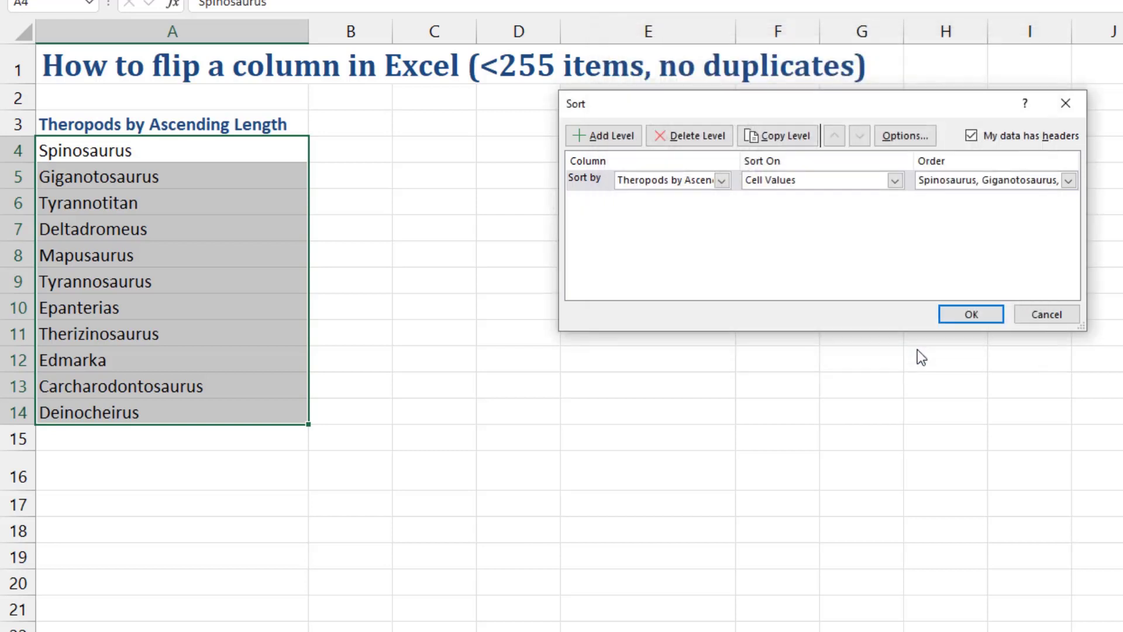
mouse_move(1042, 254)
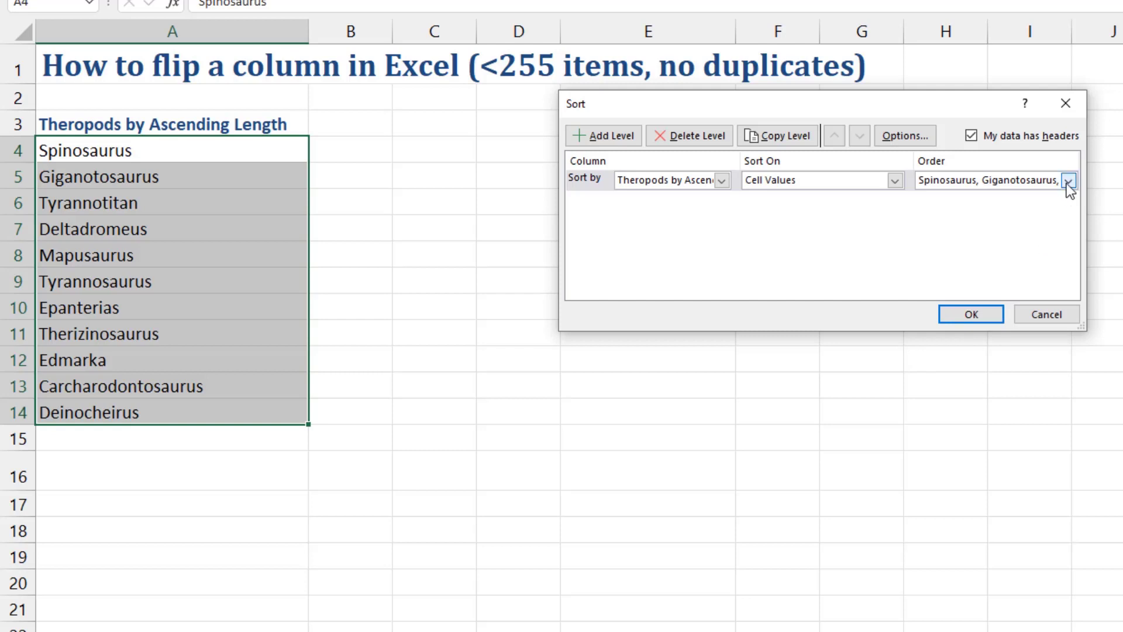
Switch the order to the reversed Deinocheirus-first list and apply the sort.
click(1068, 180)
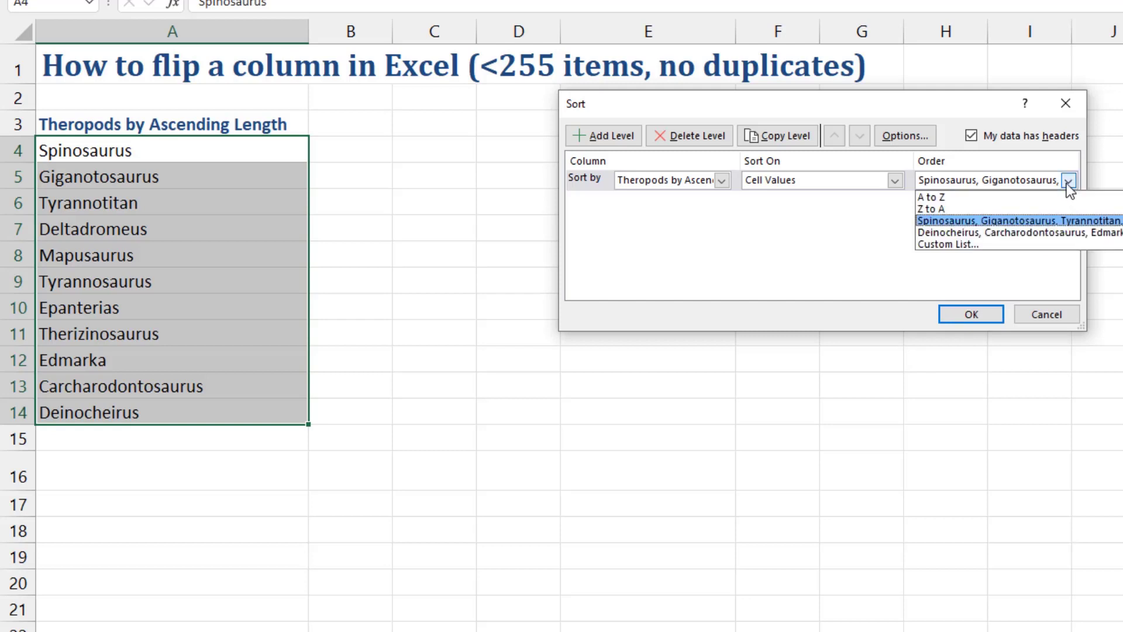
mouse_move(1007, 230)
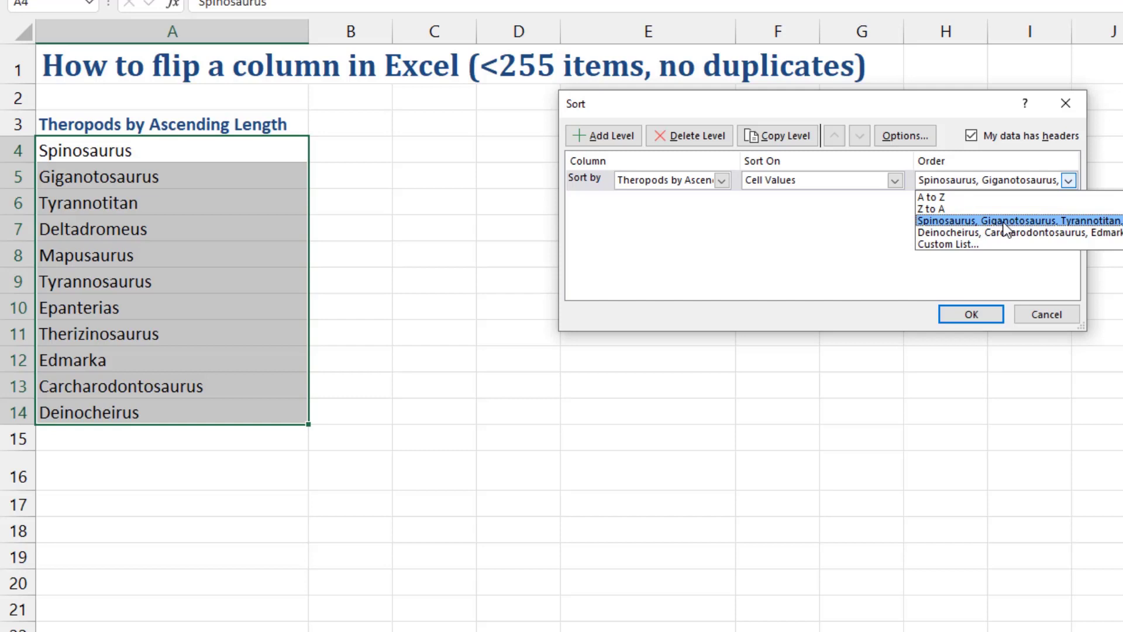
mouse_move(1010, 233)
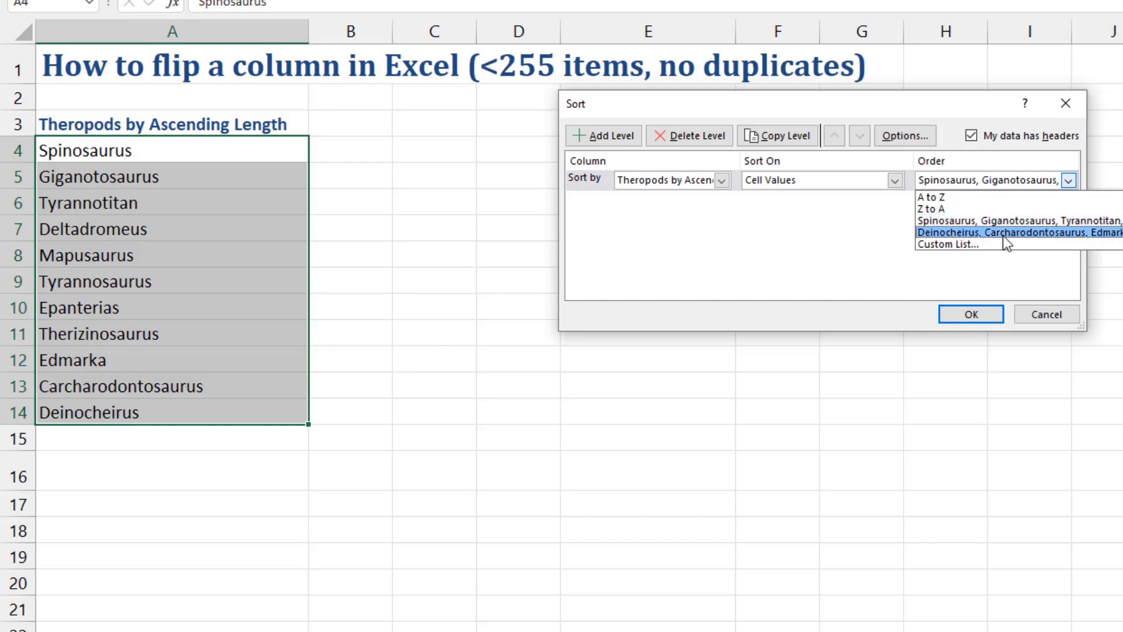
click(1017, 231)
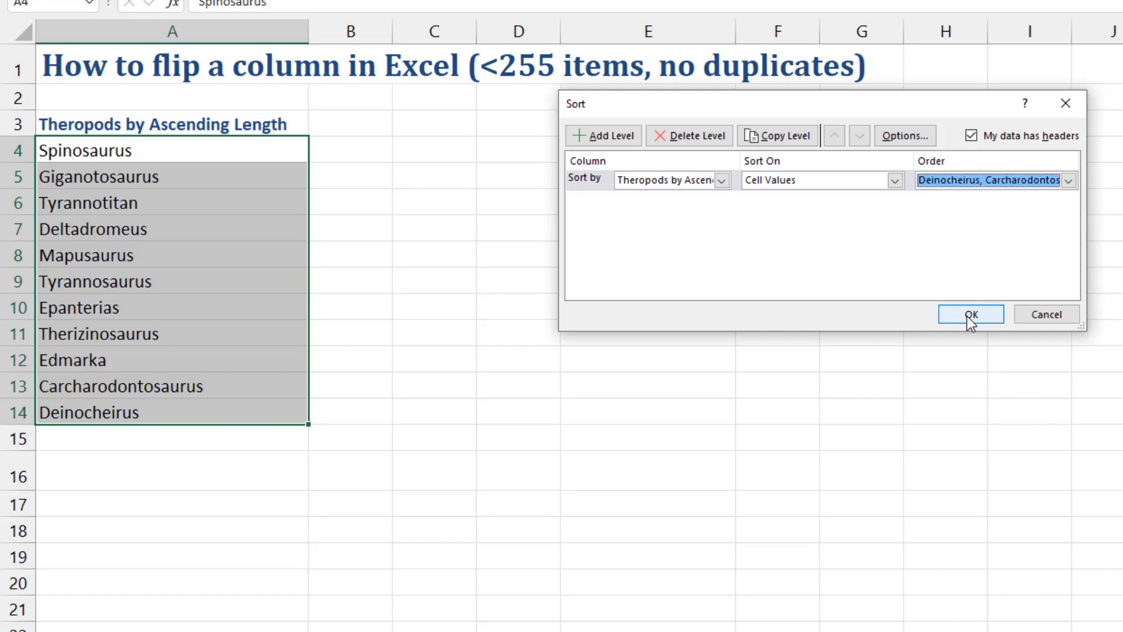
click(971, 314)
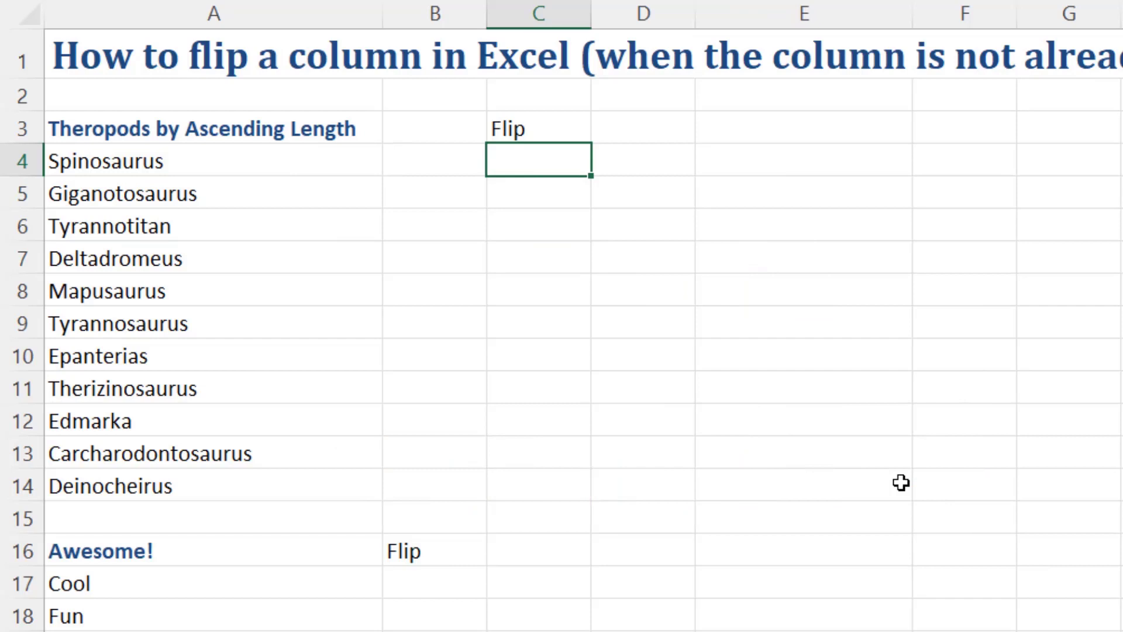
mouse_move(815, 493)
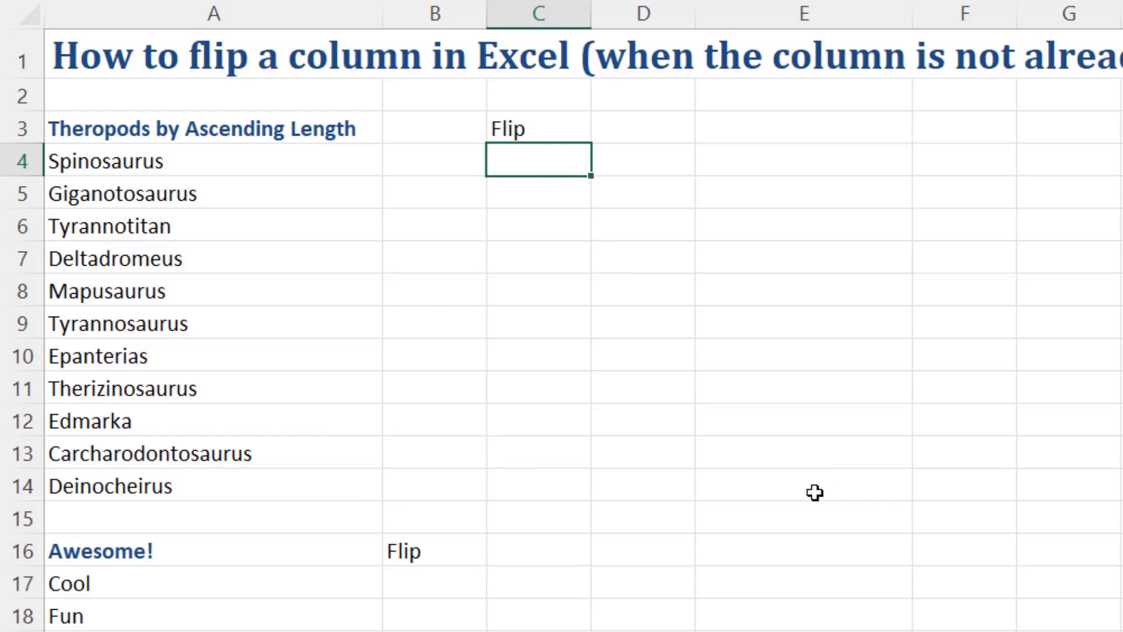
Enter =LAMBDA(column_to_flip,SORTBY(column_to_flip,SEQUENCE(ROWS(column_to_flip),,,-1)))(A4:A14) in C4 and copy the LAMBDA part.
text(=l)
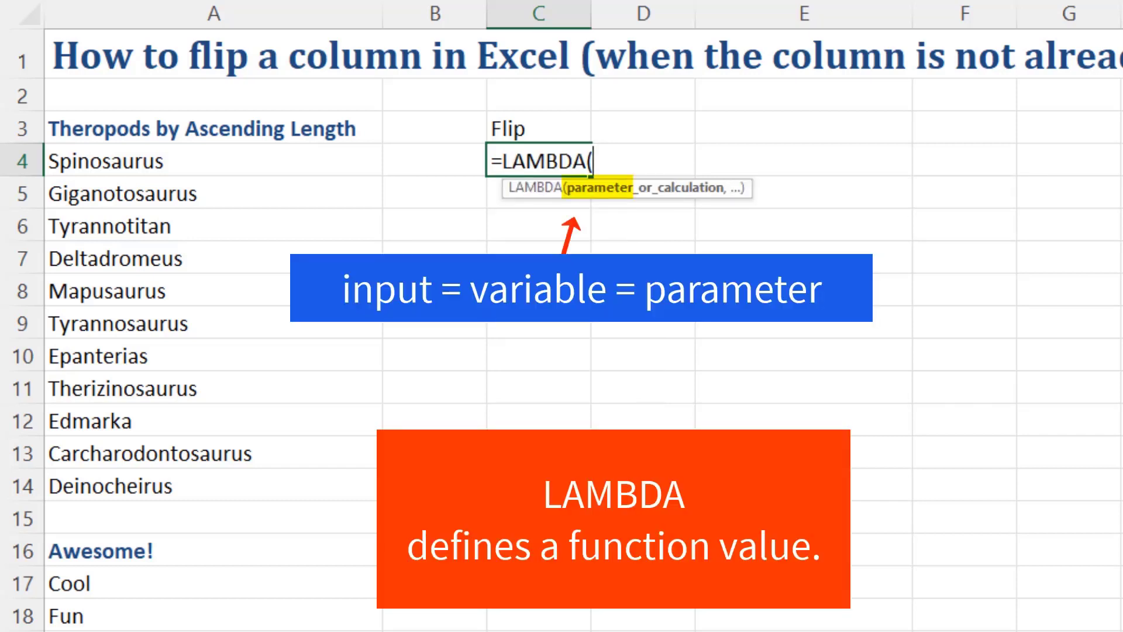
text(column_to_)
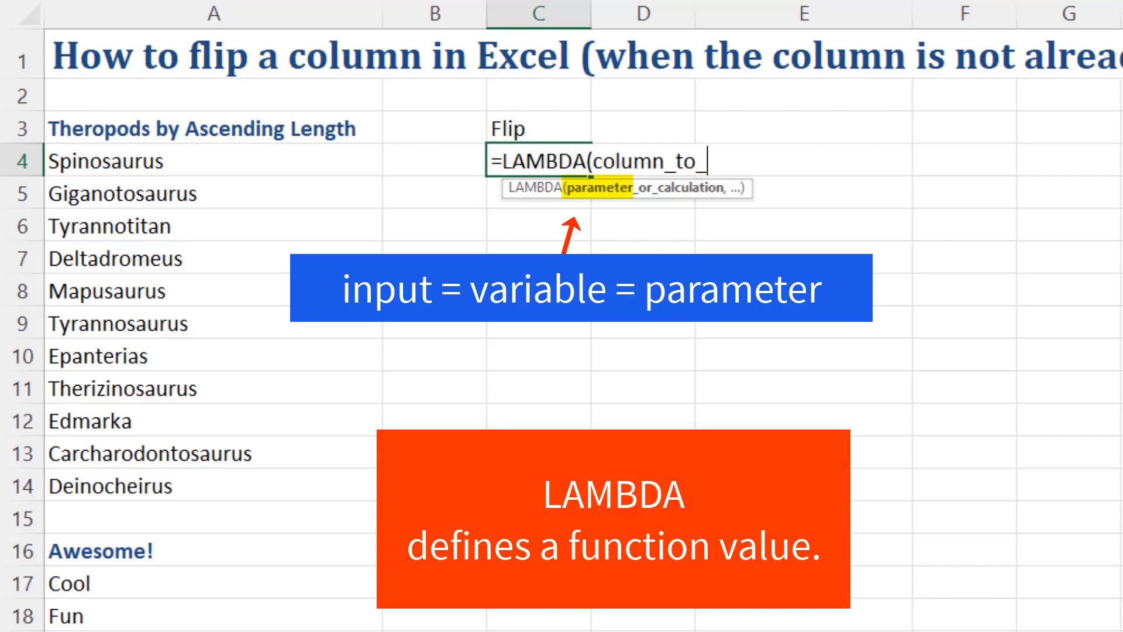
text(flip)
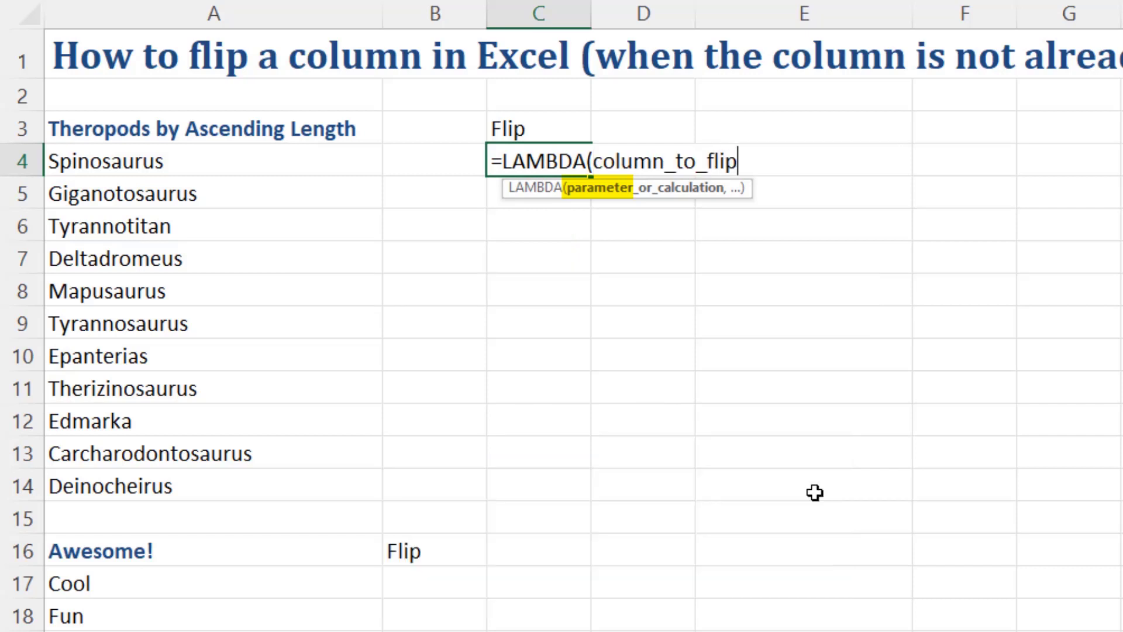
text(,)
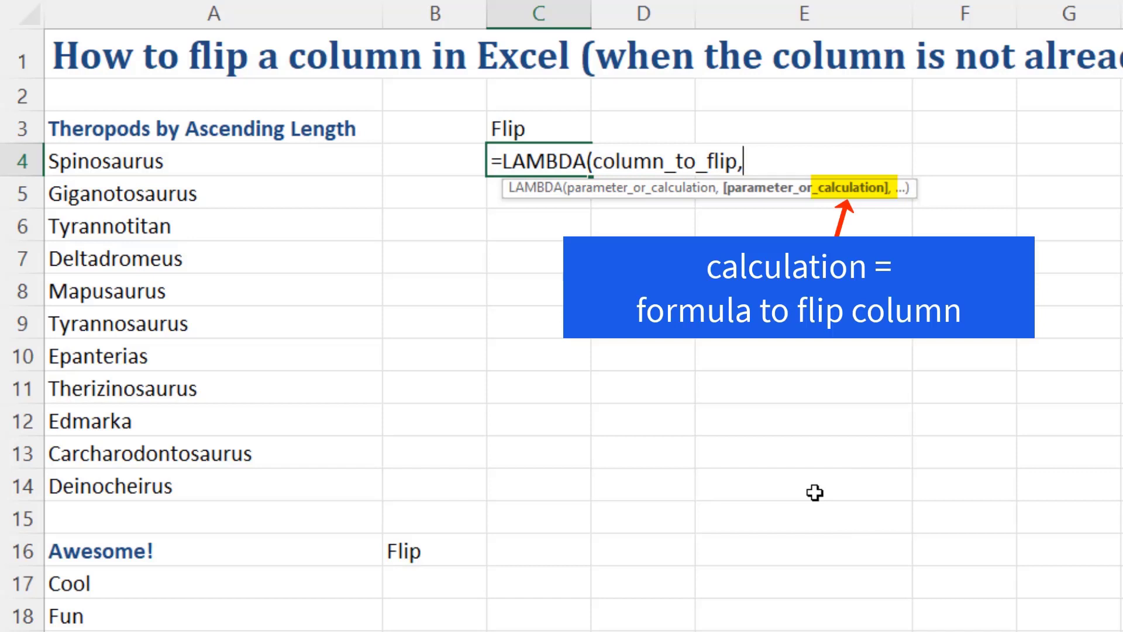
text(sort)
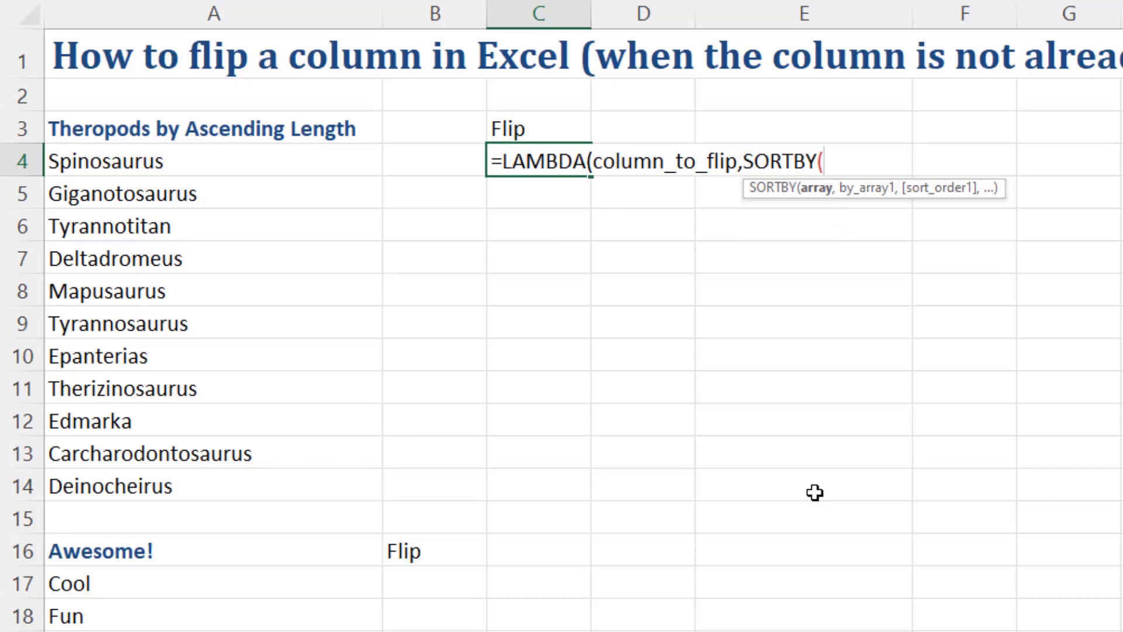
mouse_move(613, 164)
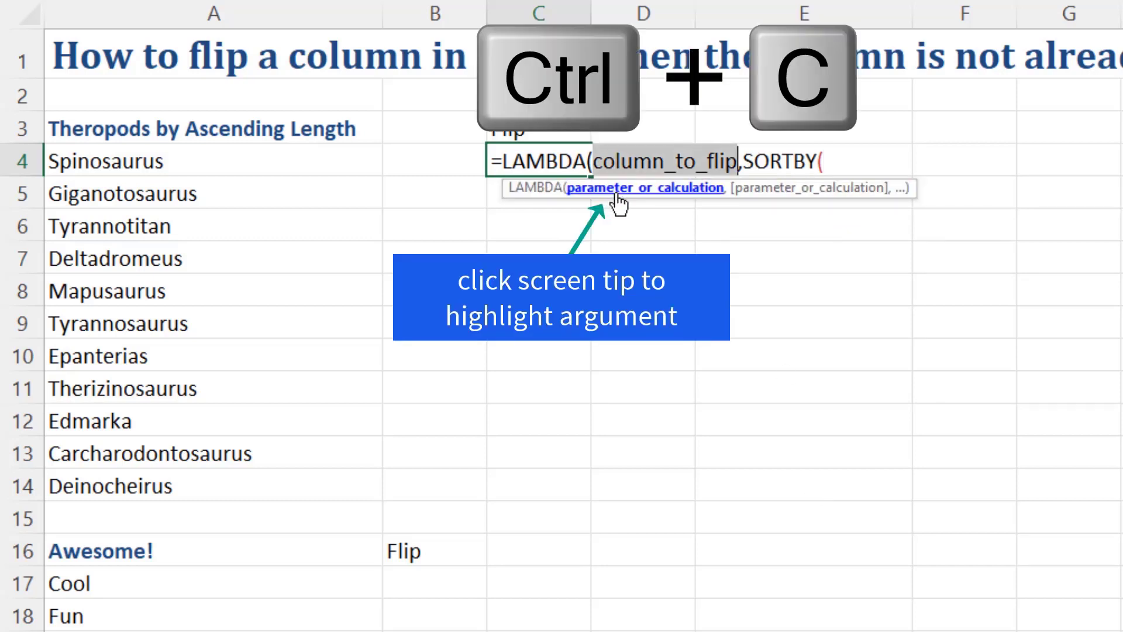
text(column_to_flip)
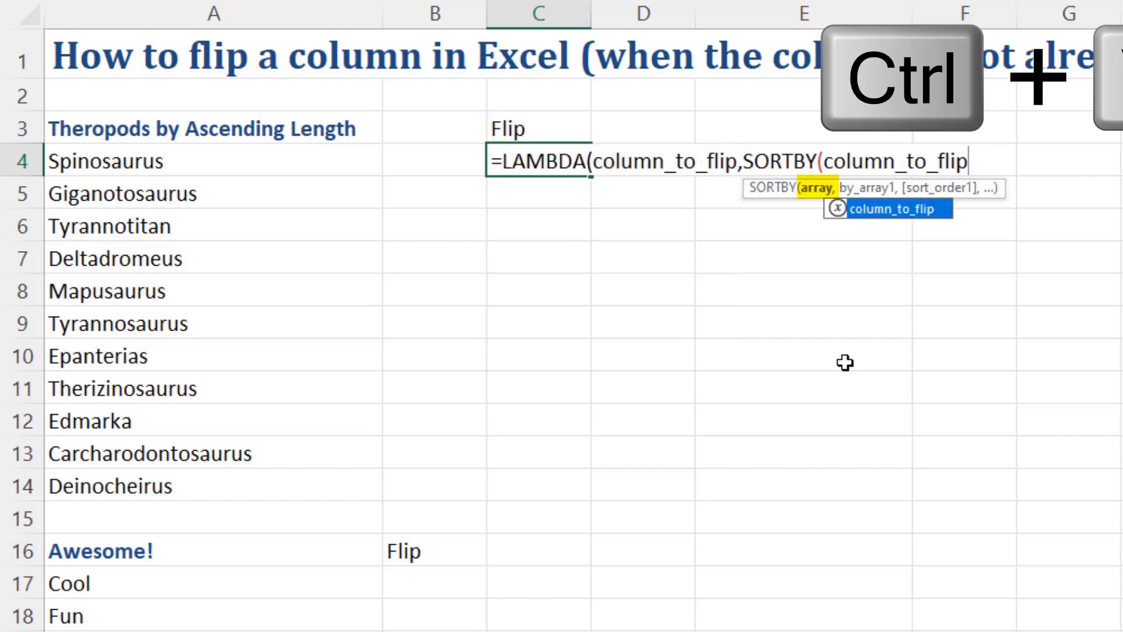
text(,)
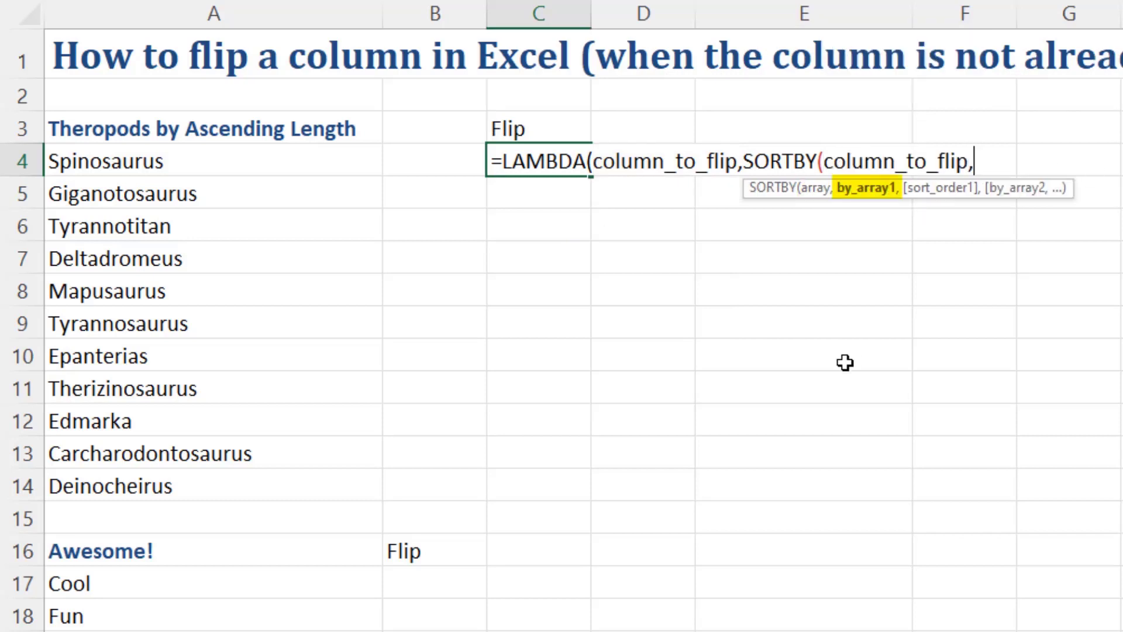
text(seq)
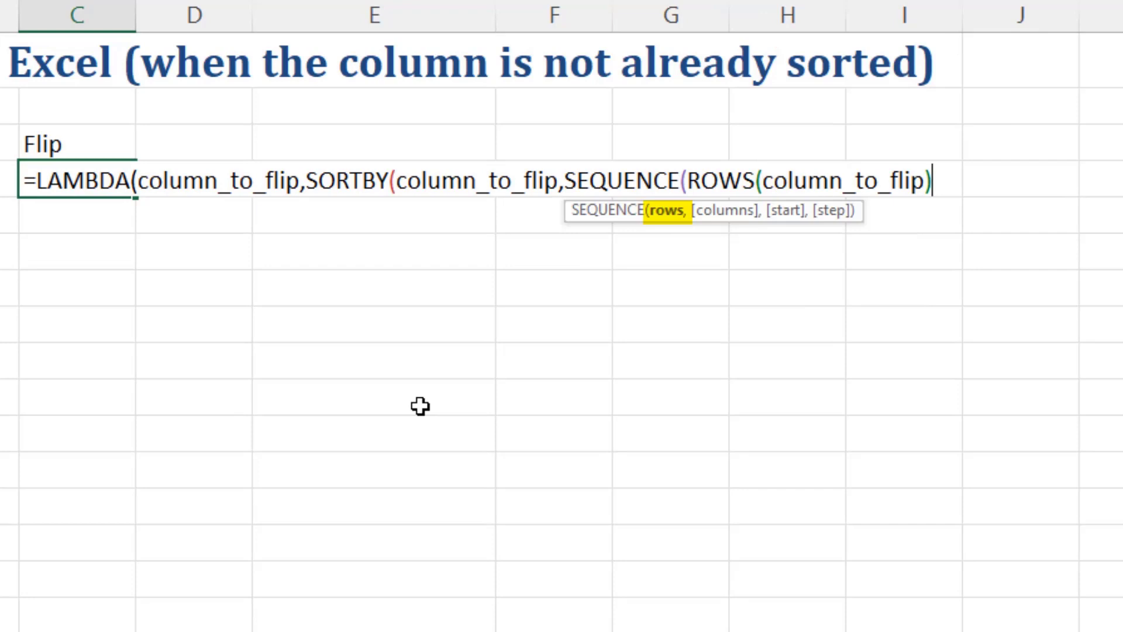
text(,,,-)
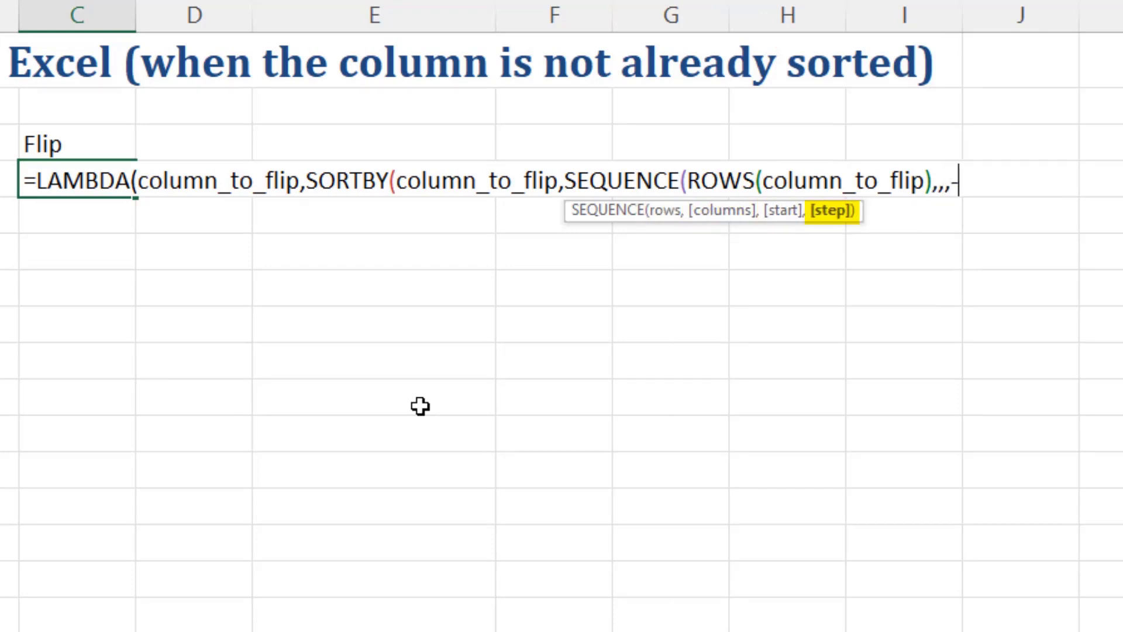
text(1))
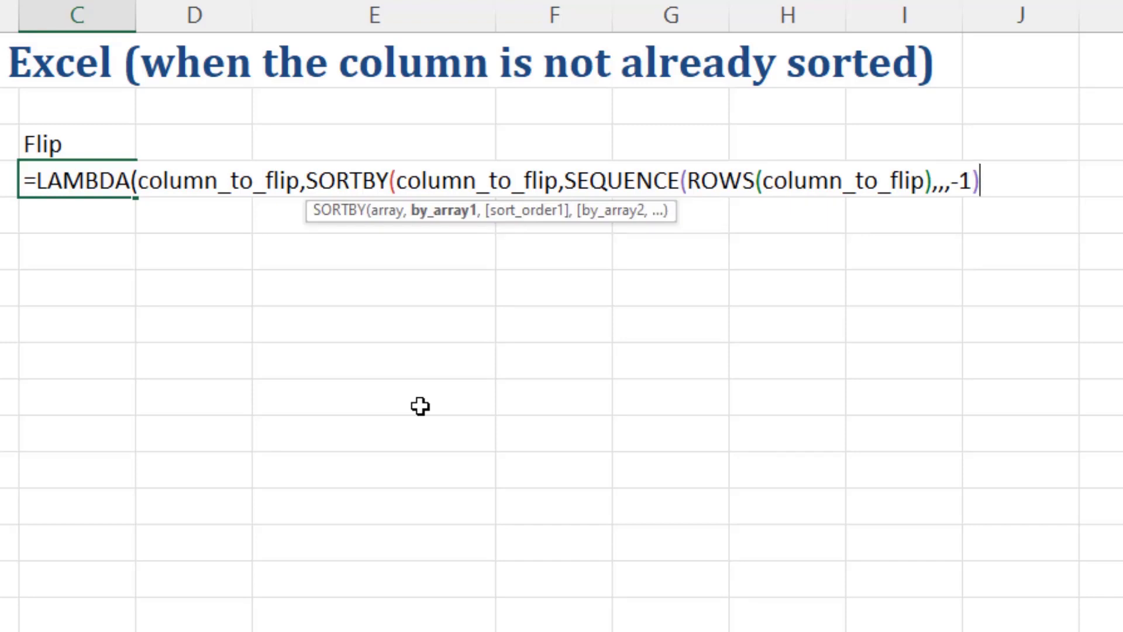
text())(A4:A14))
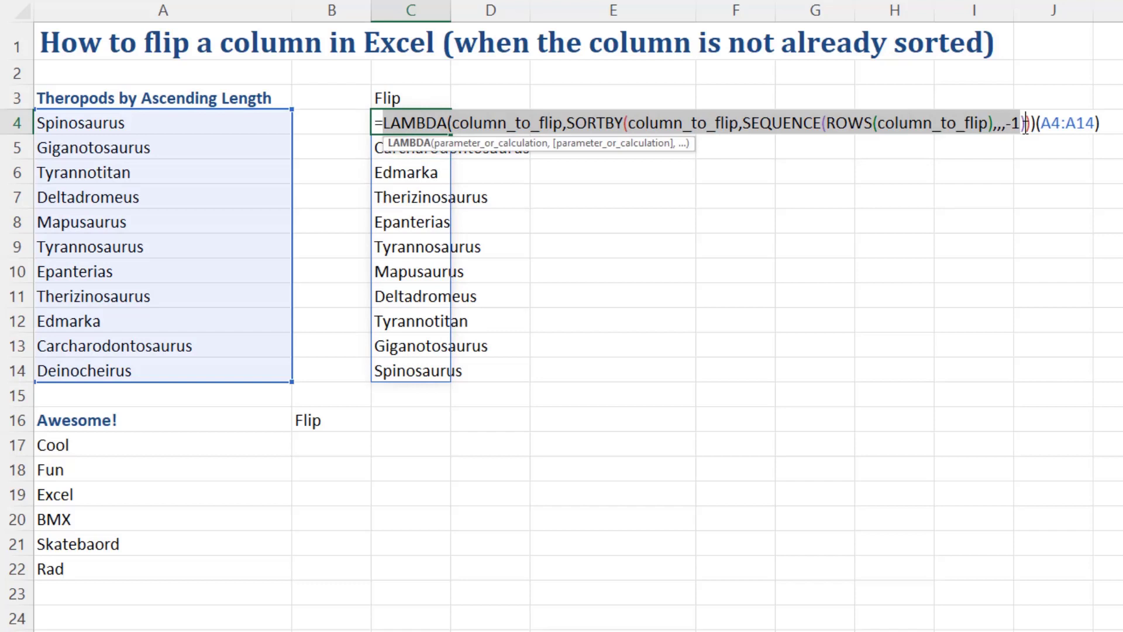
key(ctrl+c)
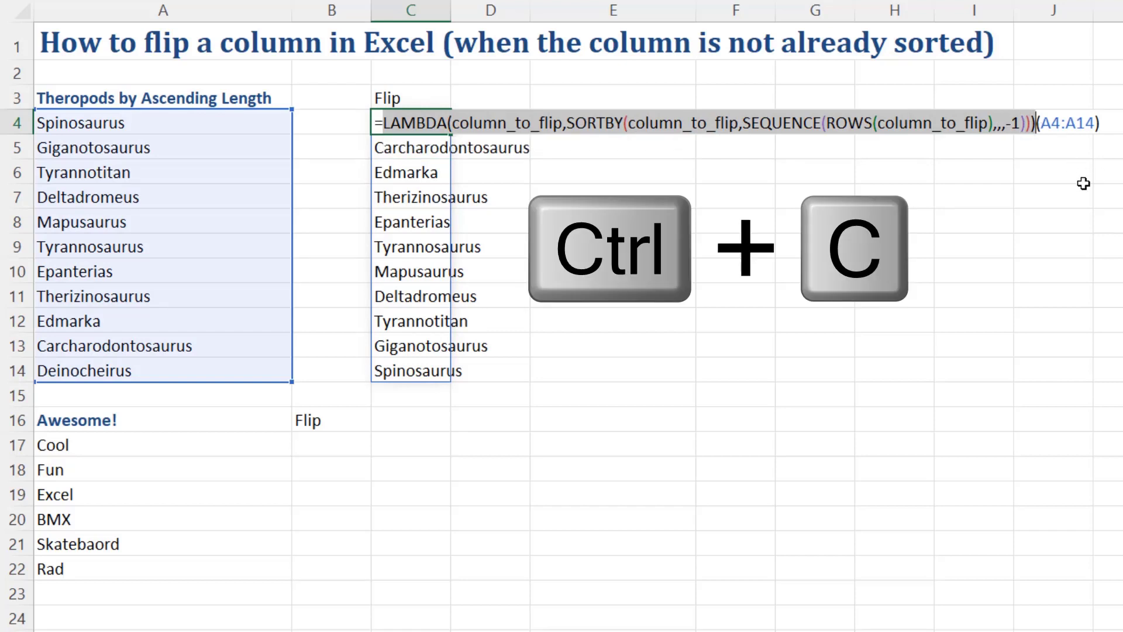
Define a new name FLIPCOLUMN in Name Manager referring to the pasted LAMBDA.
key(ctrl+F3)
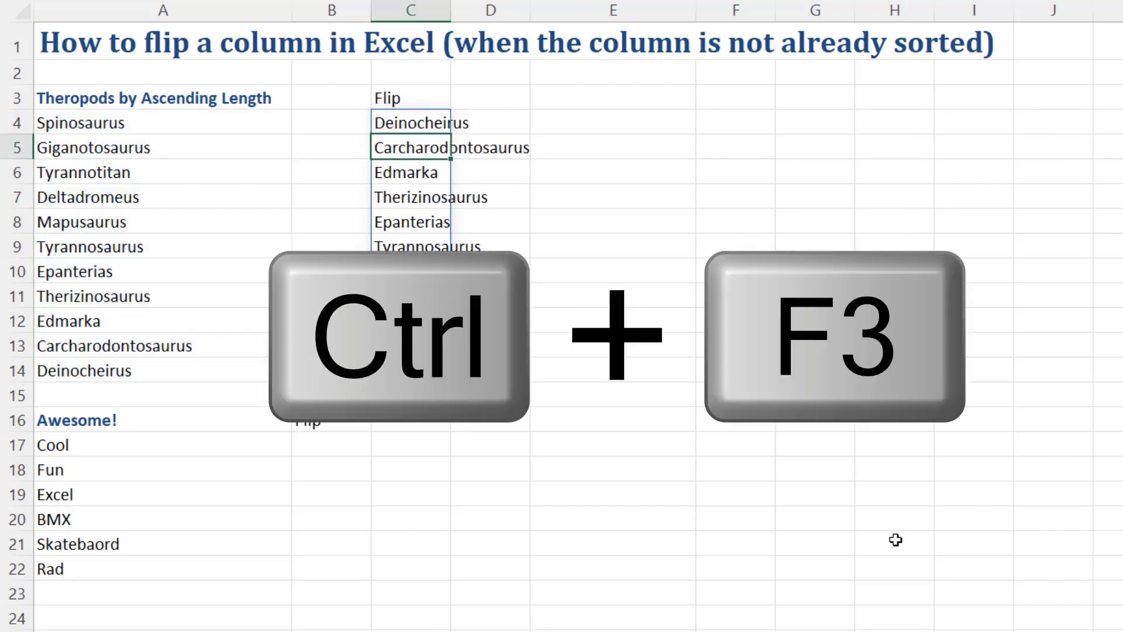
key(ctrl+f3)
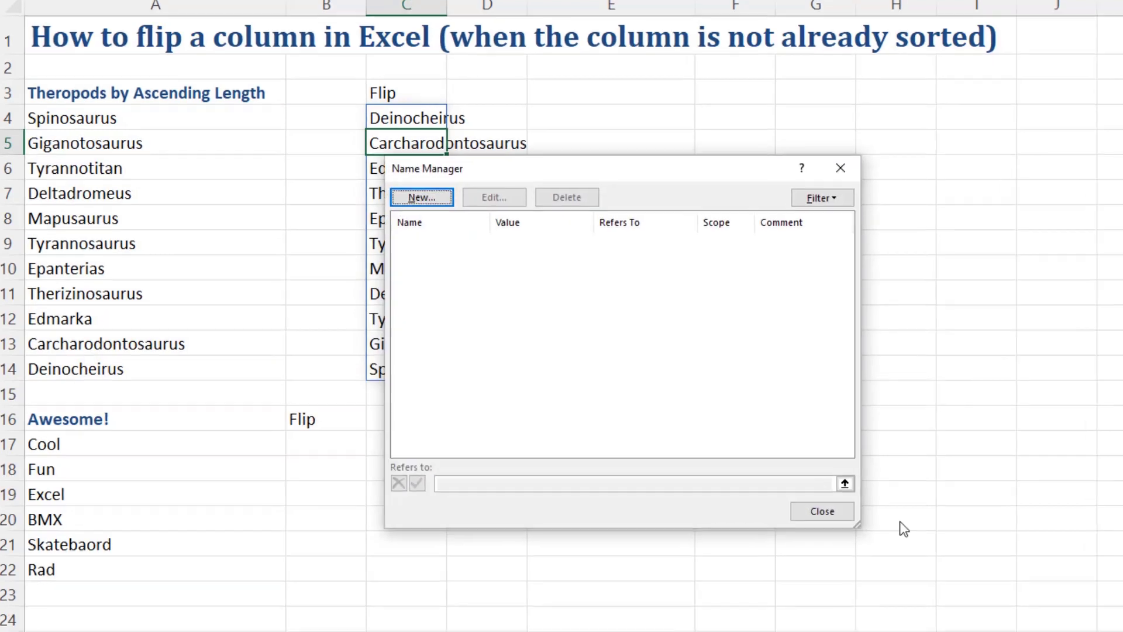
click(421, 196)
text(FLIPCOLUMN)
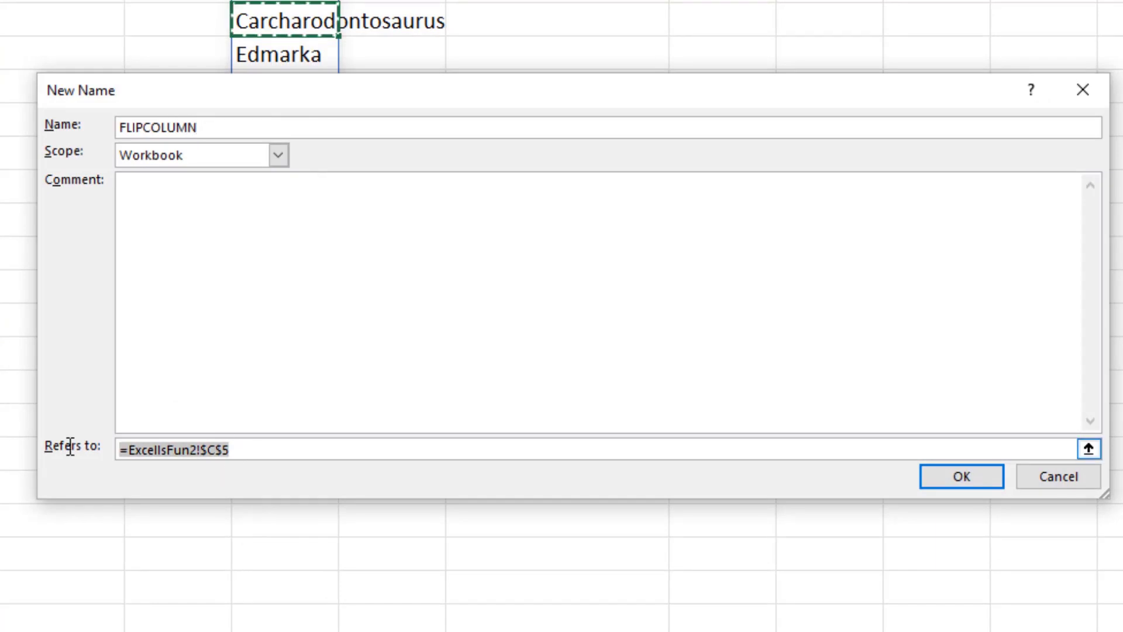
key(ctrl+v)
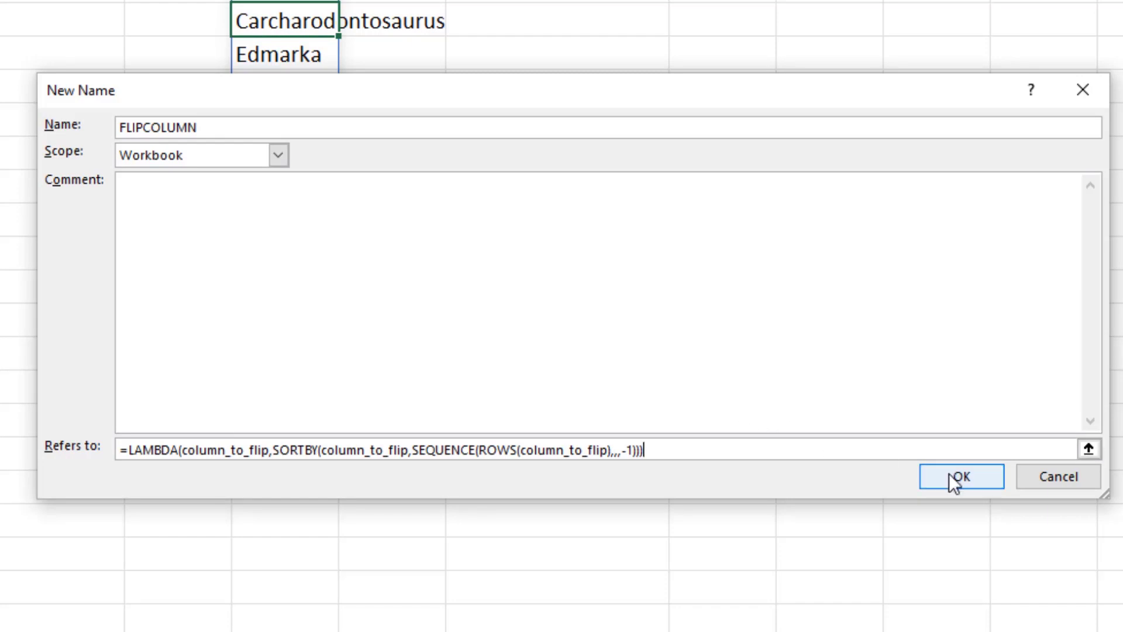
click(961, 477)
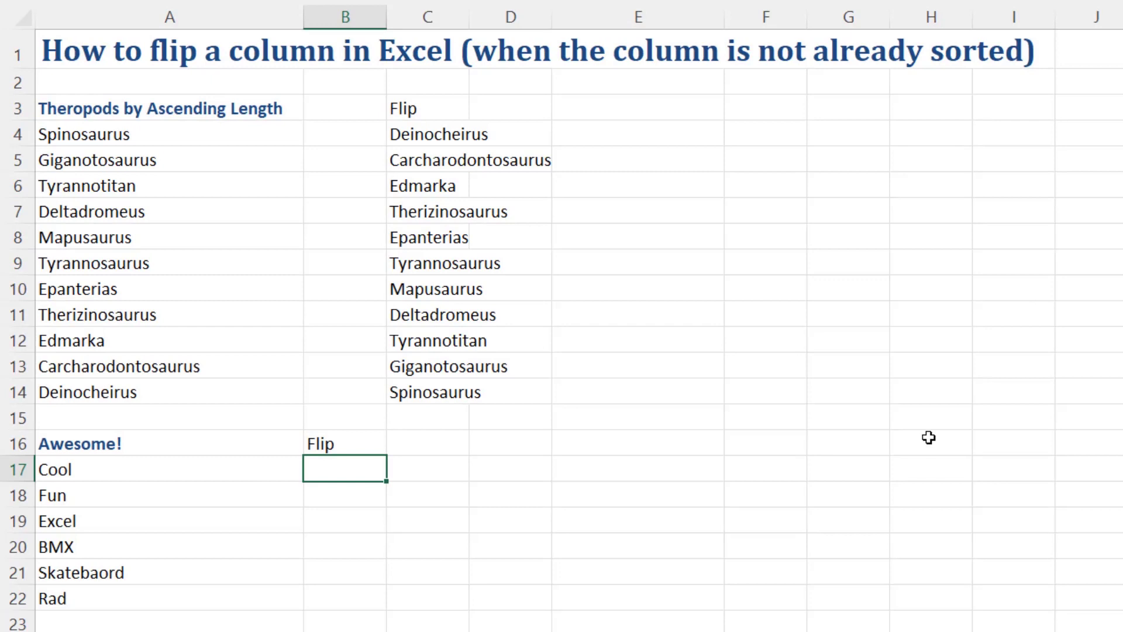
Enter =FLIPCOLUMN(A17:A22) in B17 to reverse the Awesome! list from Rad to Cool.
text(=fli)
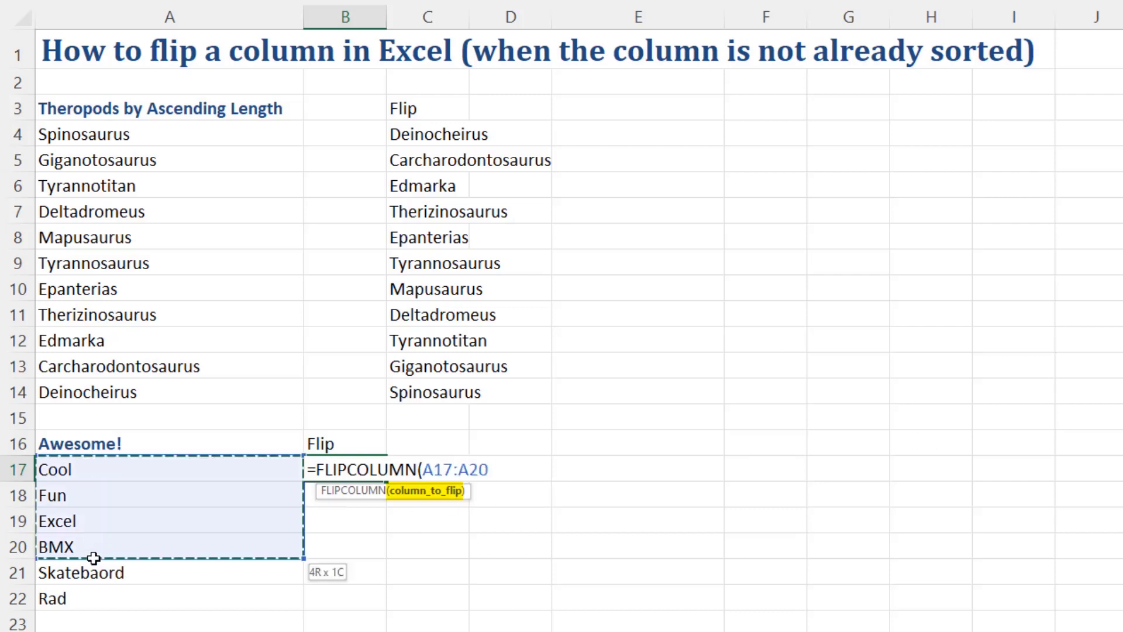
key(Return)
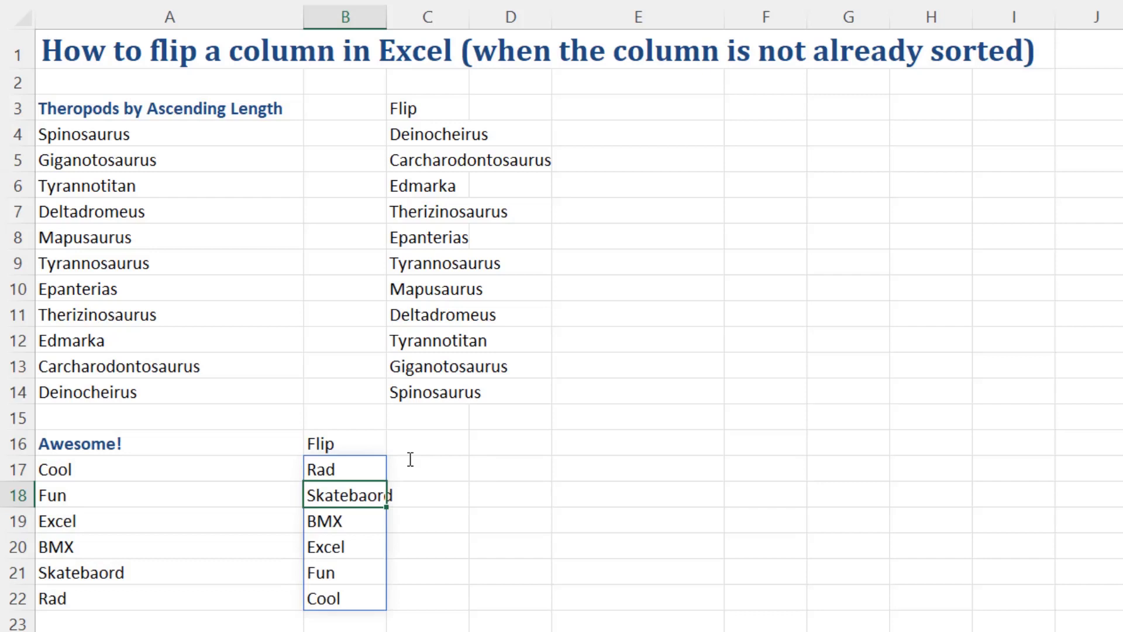
click(637, 545)
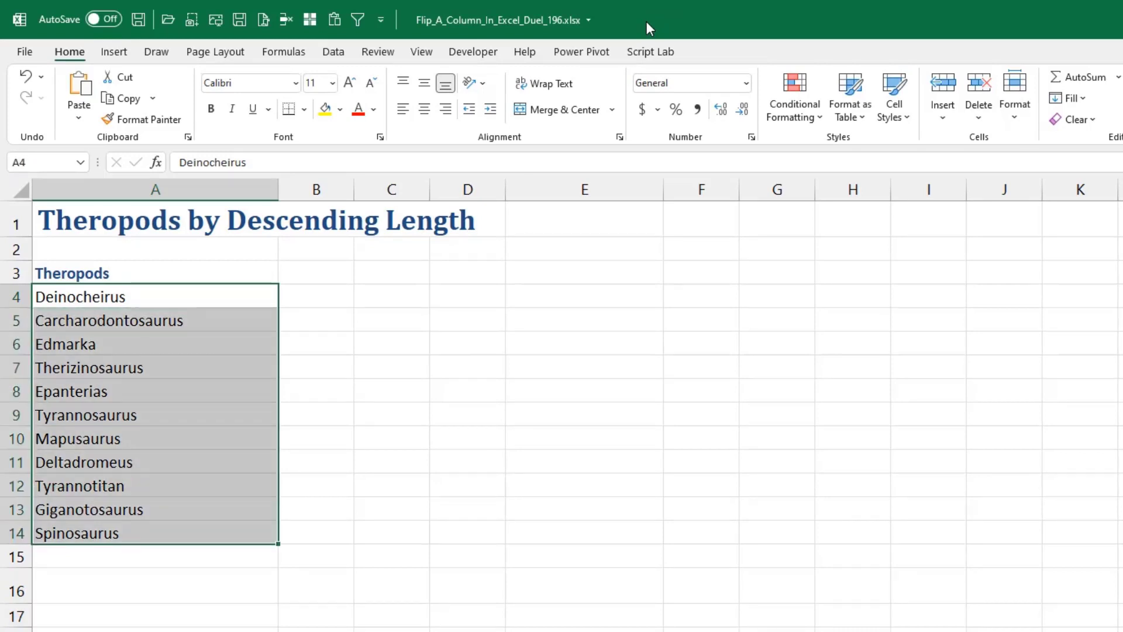
mouse_move(640, 33)
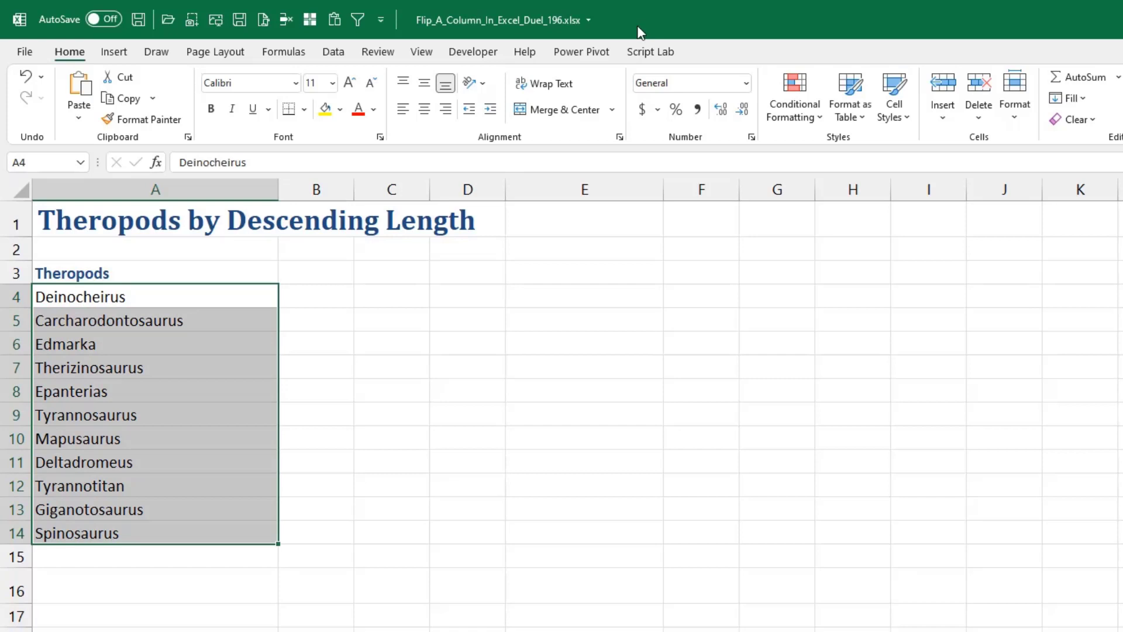
Name the selected A4:A14 theropod range FlipMe and send it to Power Query.
click(47, 162)
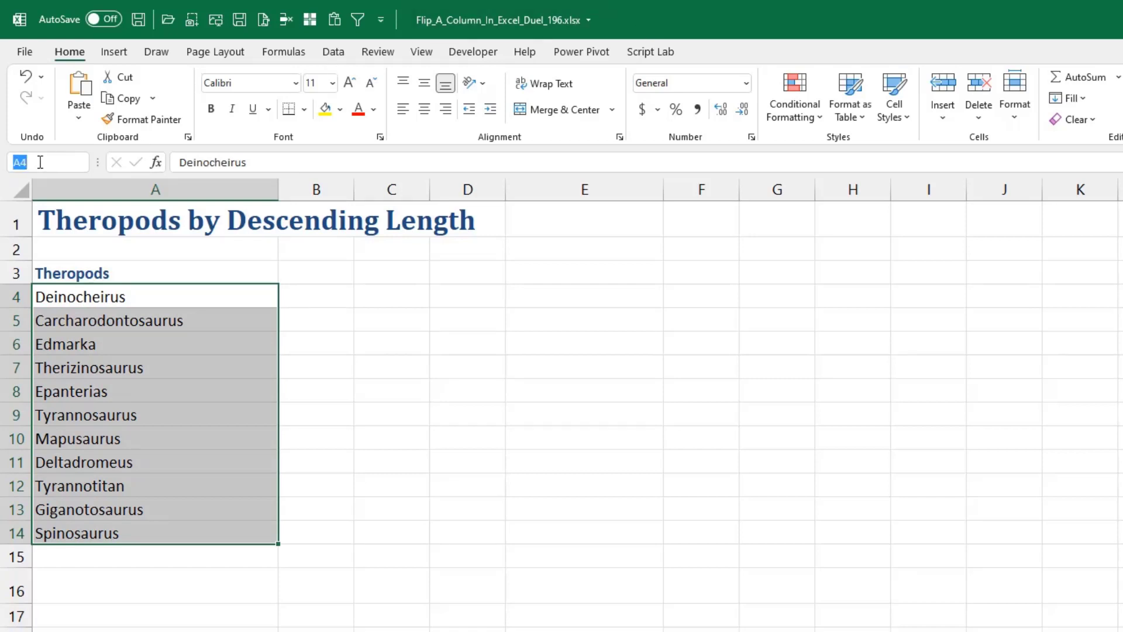
text(FlipM)
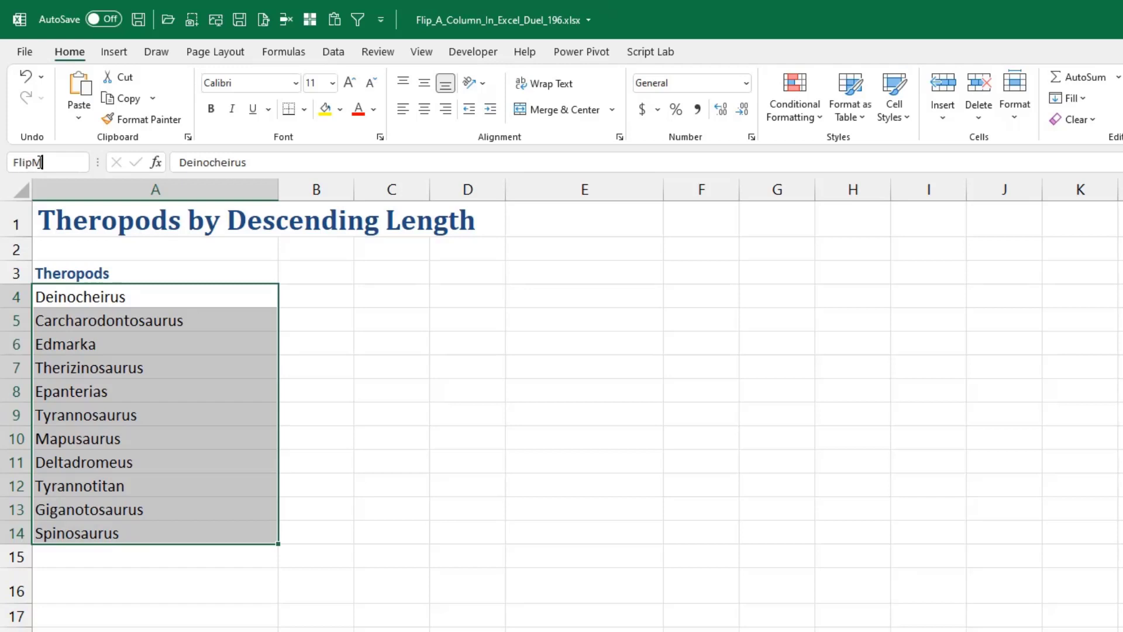
text(e)
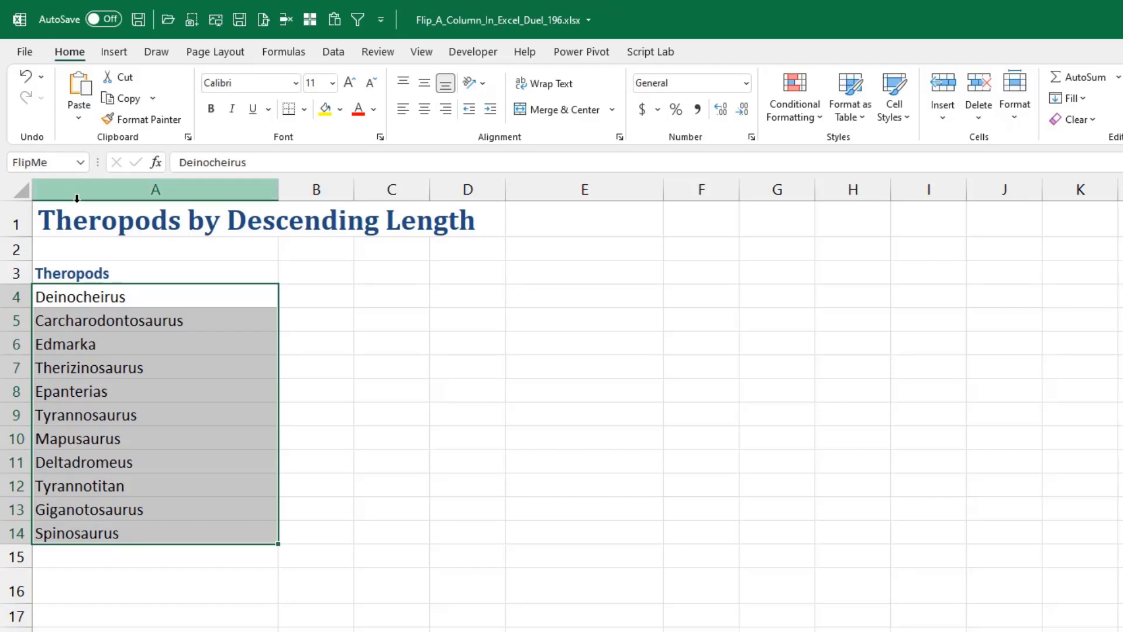
click(333, 52)
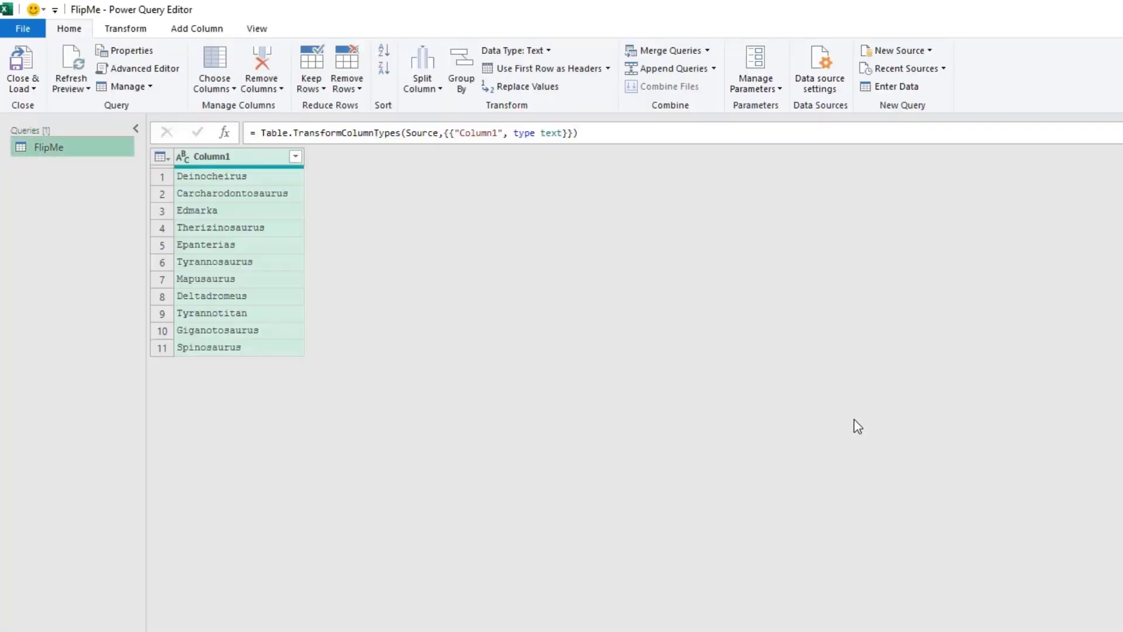
mouse_move(209, 178)
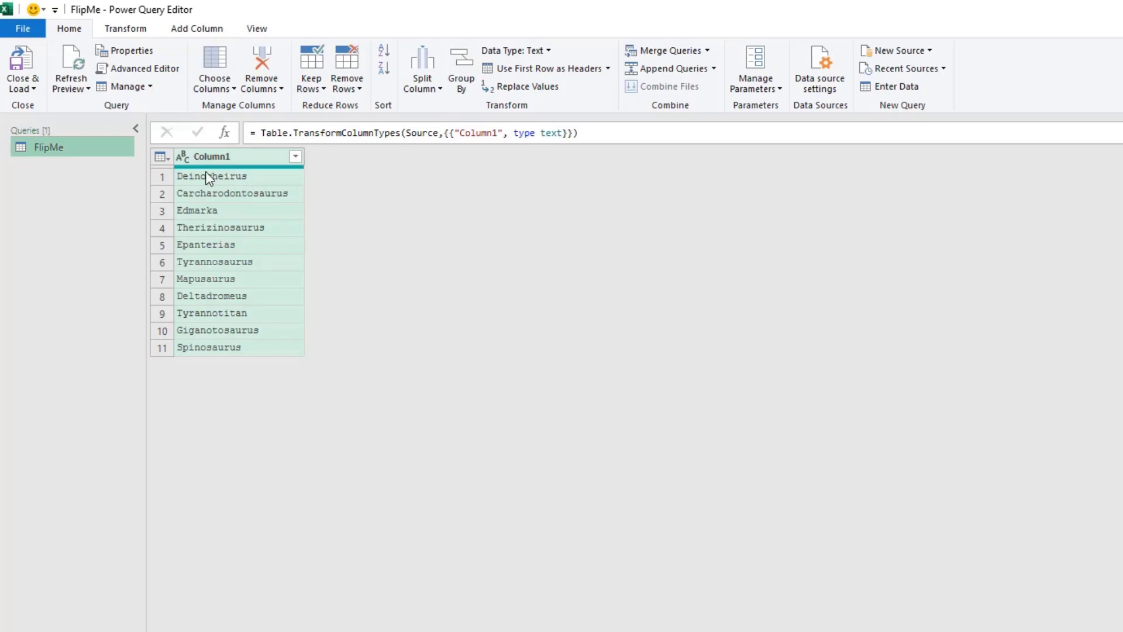
Add an Index column from 0, sort it descending so Spinosaurus is first, then remove the Index column.
click(196, 28)
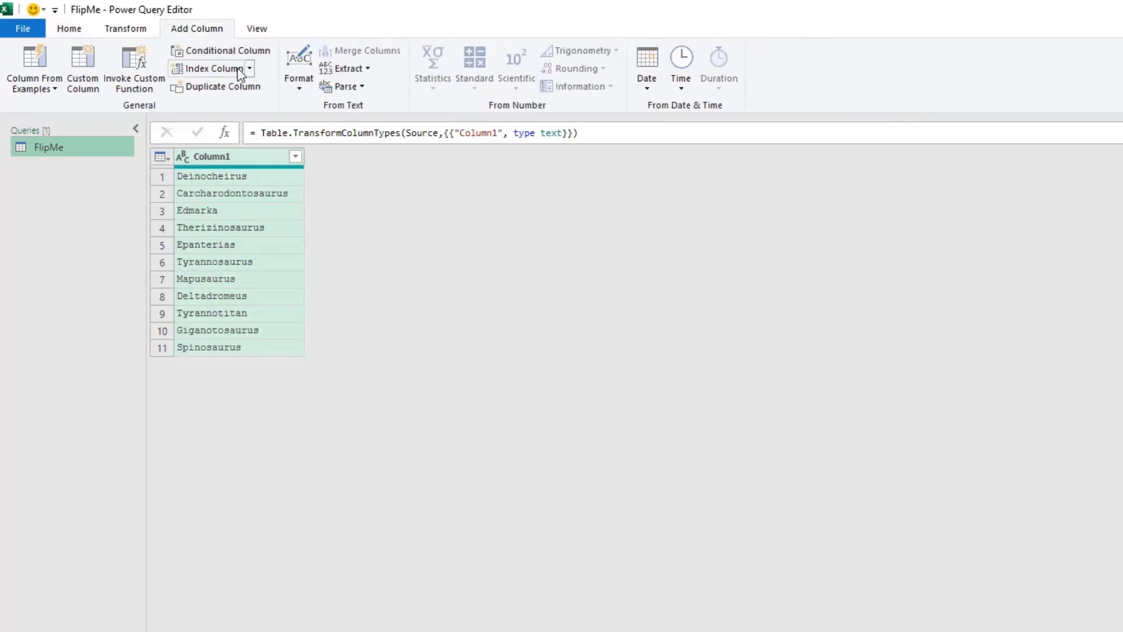
click(248, 68)
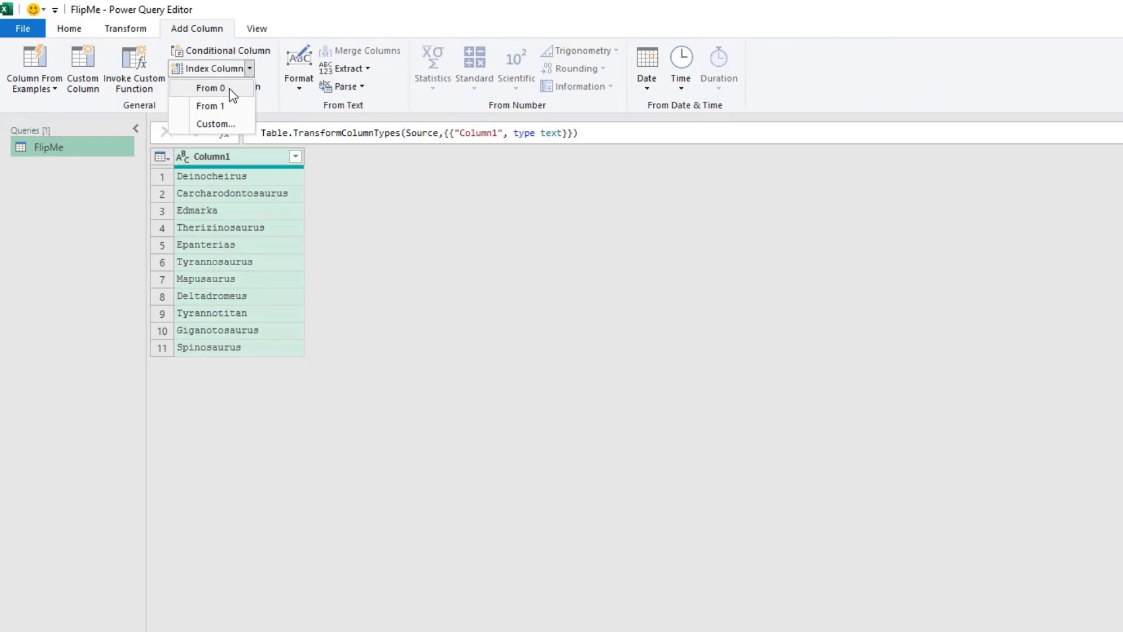
click(210, 88)
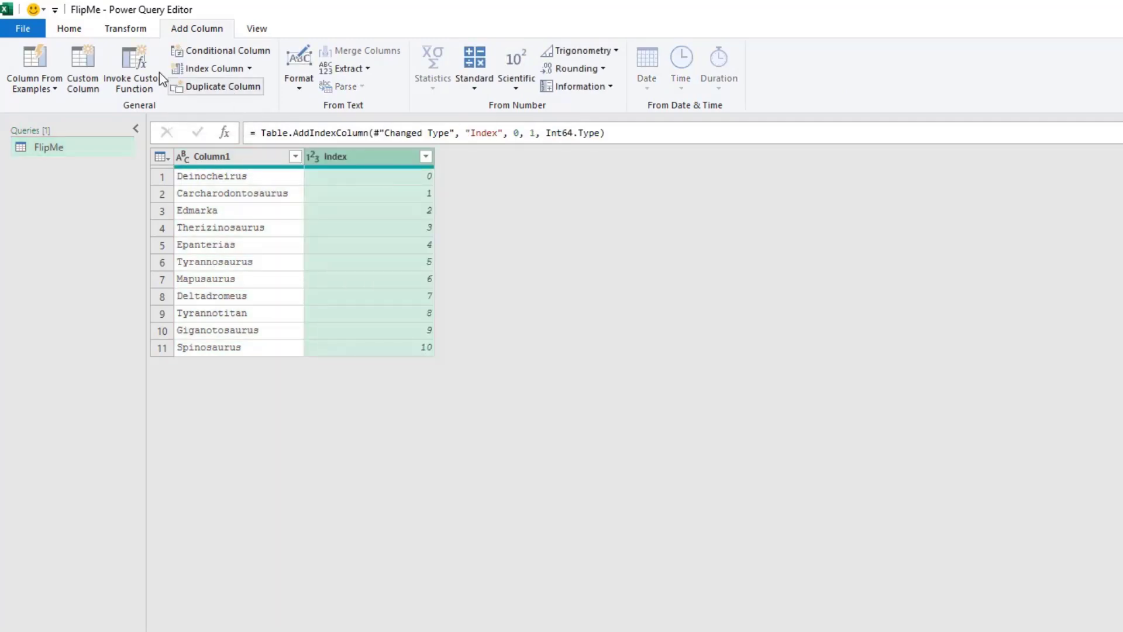
click(70, 28)
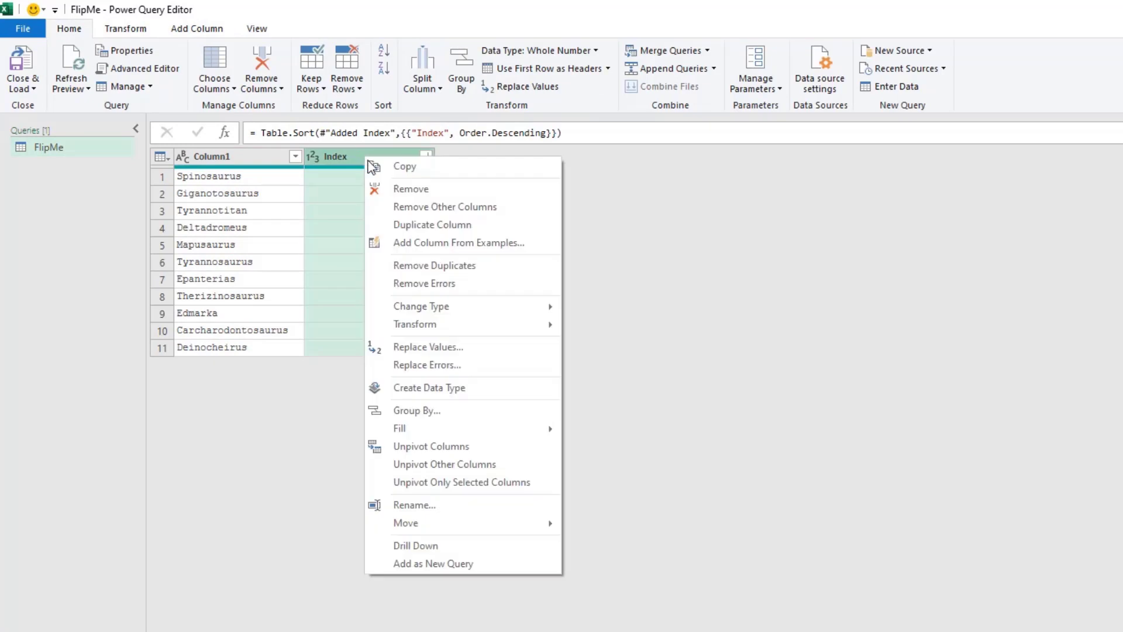
click(411, 188)
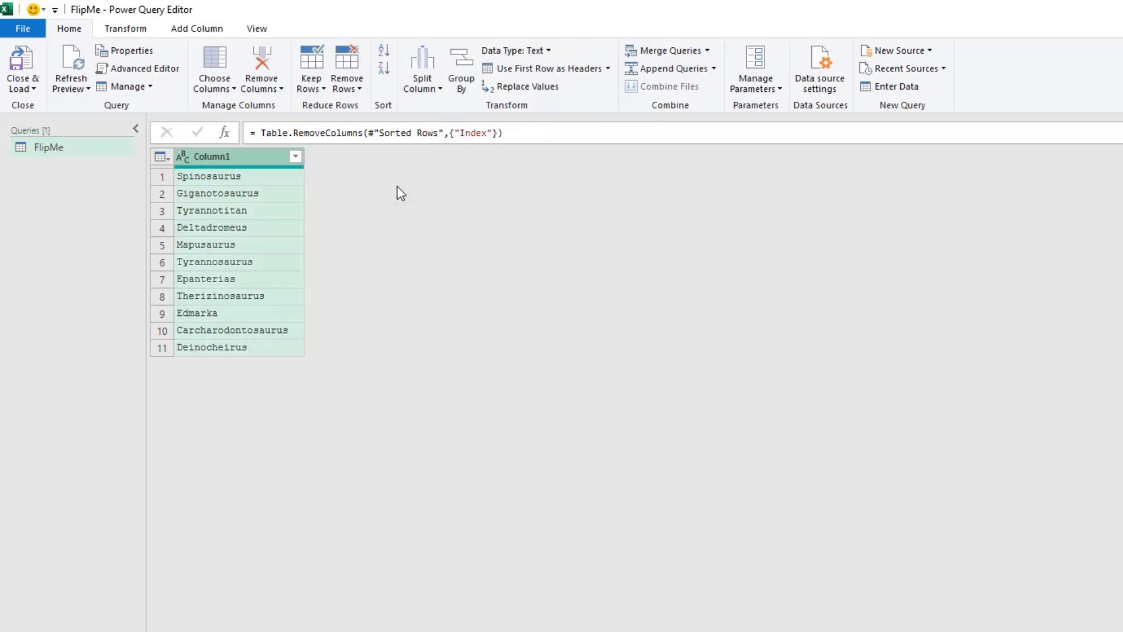
mouse_move(22, 68)
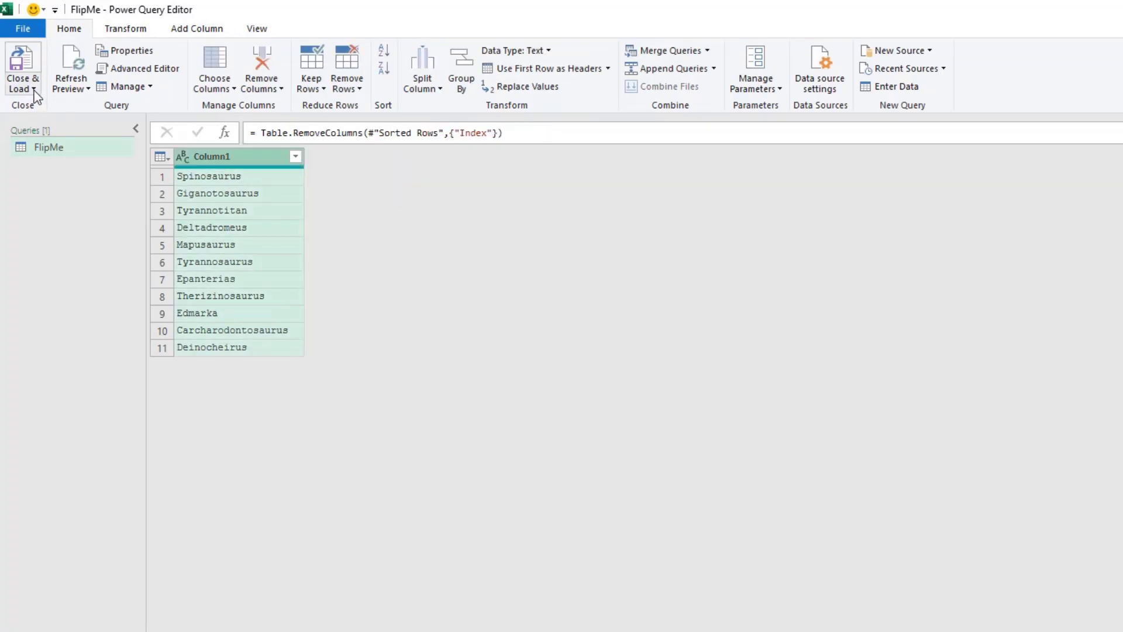
Close & Load the FlipMe query as a table on the existing worksheet starting at C3.
click(21, 67)
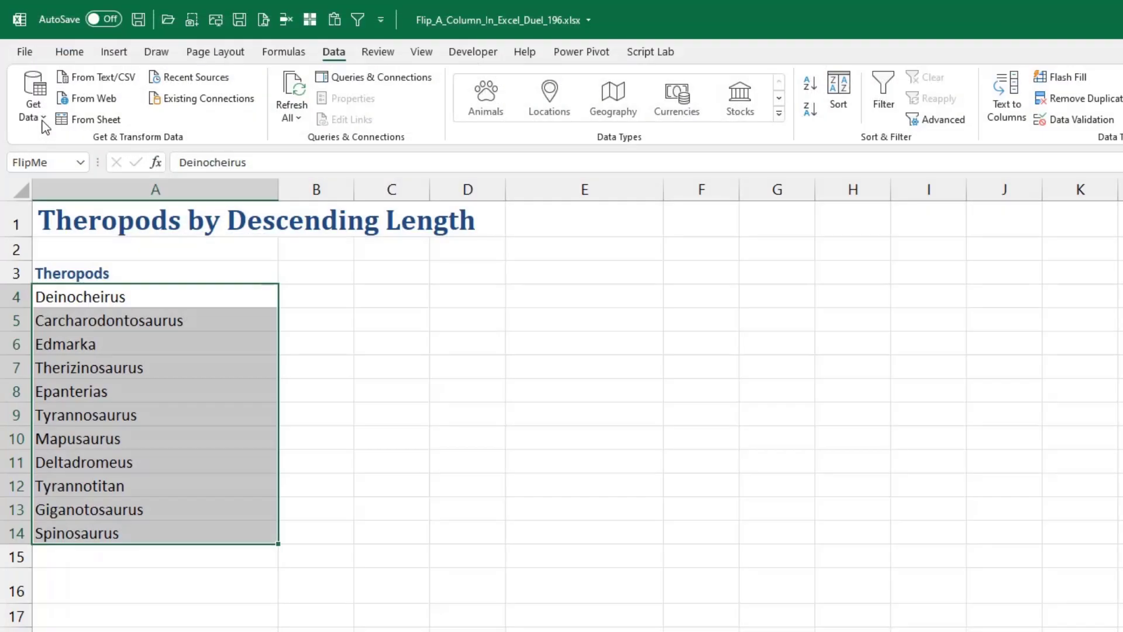
click(94, 119)
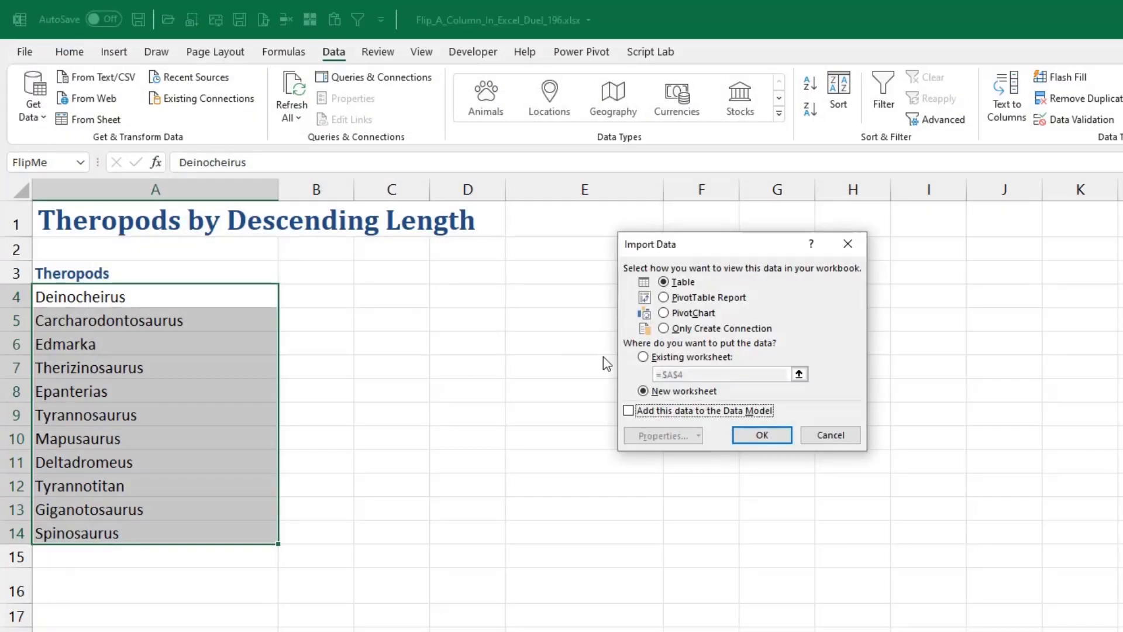
click(644, 357)
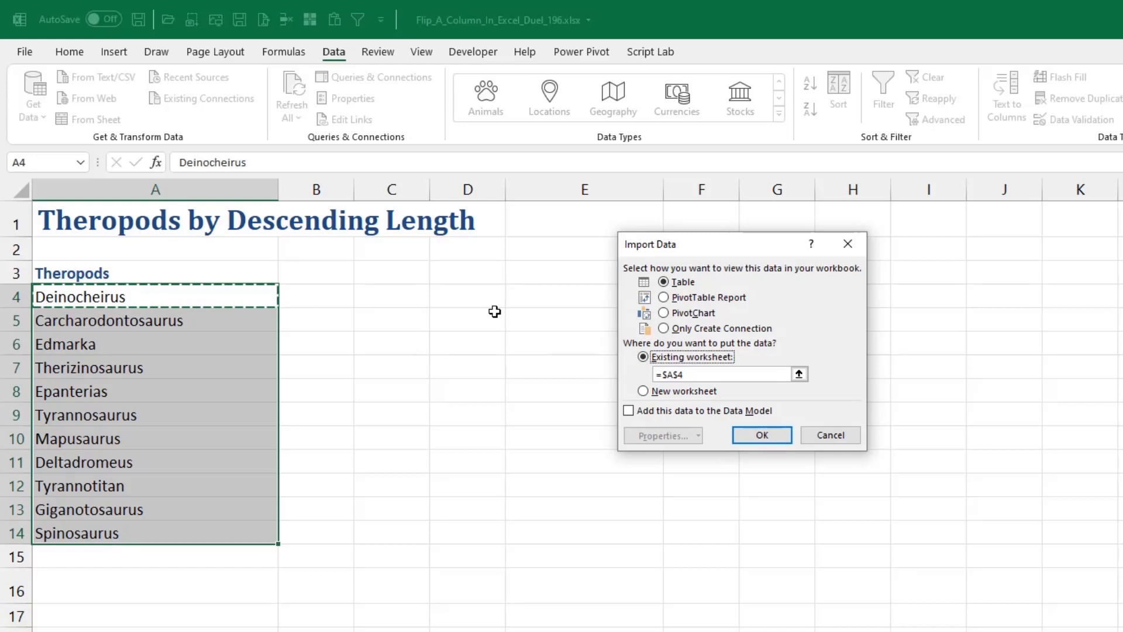
mouse_move(413, 301)
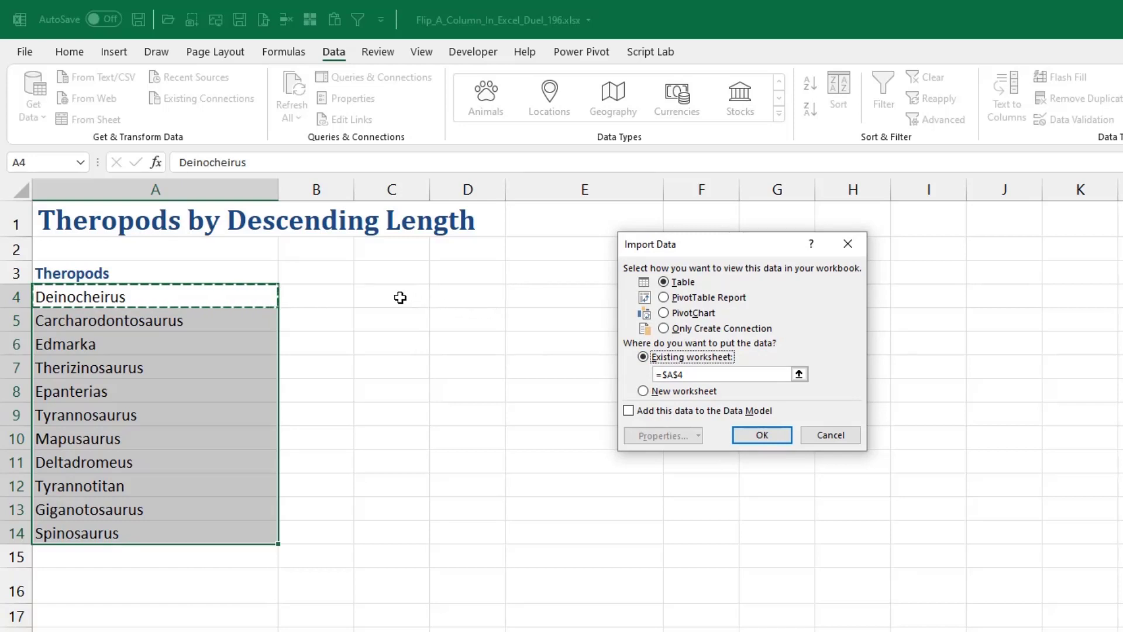
click(391, 272)
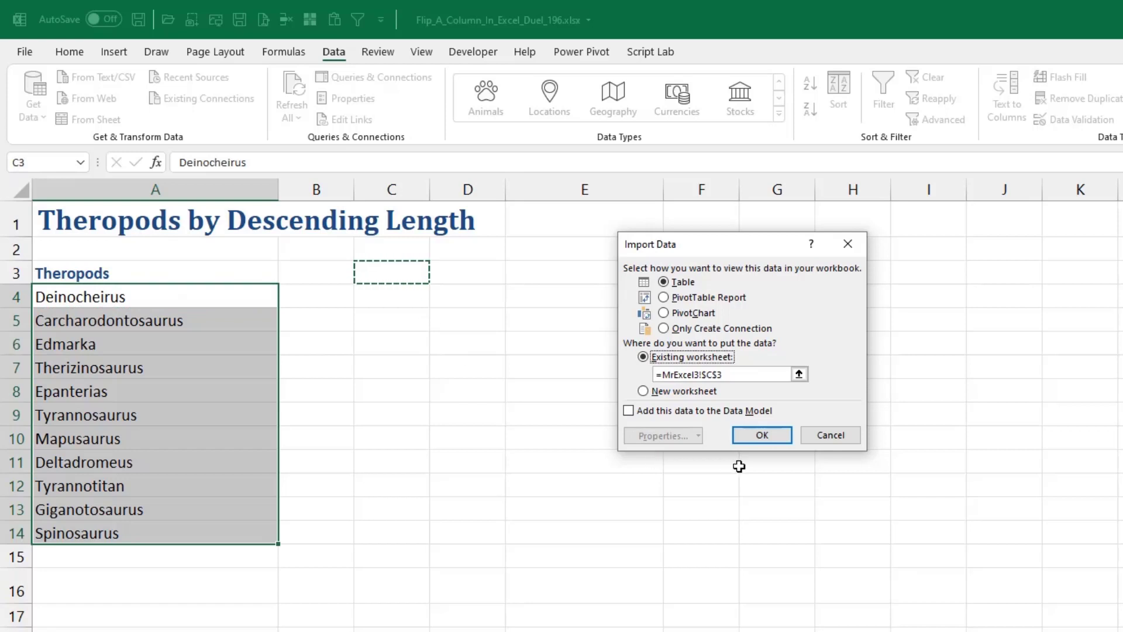
click(761, 435)
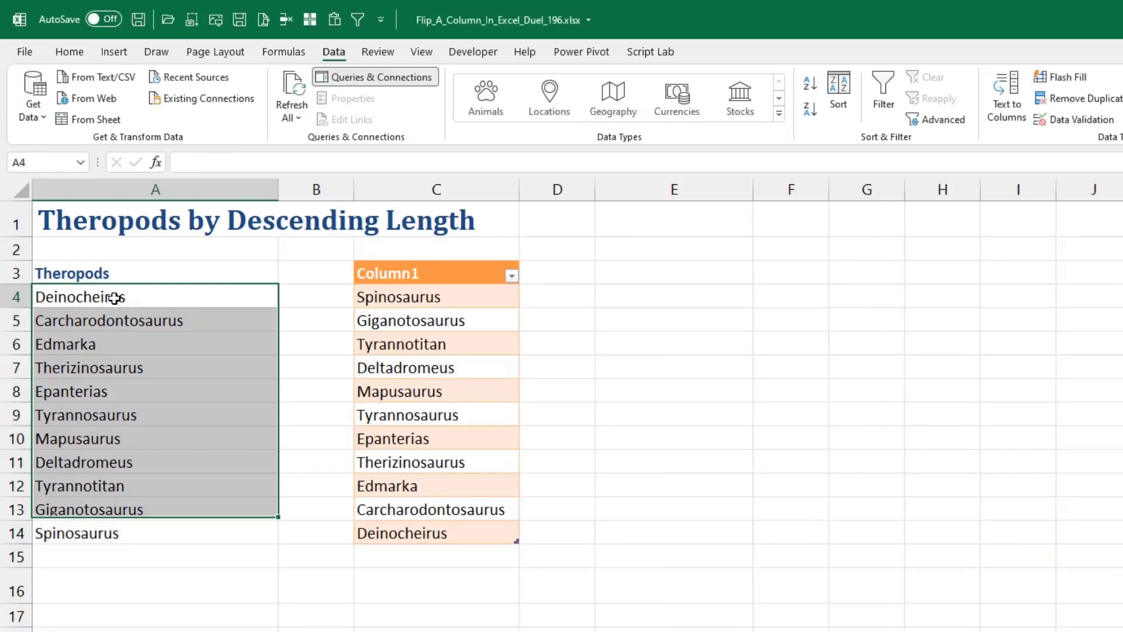
text(=FlipMe_2[@Column1)
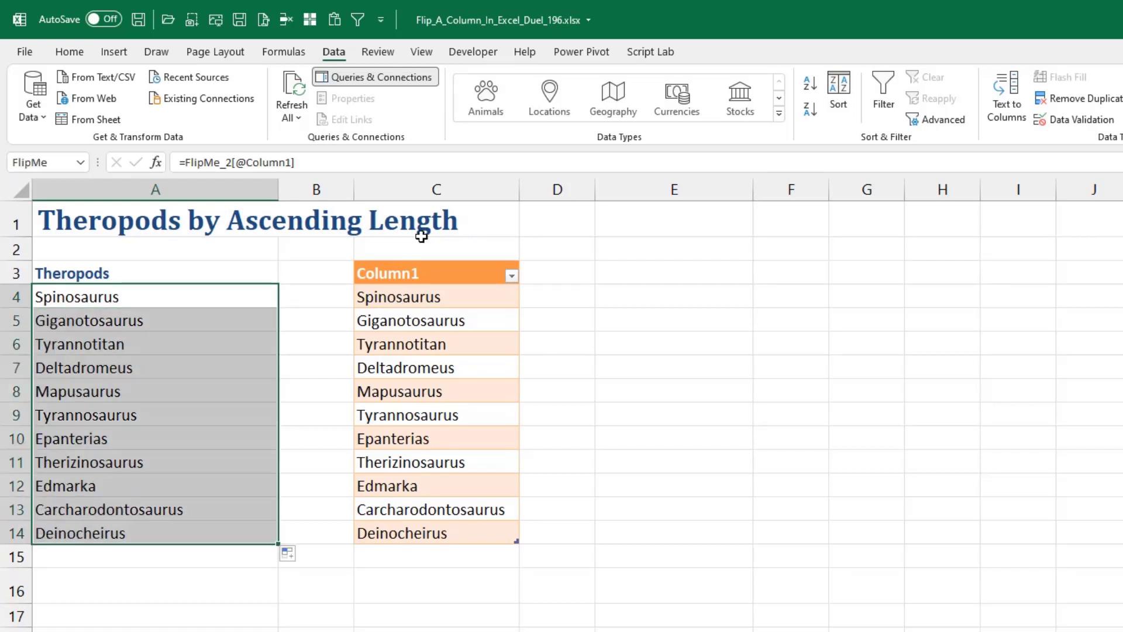
right_click(436, 190)
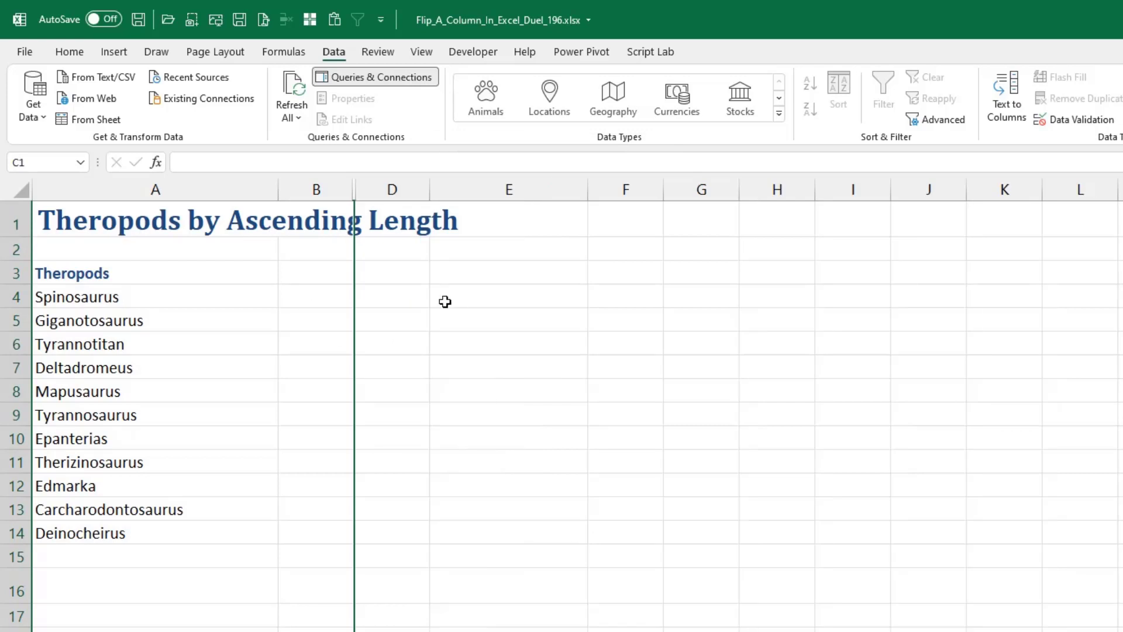
click(155, 296)
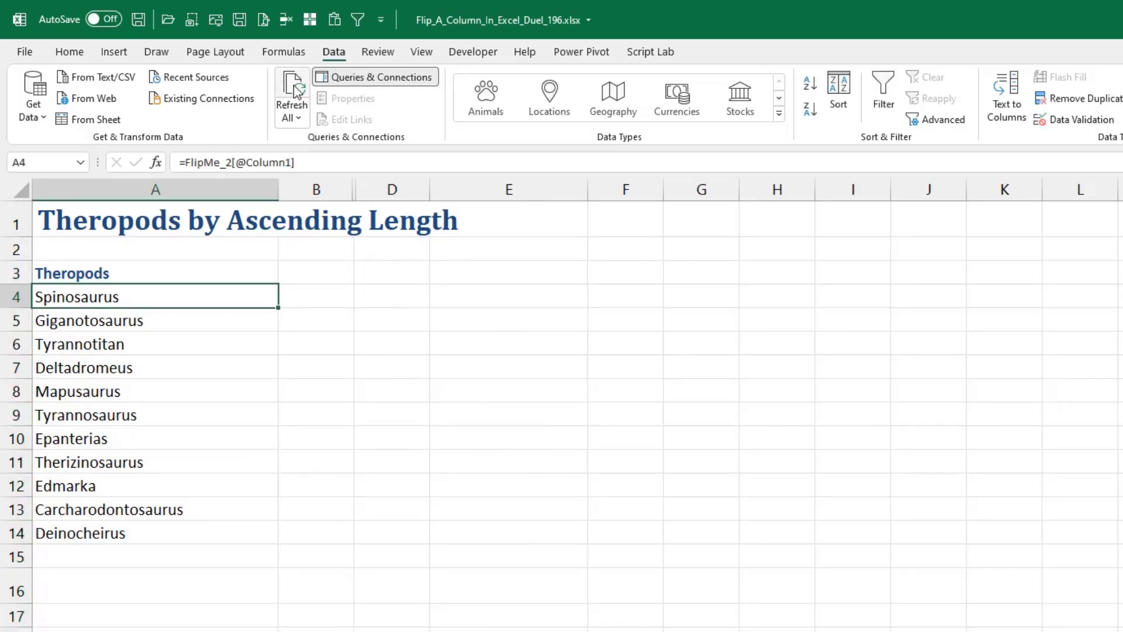
click(292, 86)
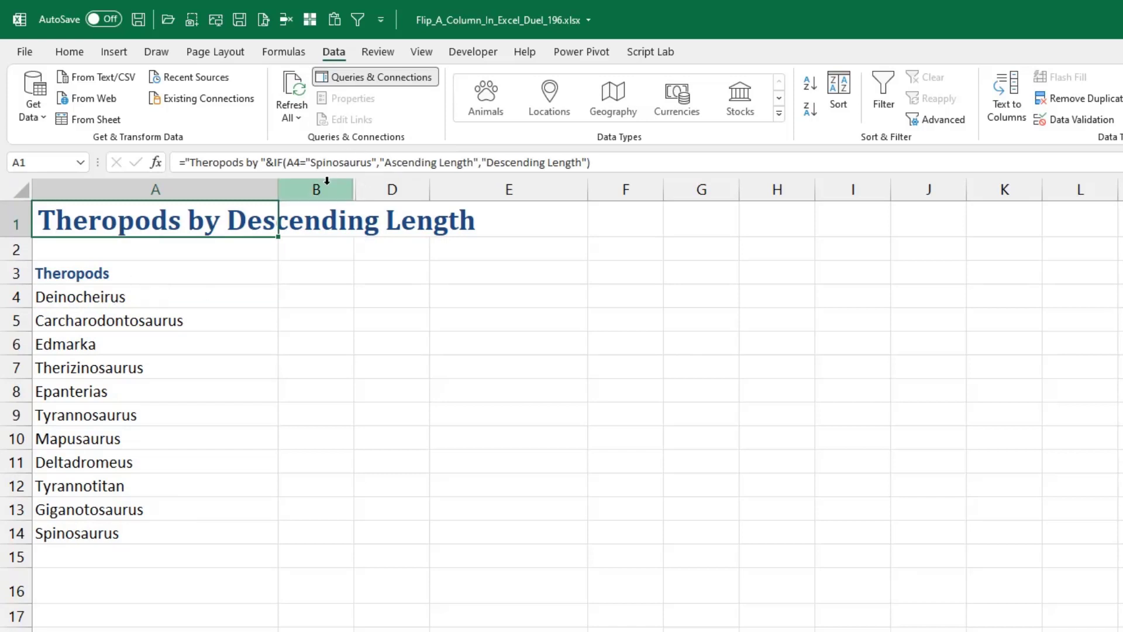
mouse_move(550, 176)
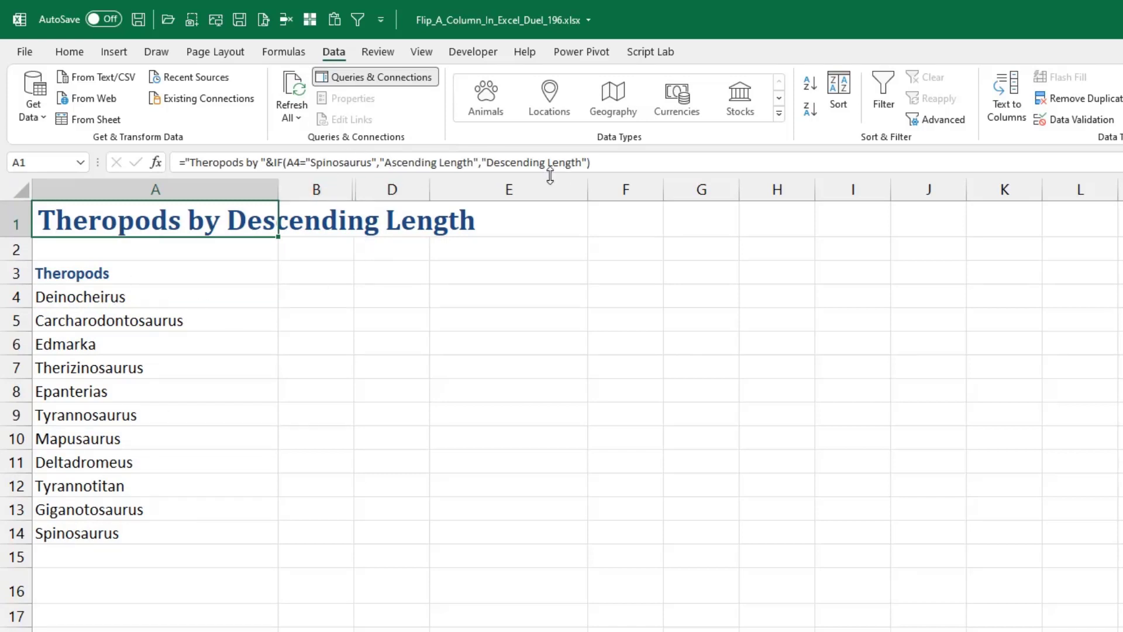
Refresh All again so Spinosaurus leads and the title reads Ascending Length.
click(291, 86)
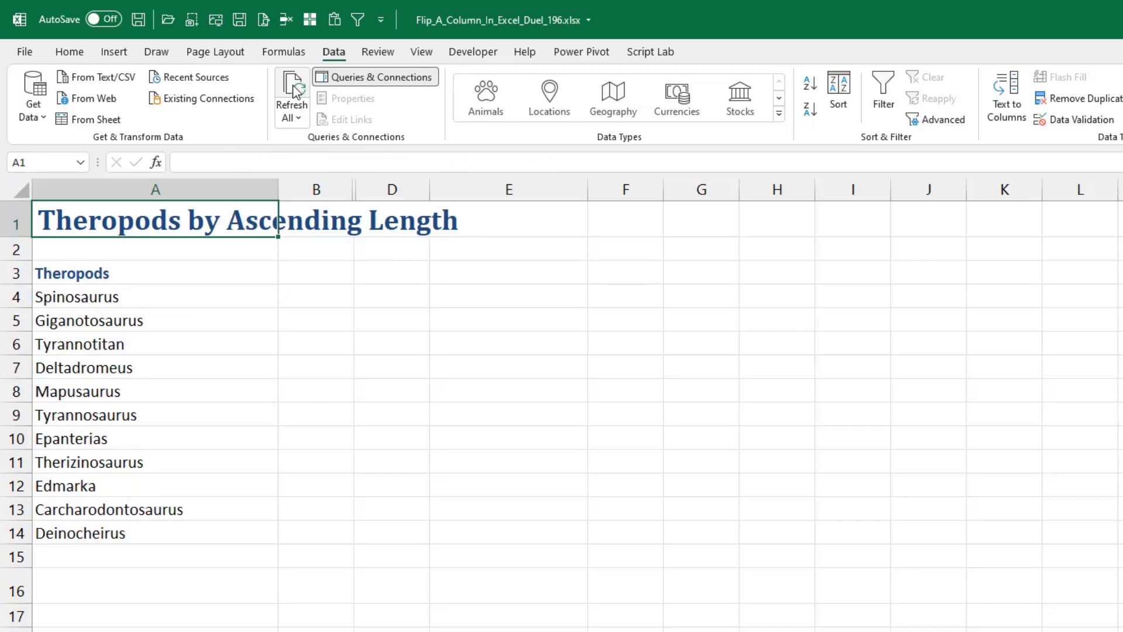